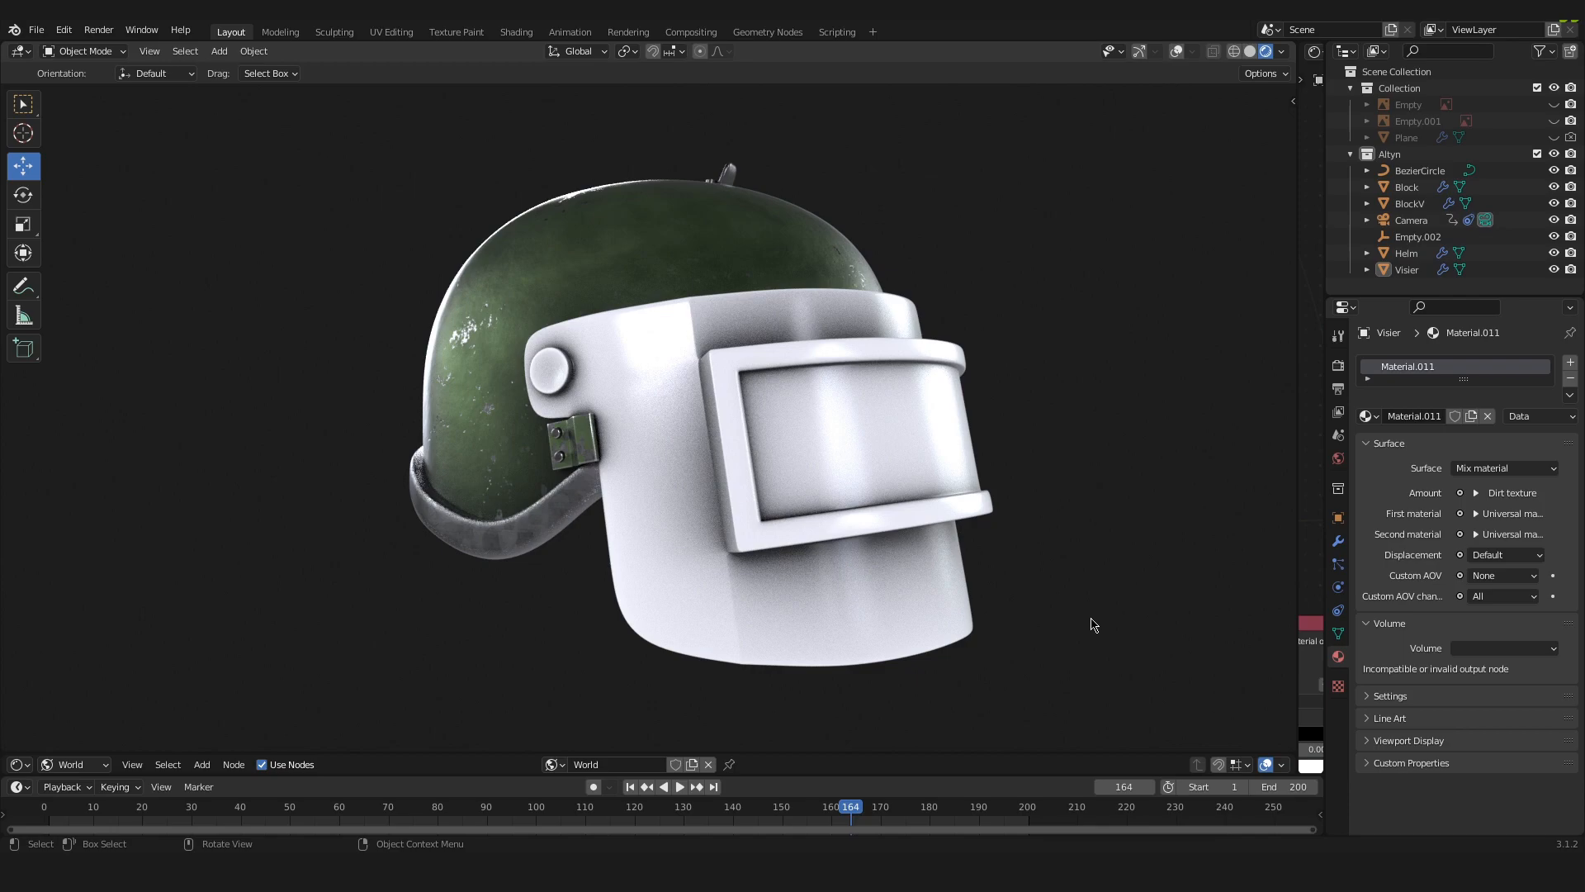
mouse_move(981, 547)
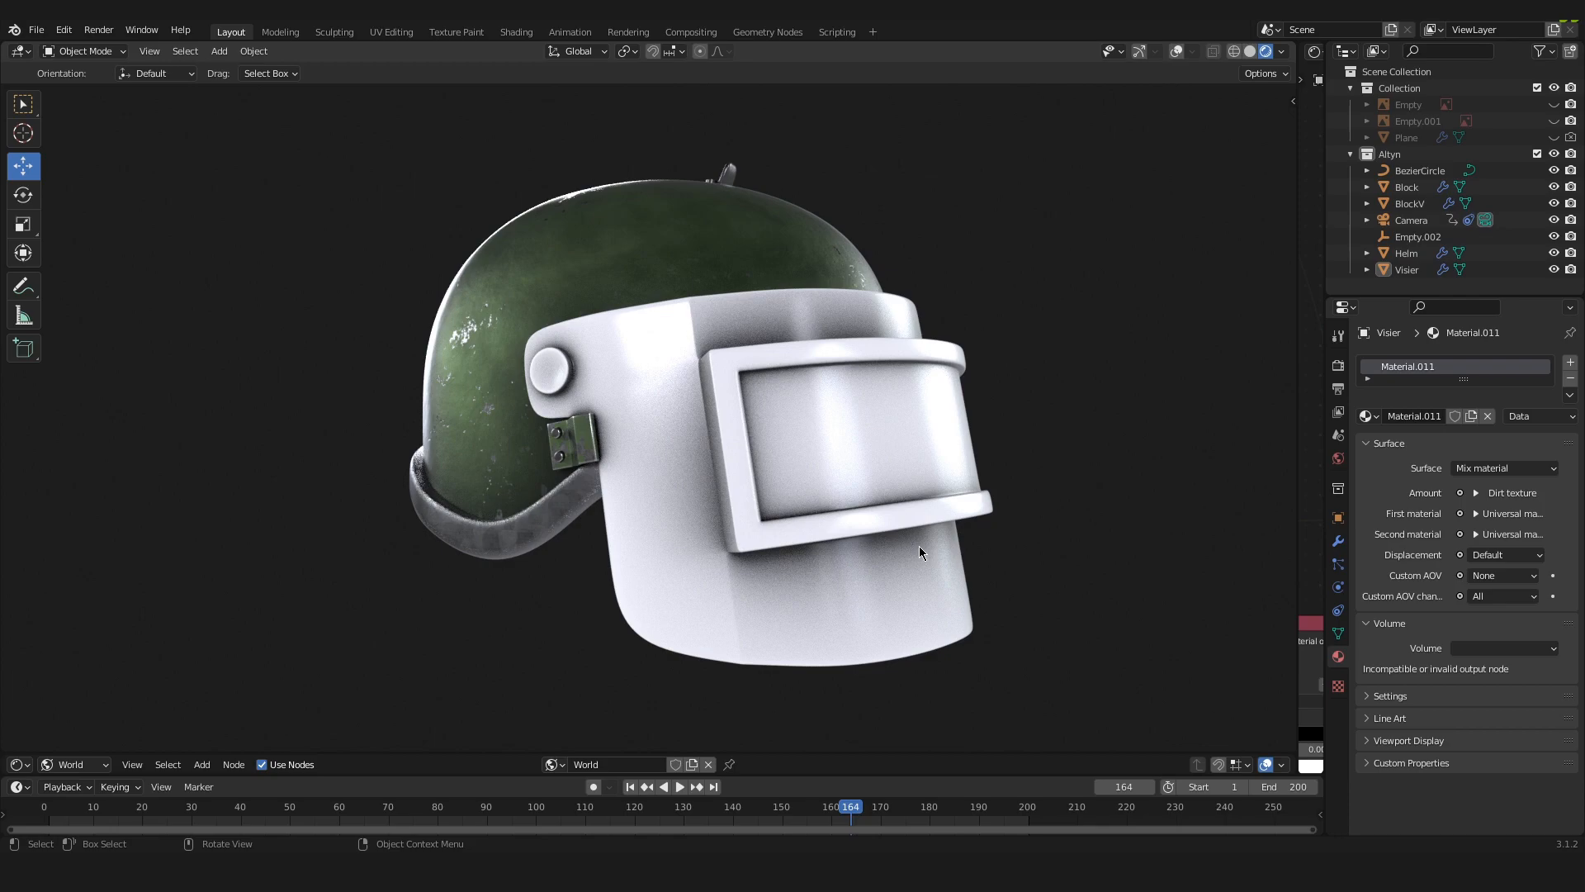
mouse_move(912, 549)
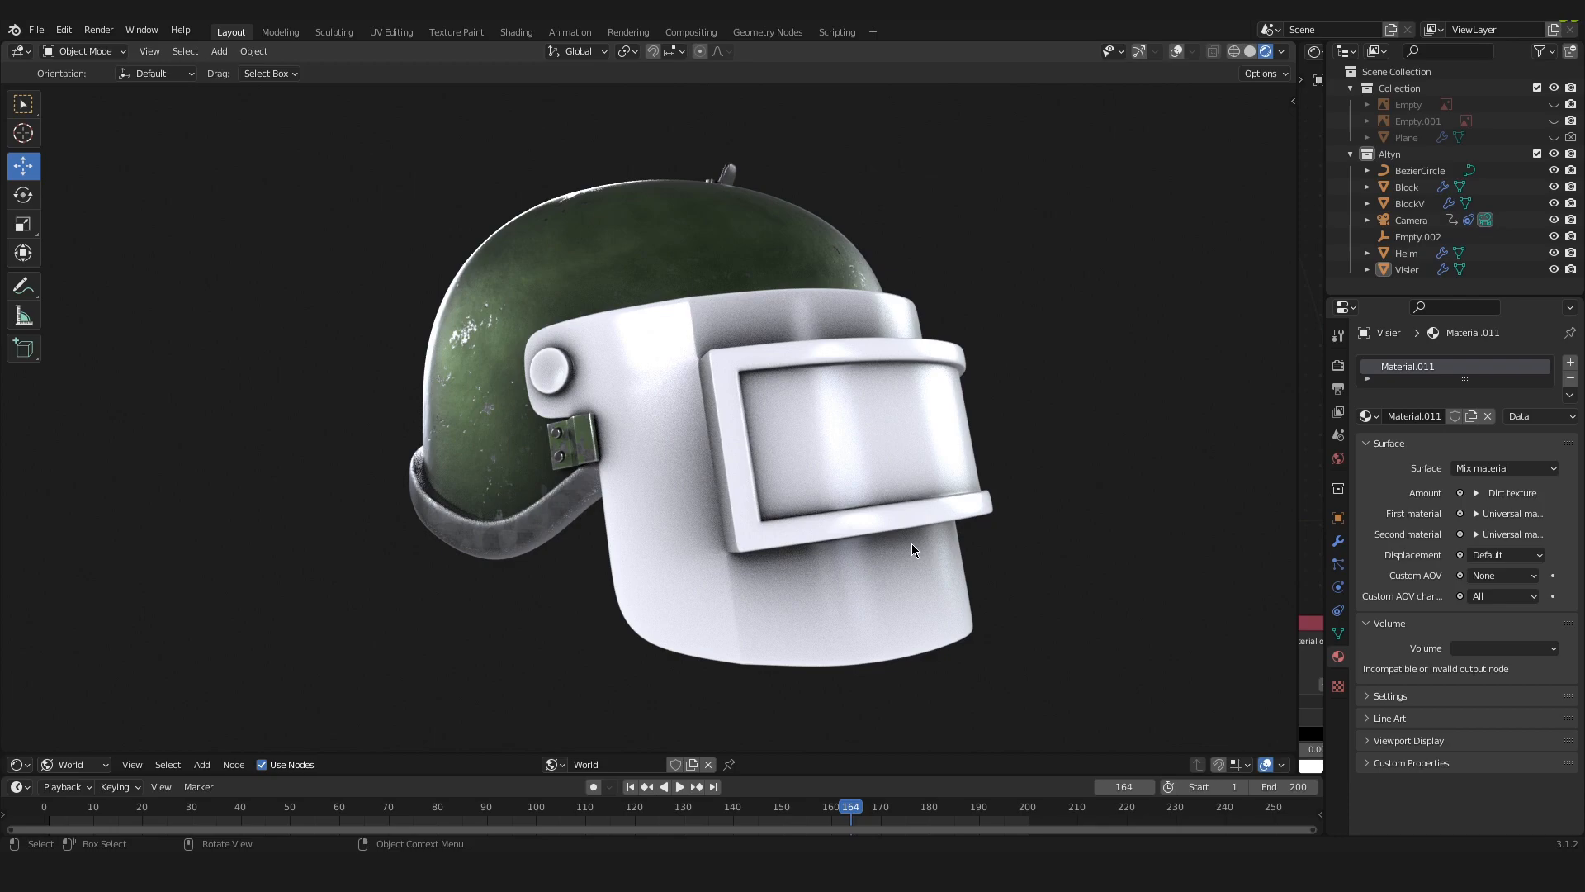
mouse_move(1017, 363)
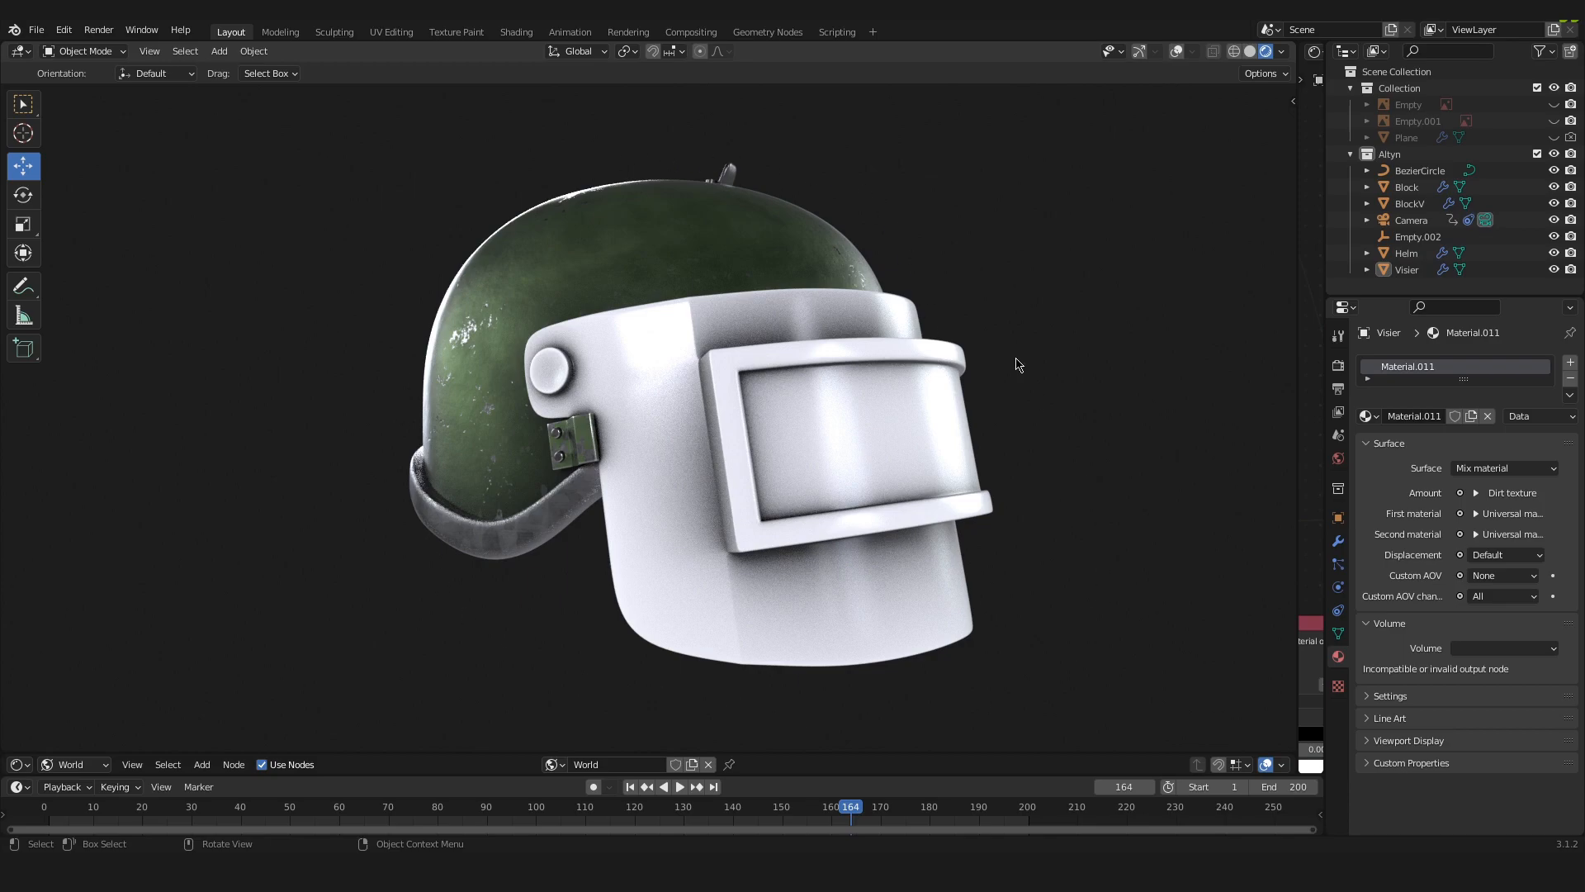
mouse_move(1145, 449)
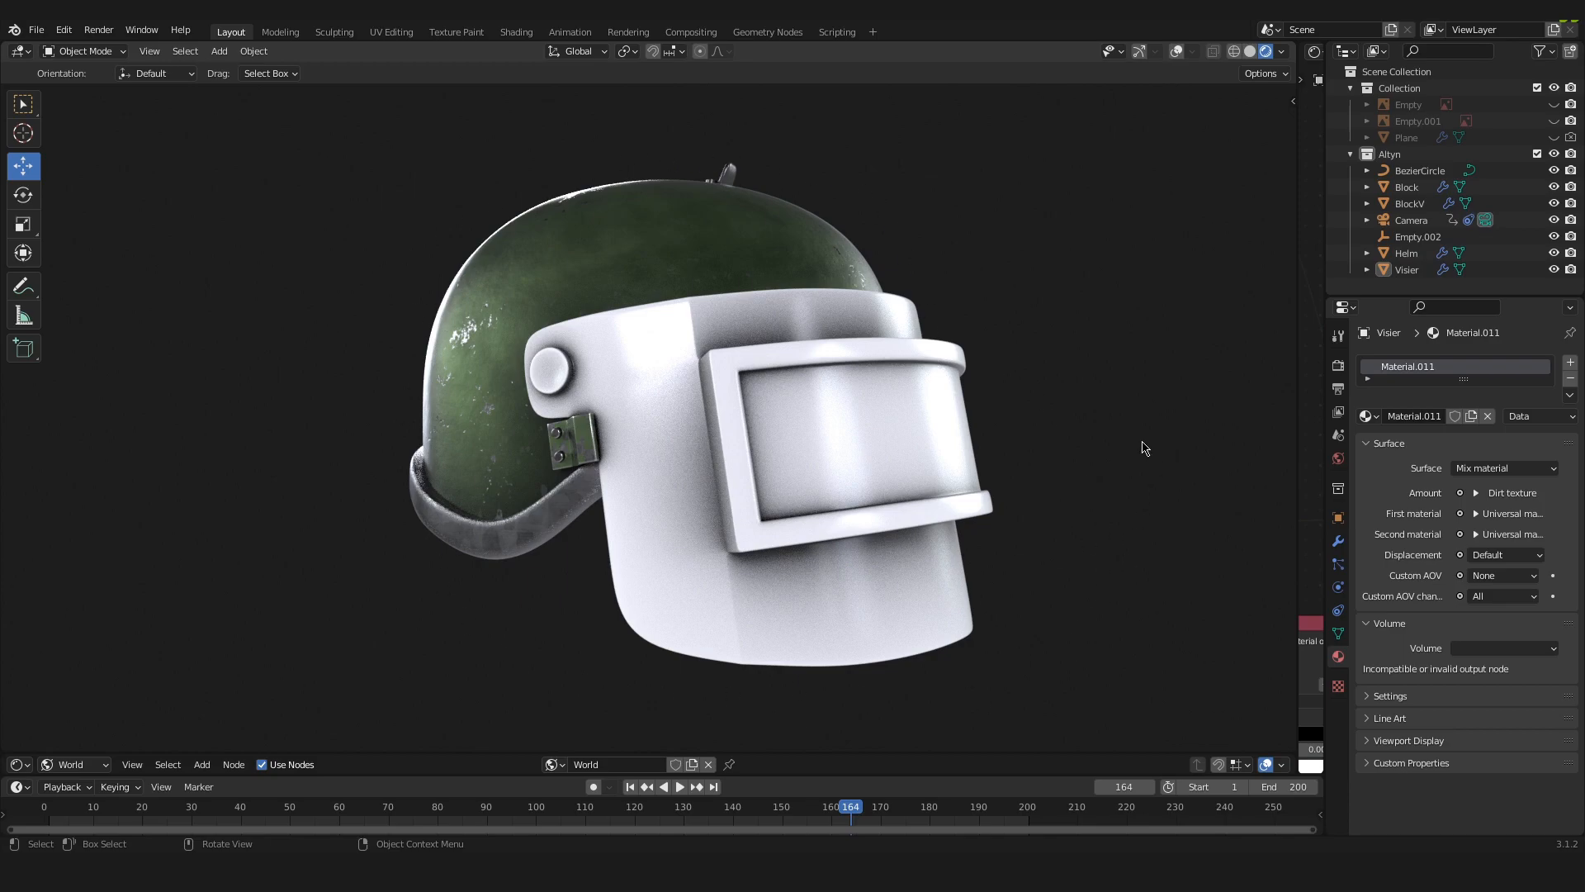
mouse_move(1139, 446)
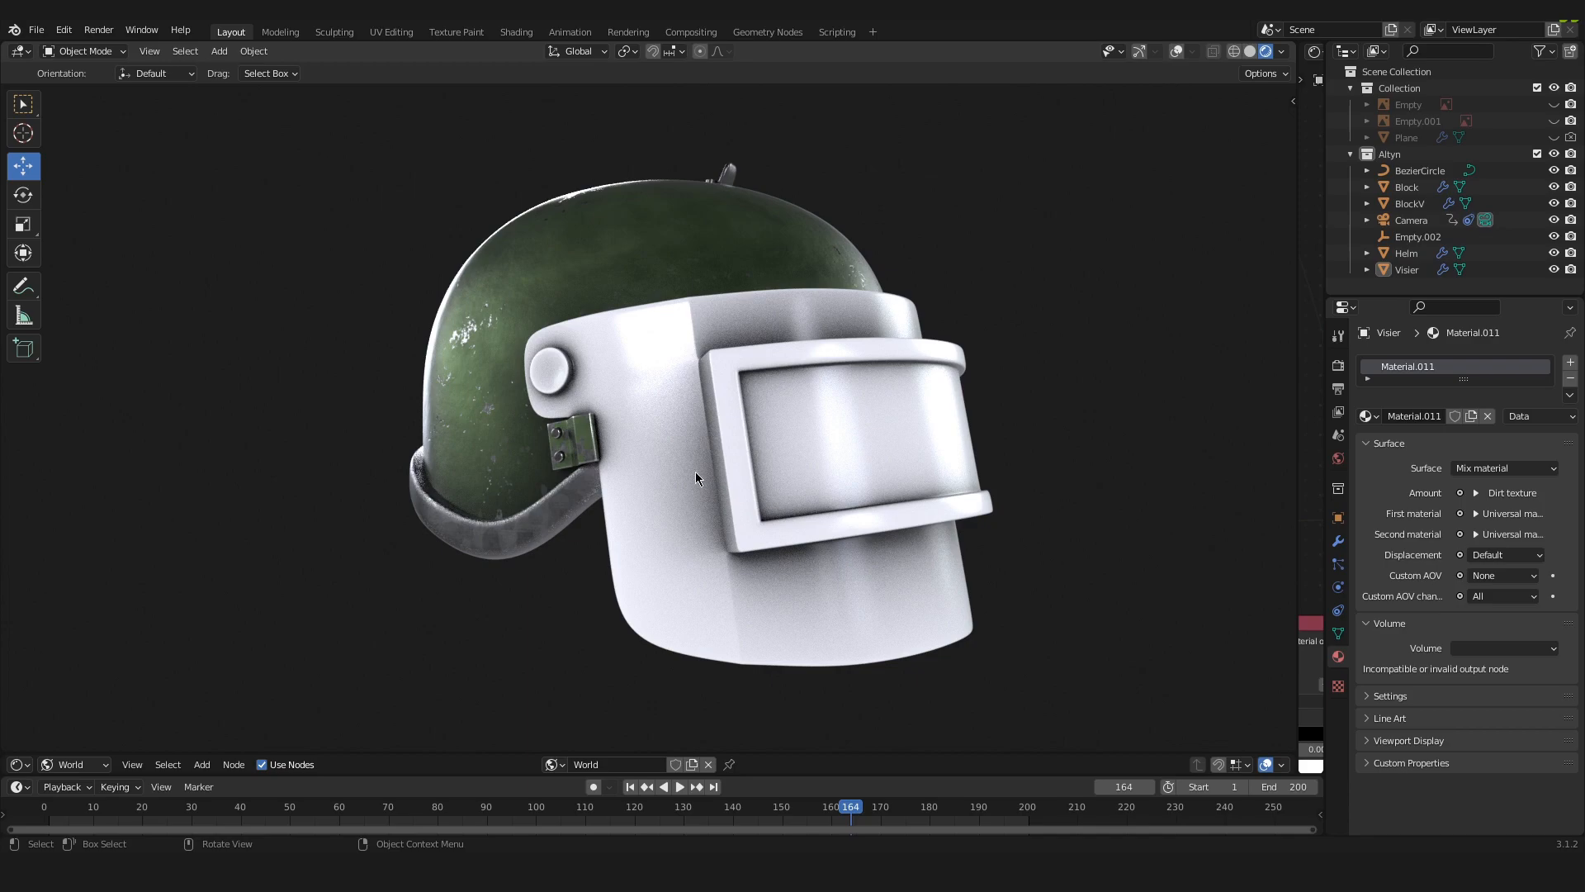
mouse_move(940, 545)
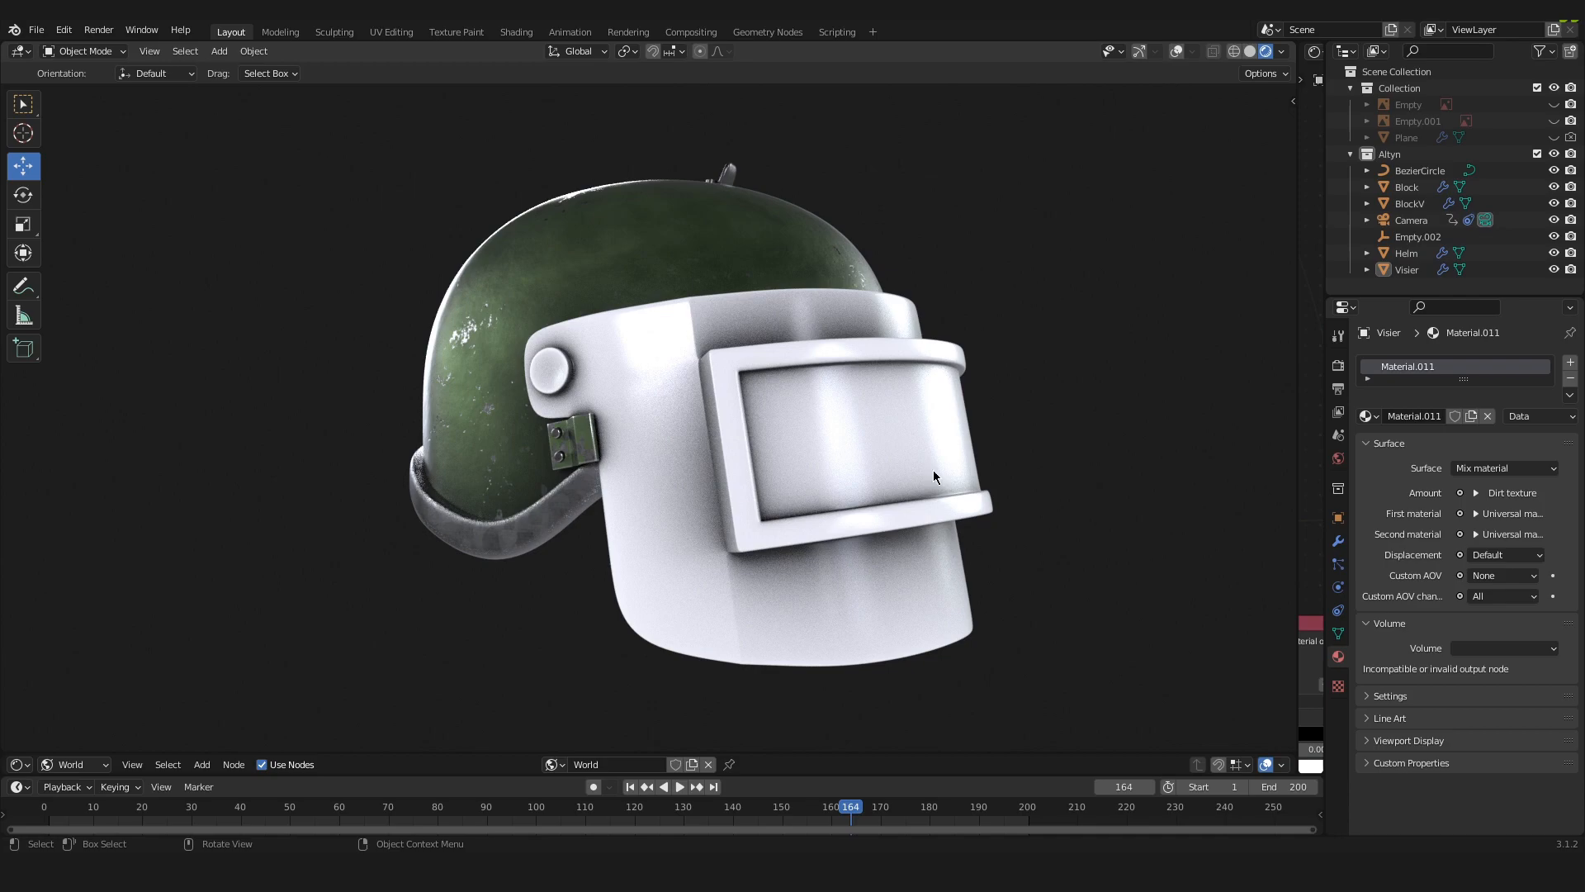
mouse_move(565, 519)
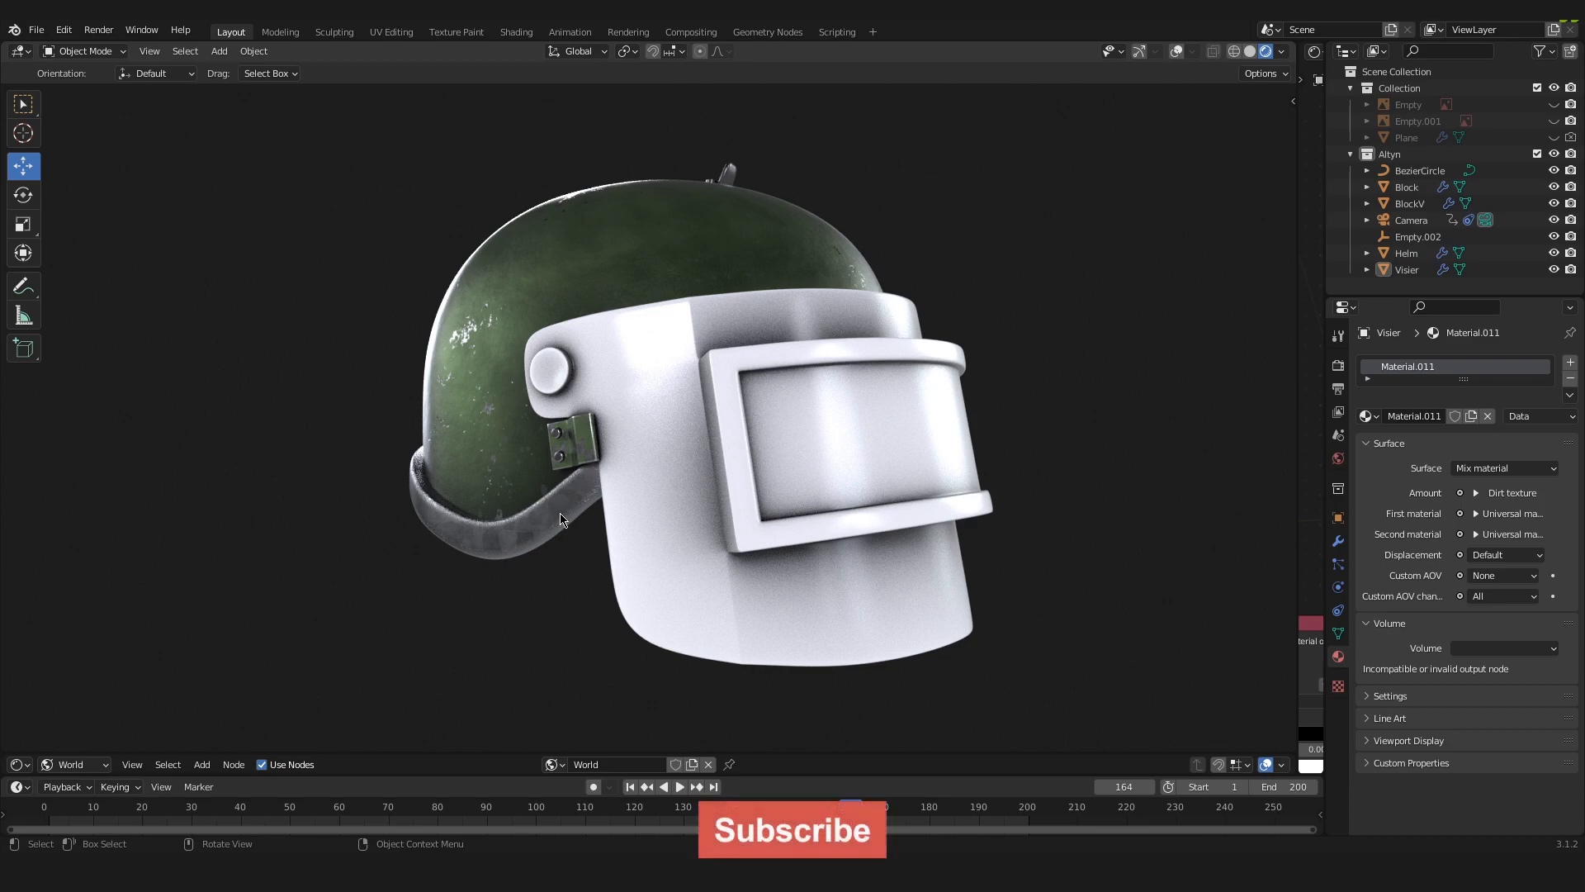
mouse_move(440, 475)
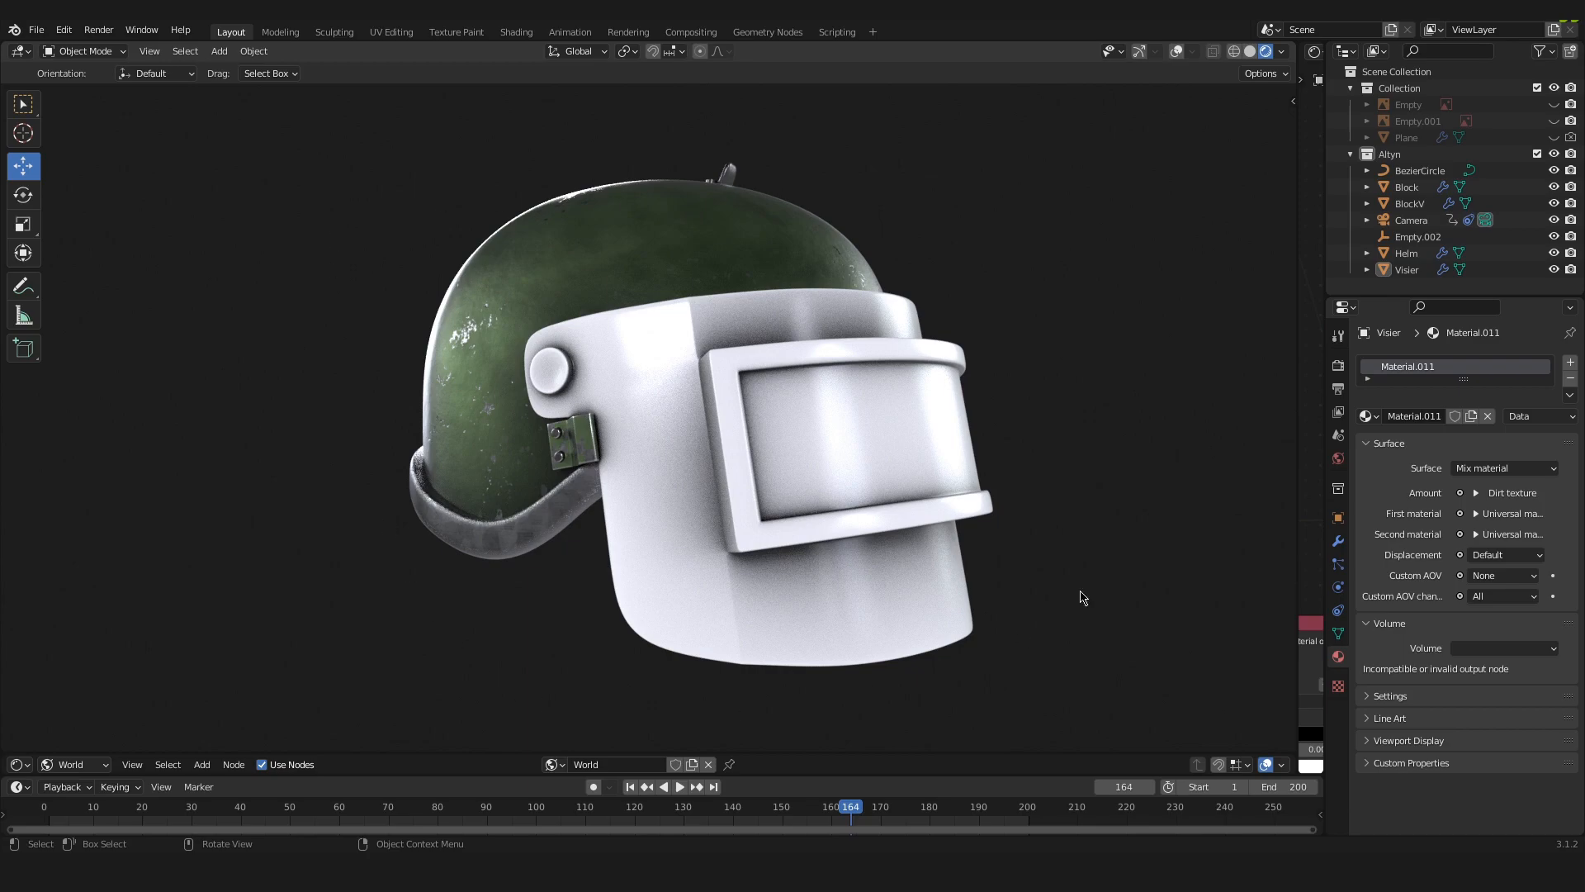
mouse_move(657, 234)
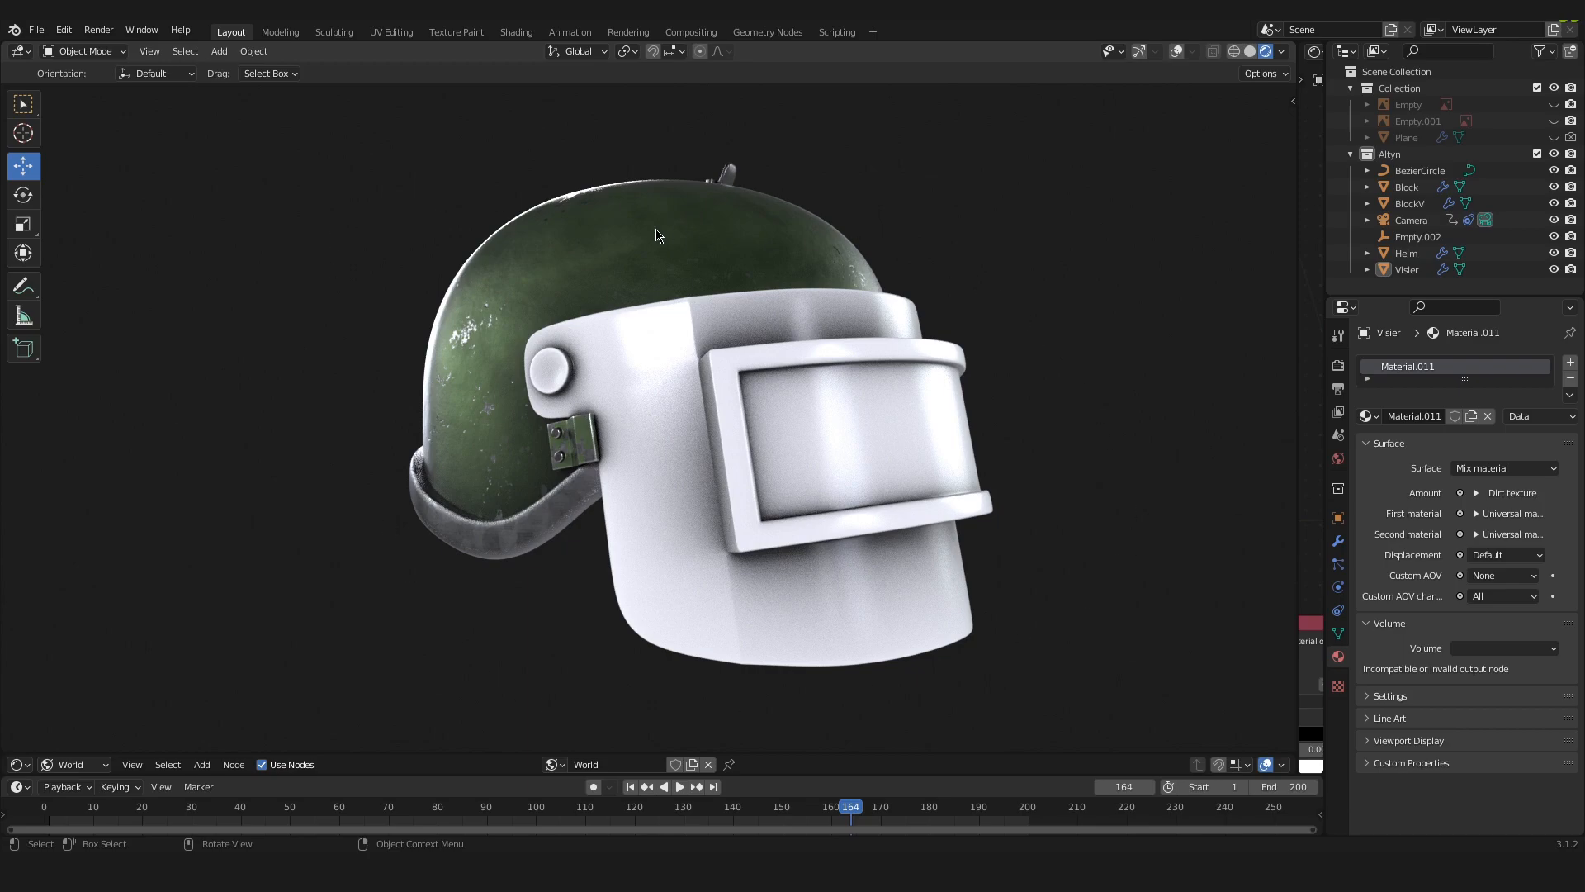
mouse_move(728, 363)
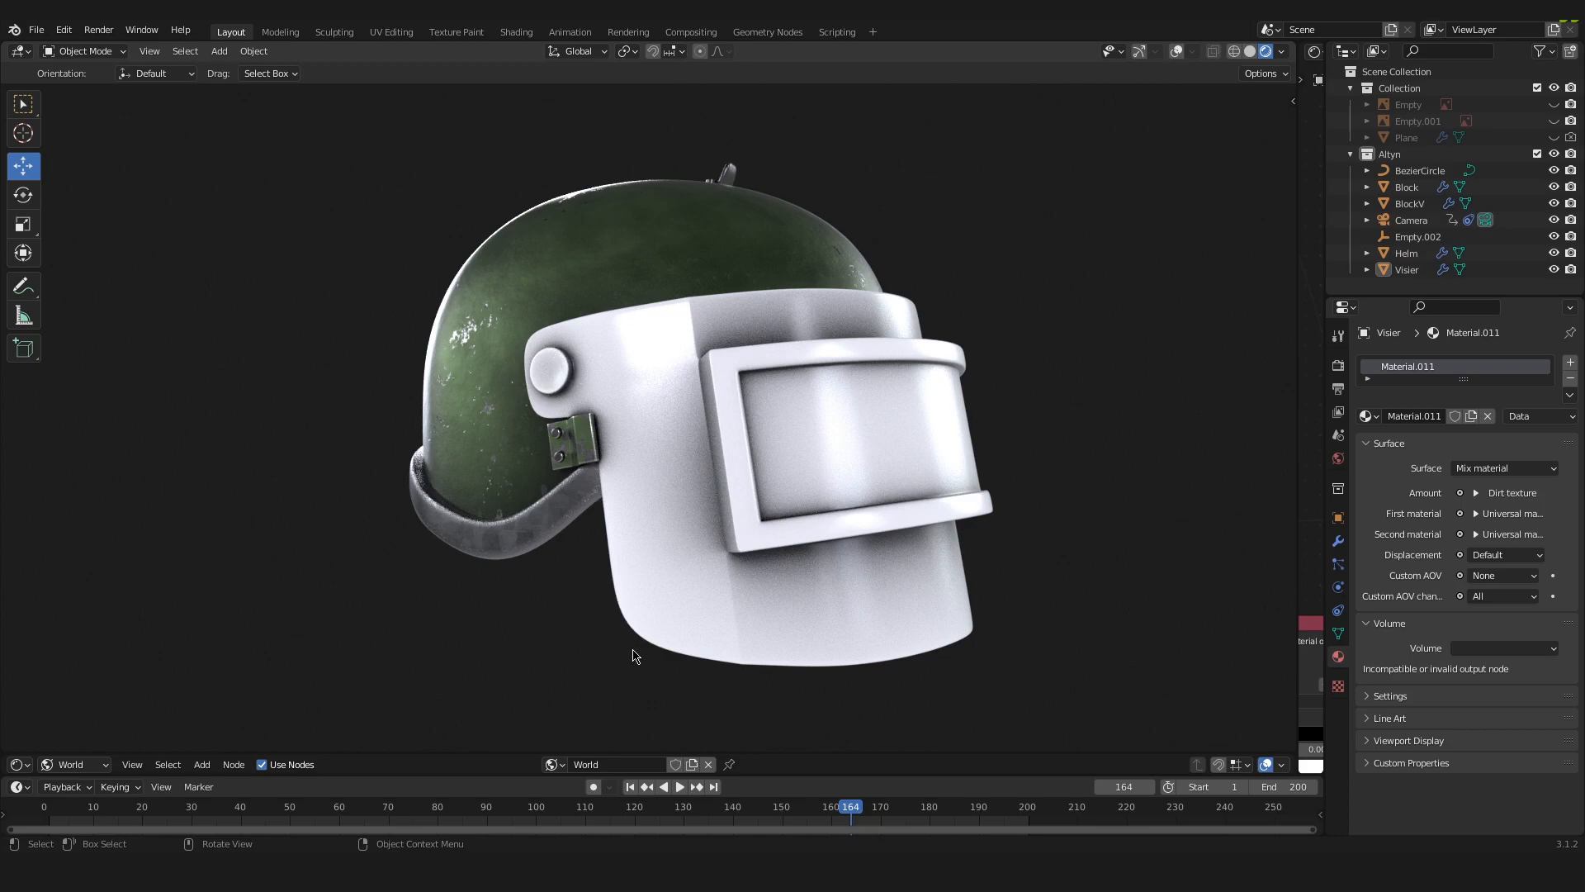
mouse_move(940, 337)
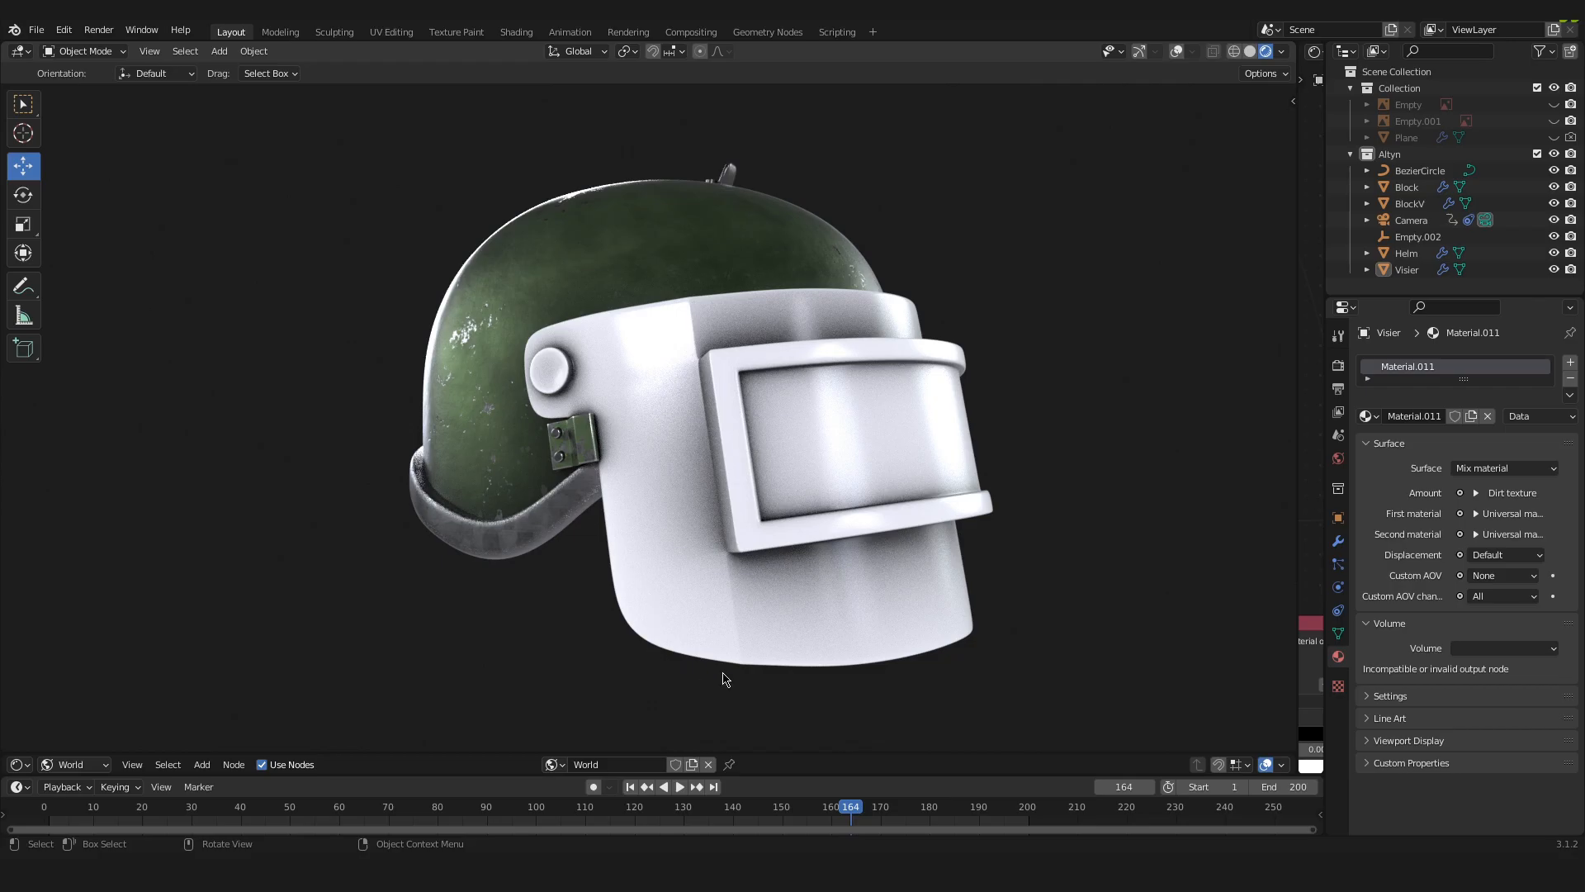
mouse_move(716, 521)
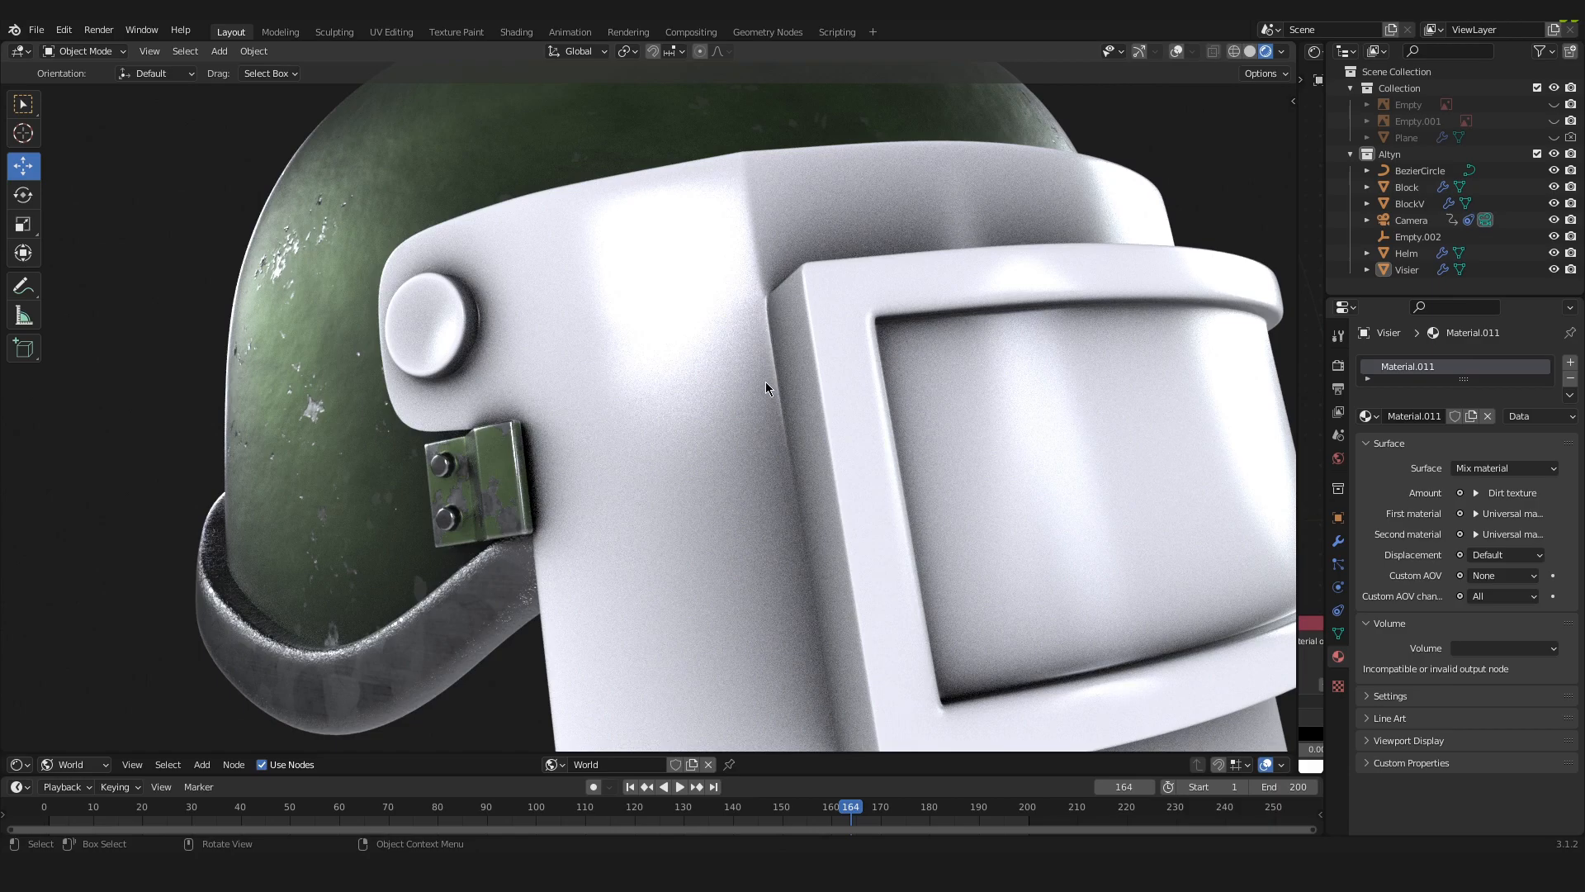
mouse_move(778, 347)
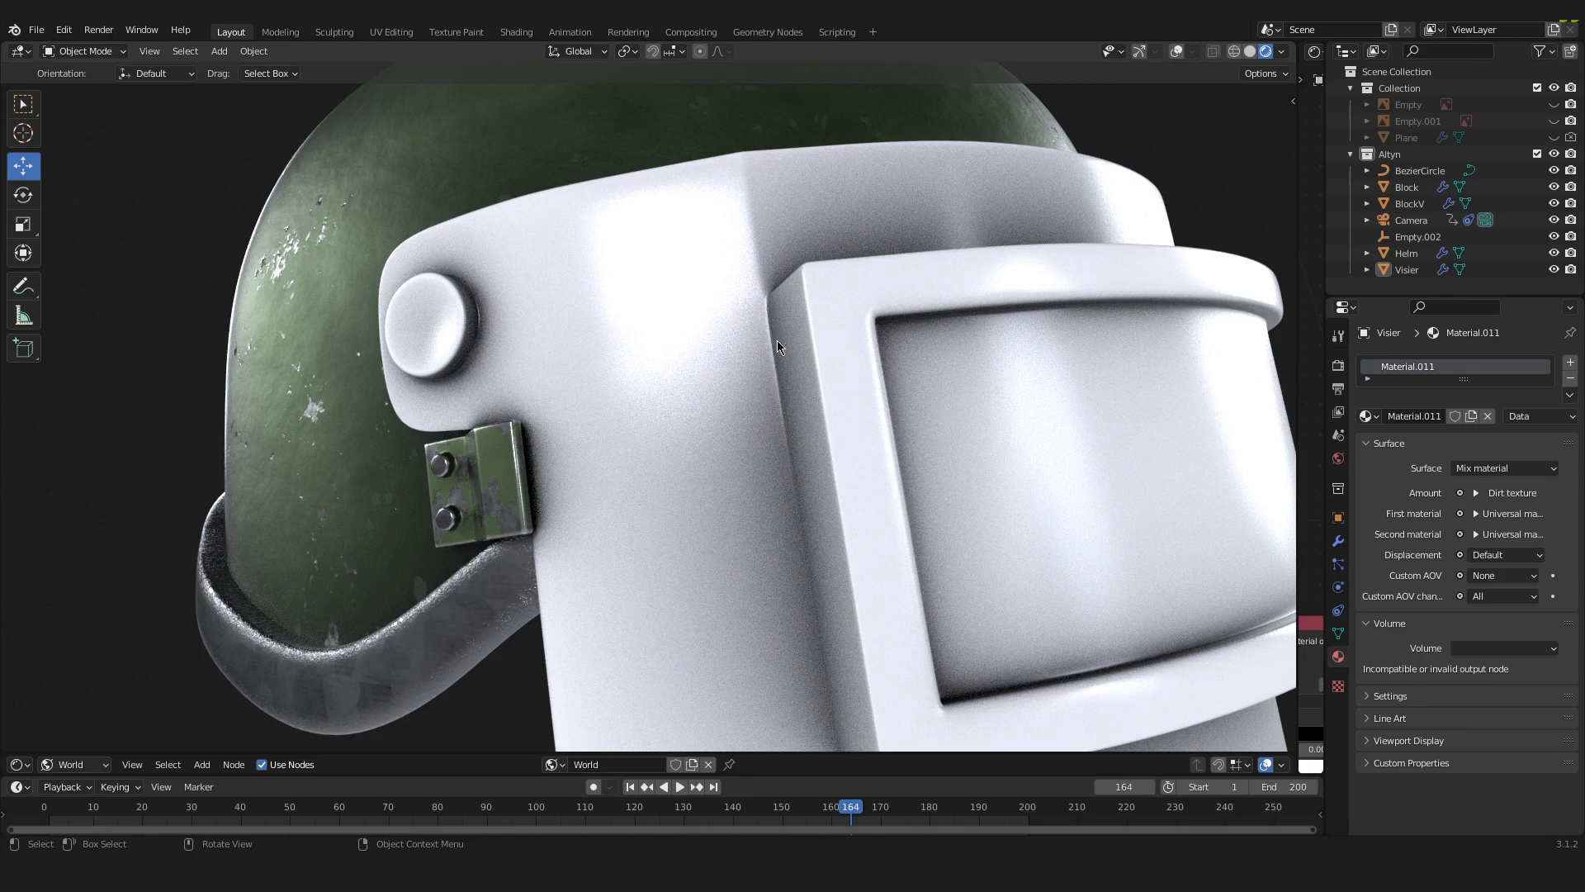
mouse_move(772, 352)
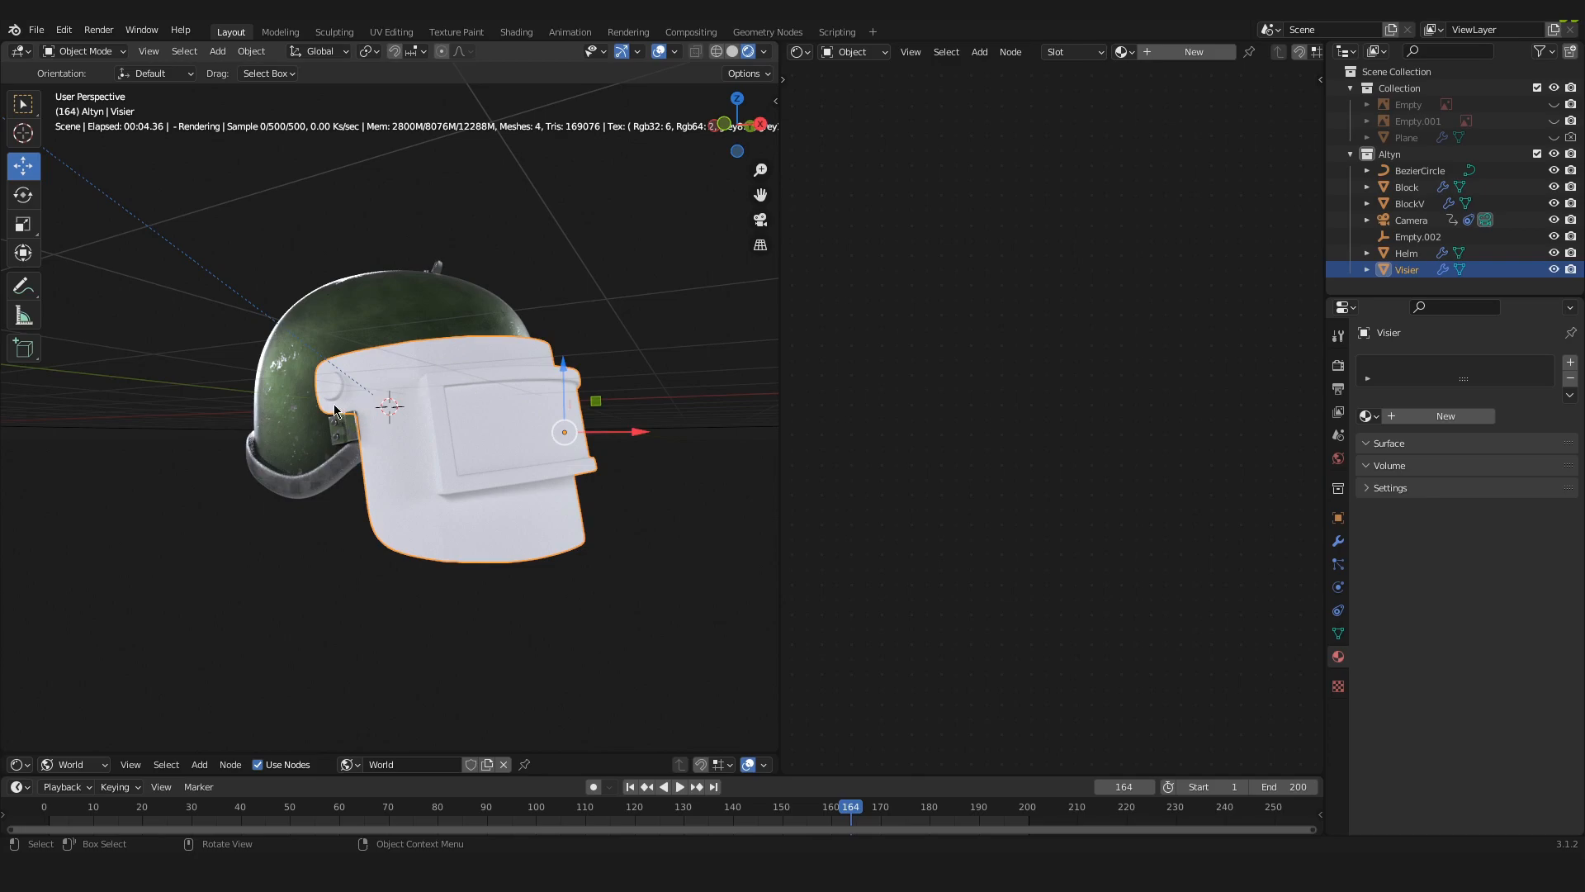
mouse_move(555, 298)
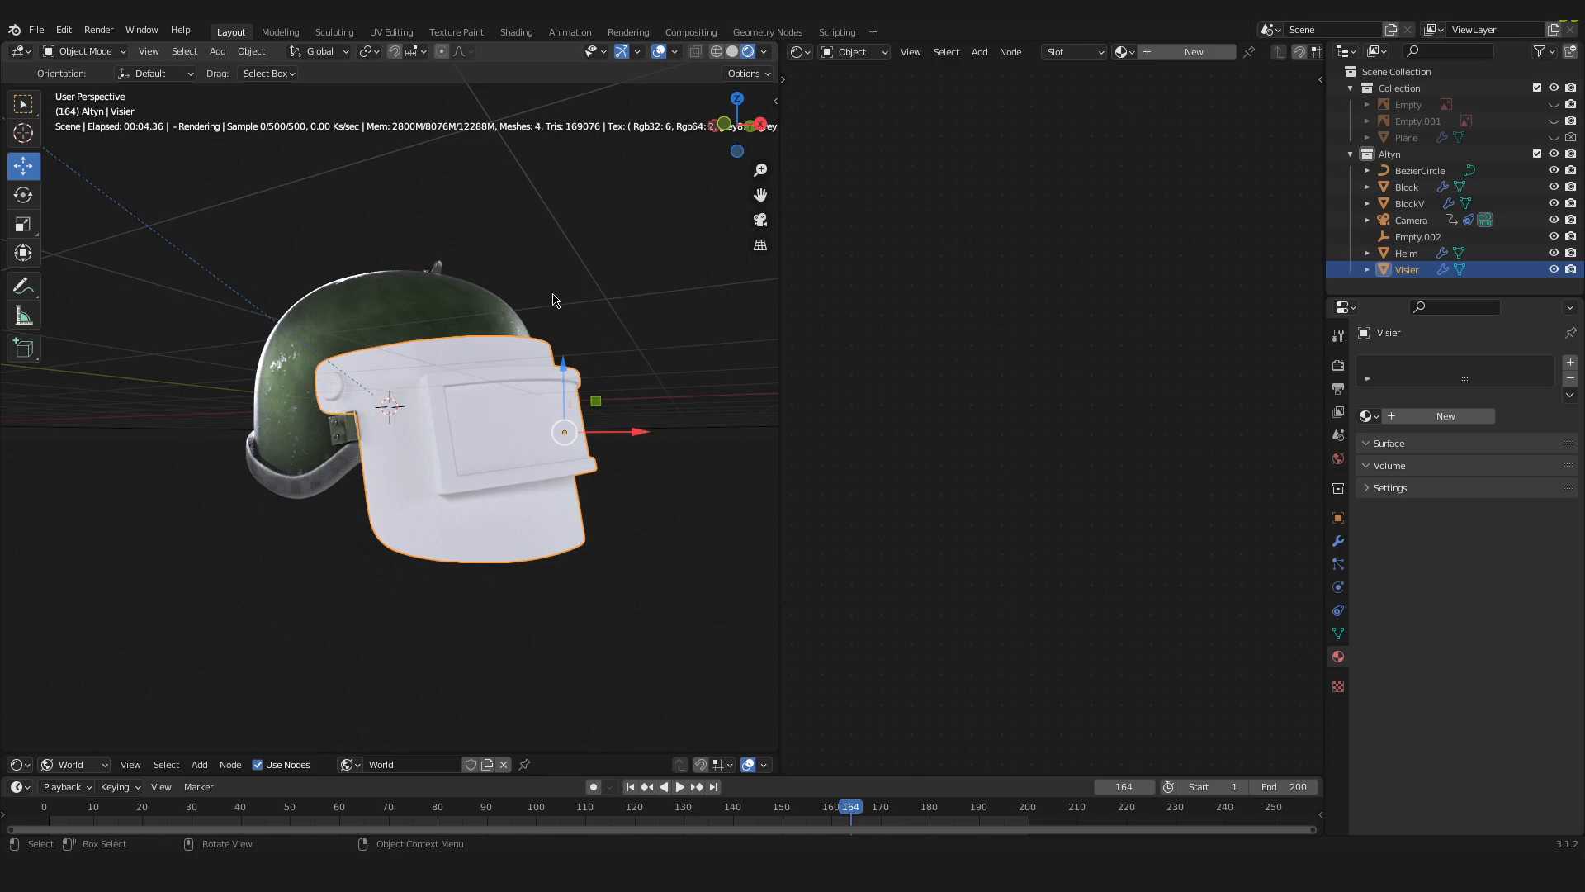
mouse_move(605, 449)
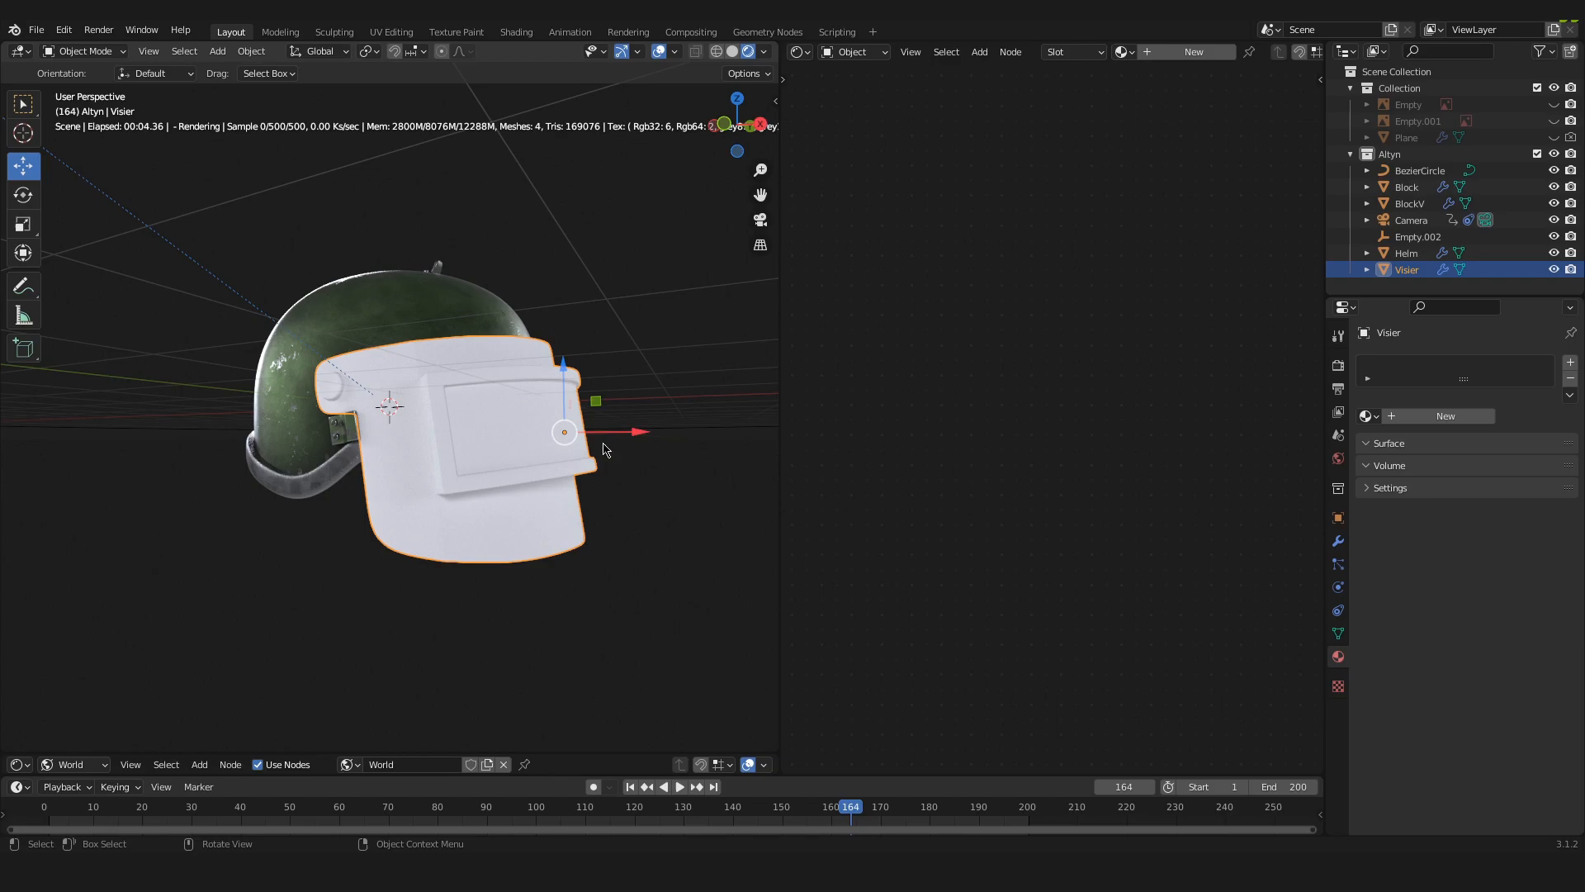
mouse_move(777, 357)
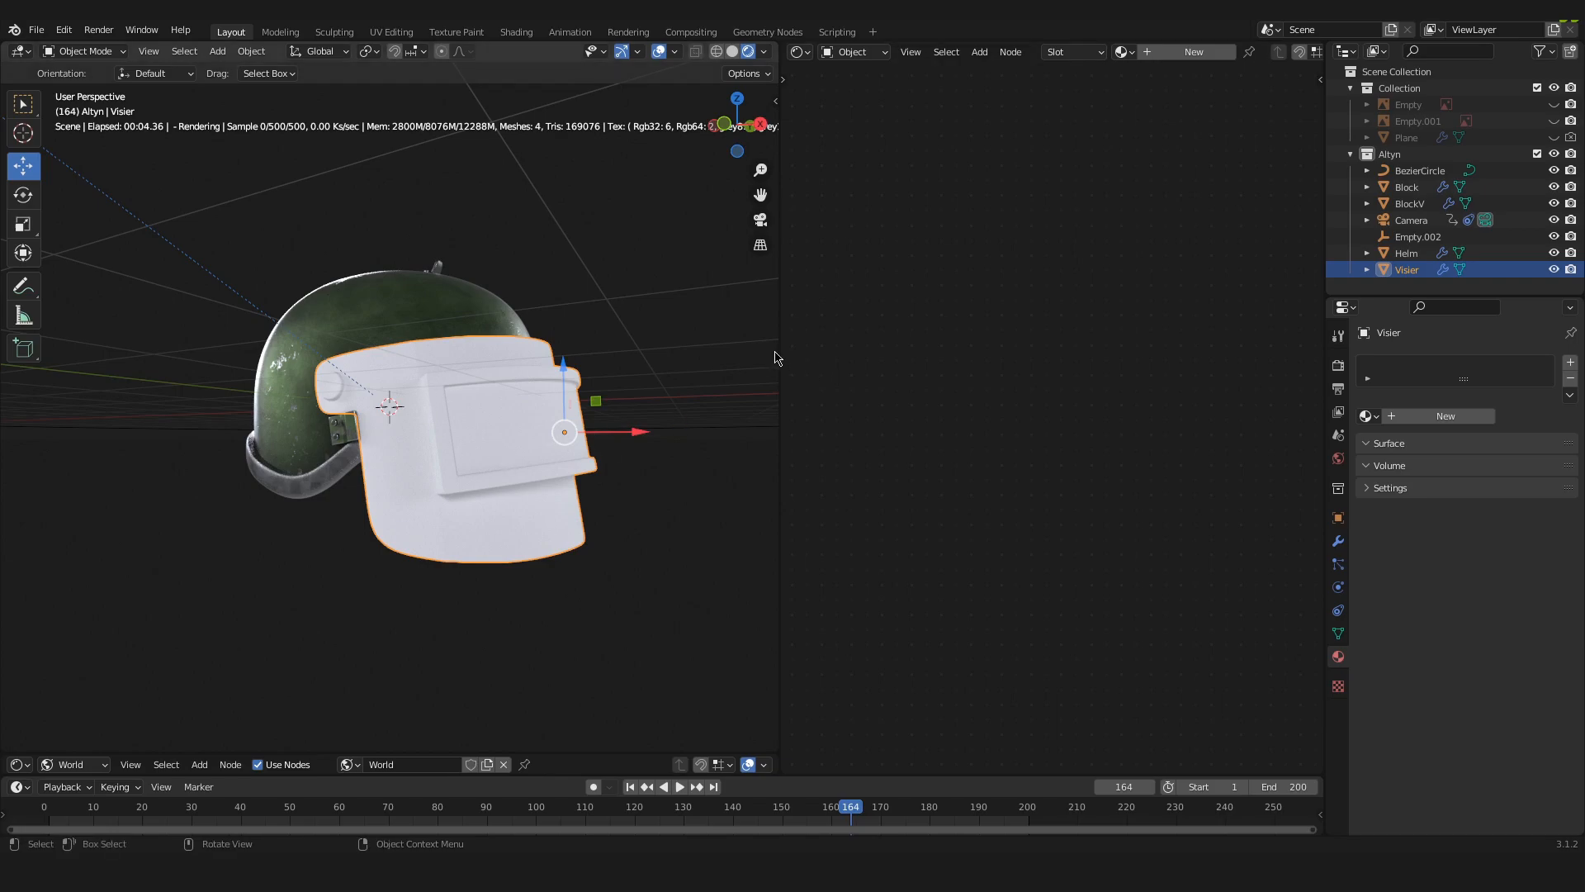
Step: Switch the empty right-hand area to the Shader Editor beside the visor's 3D view
click(800, 51)
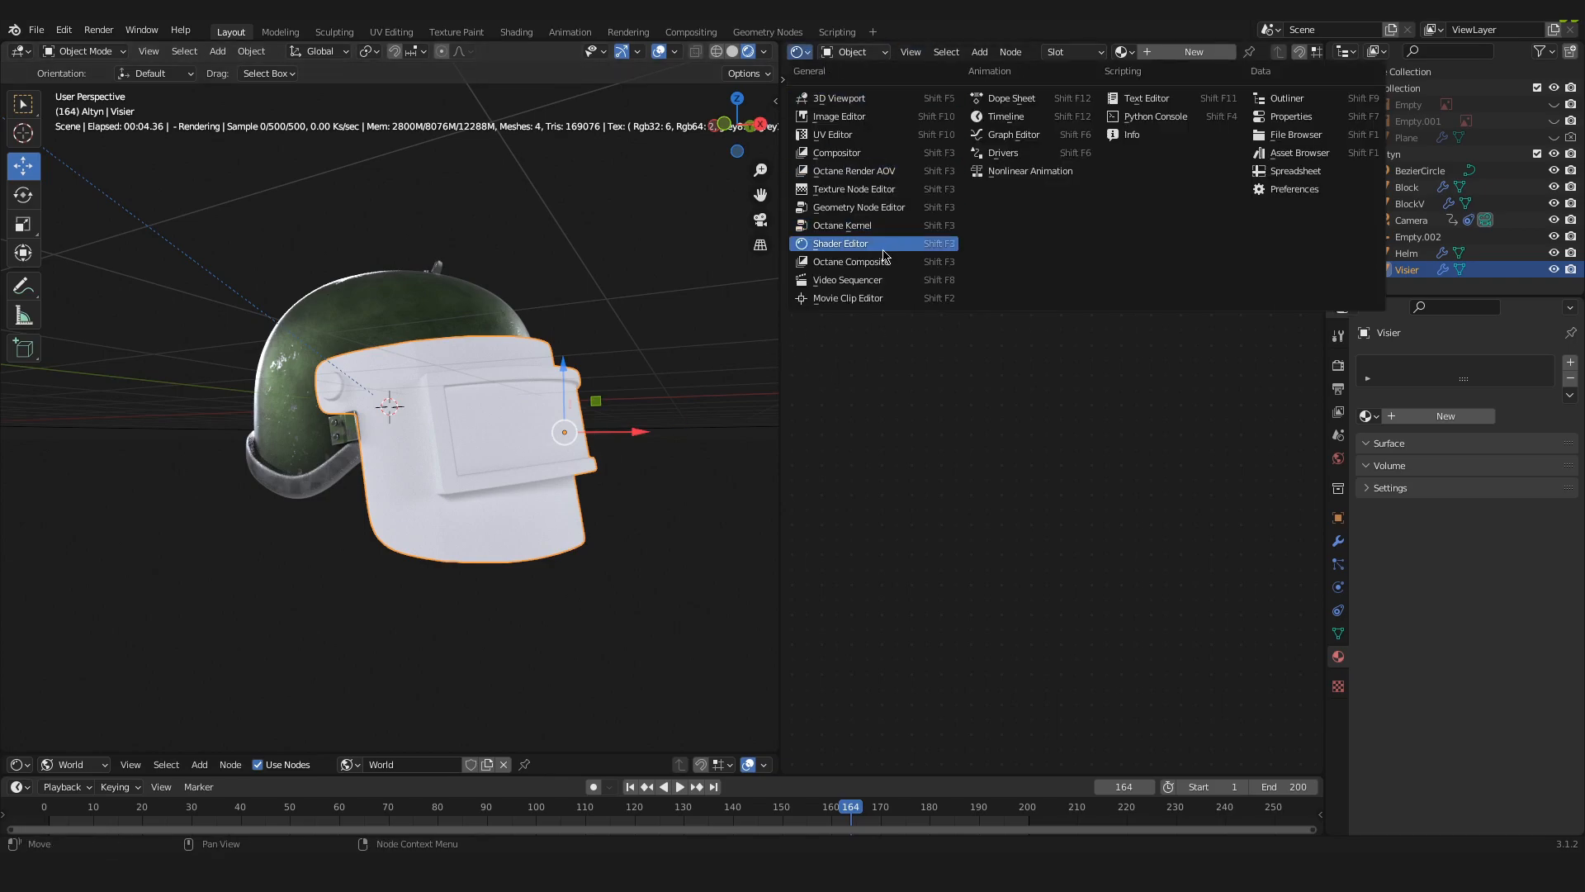
click(839, 243)
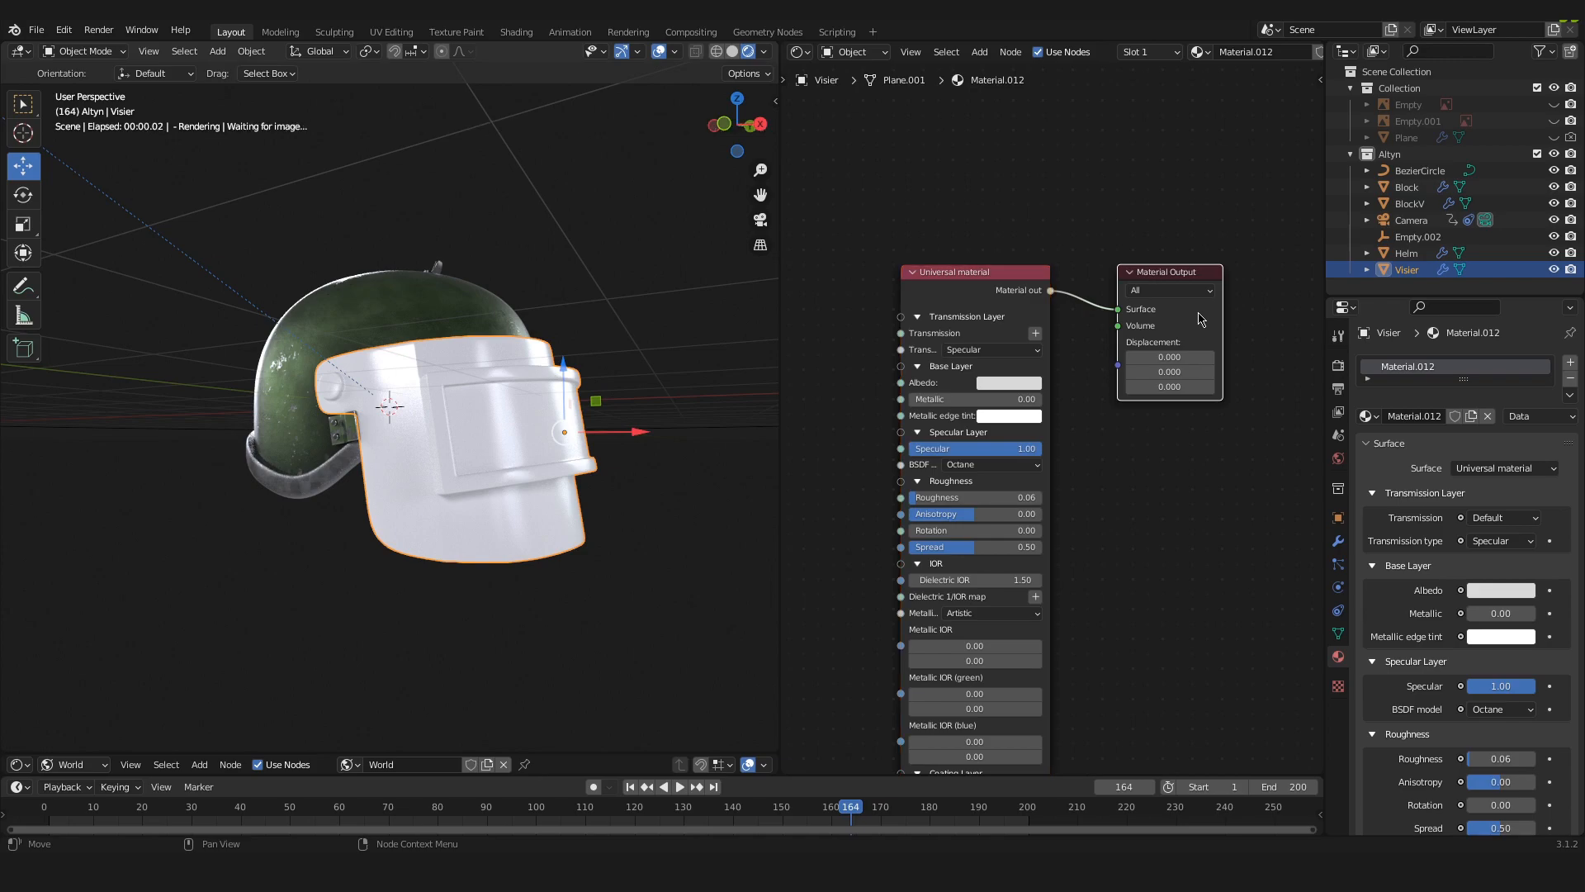
Step: Spread the nodes apart and duplicate the Universal material node, placing the copy below
drag(1164, 271, 1214, 223)
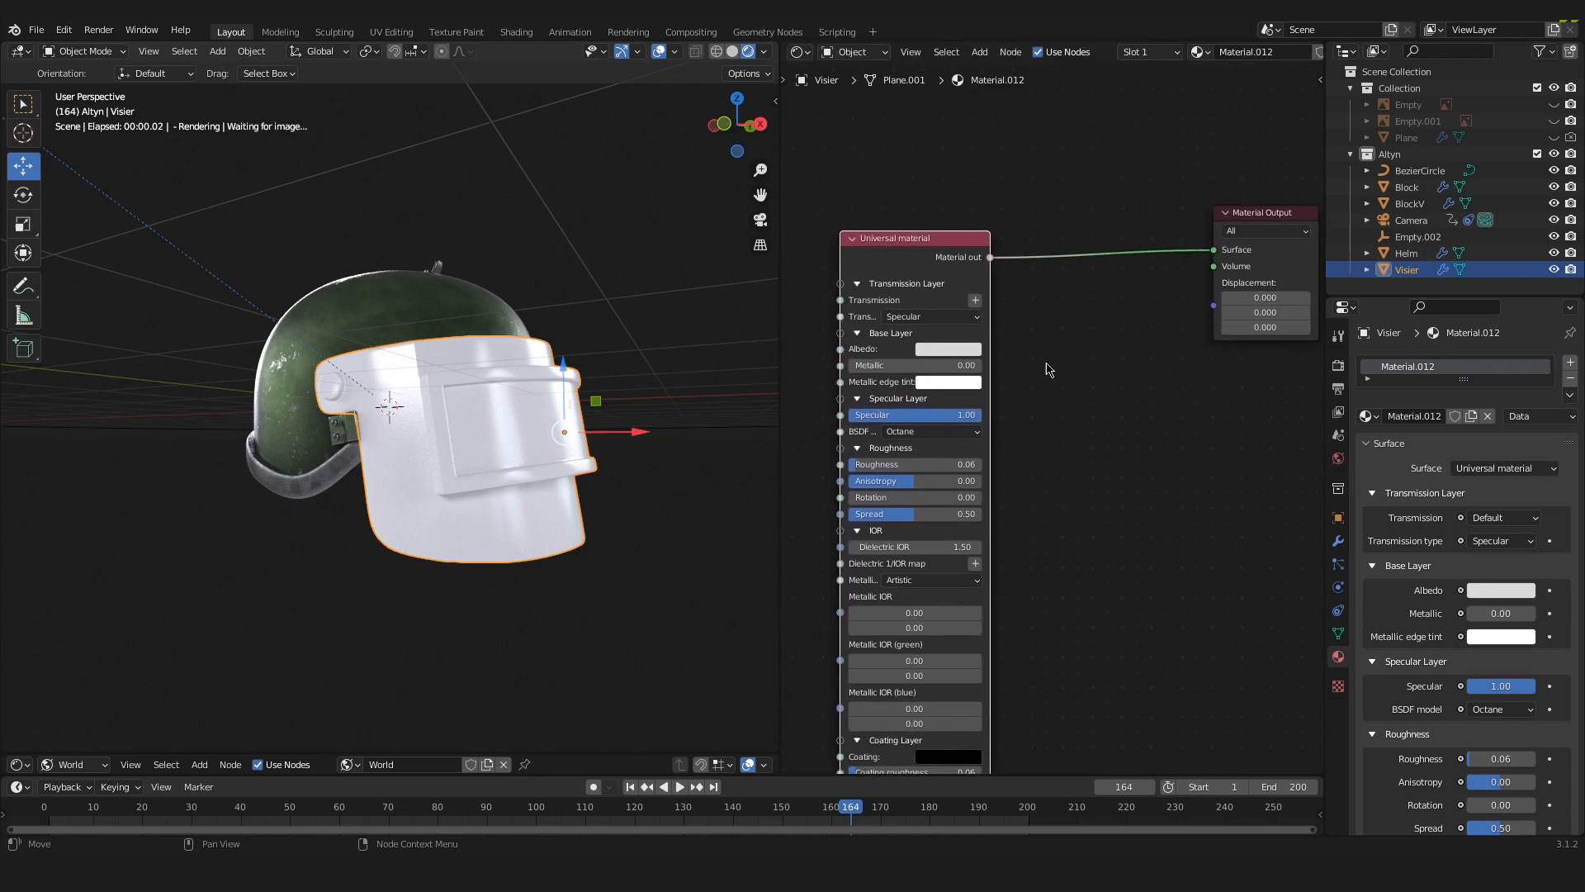
mouse_move(921, 268)
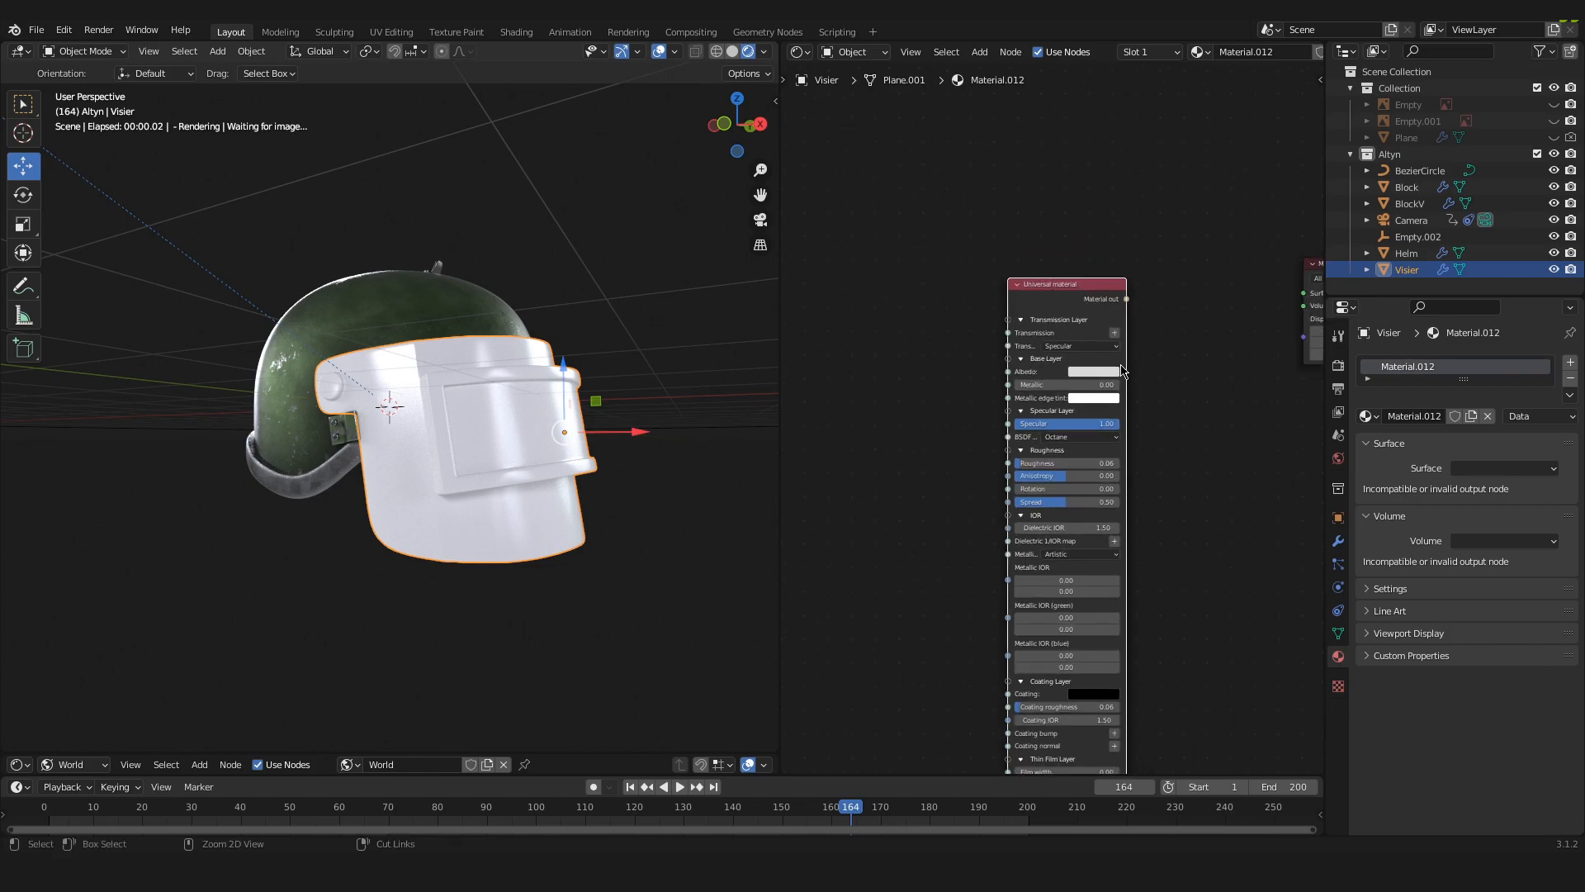
key(Ctrl+C)
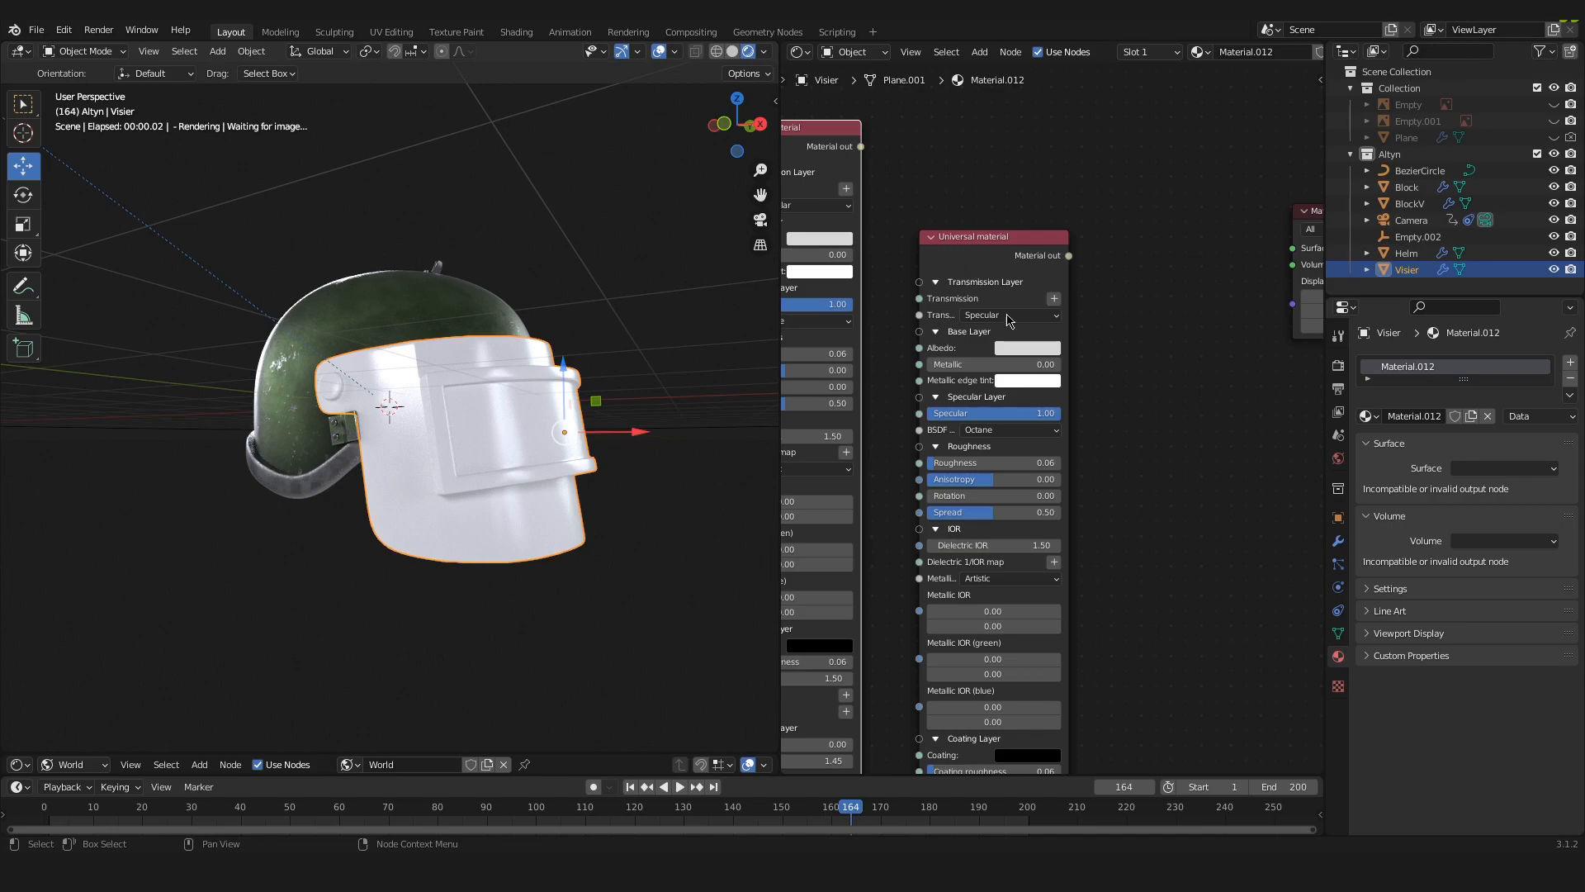
click(1027, 346)
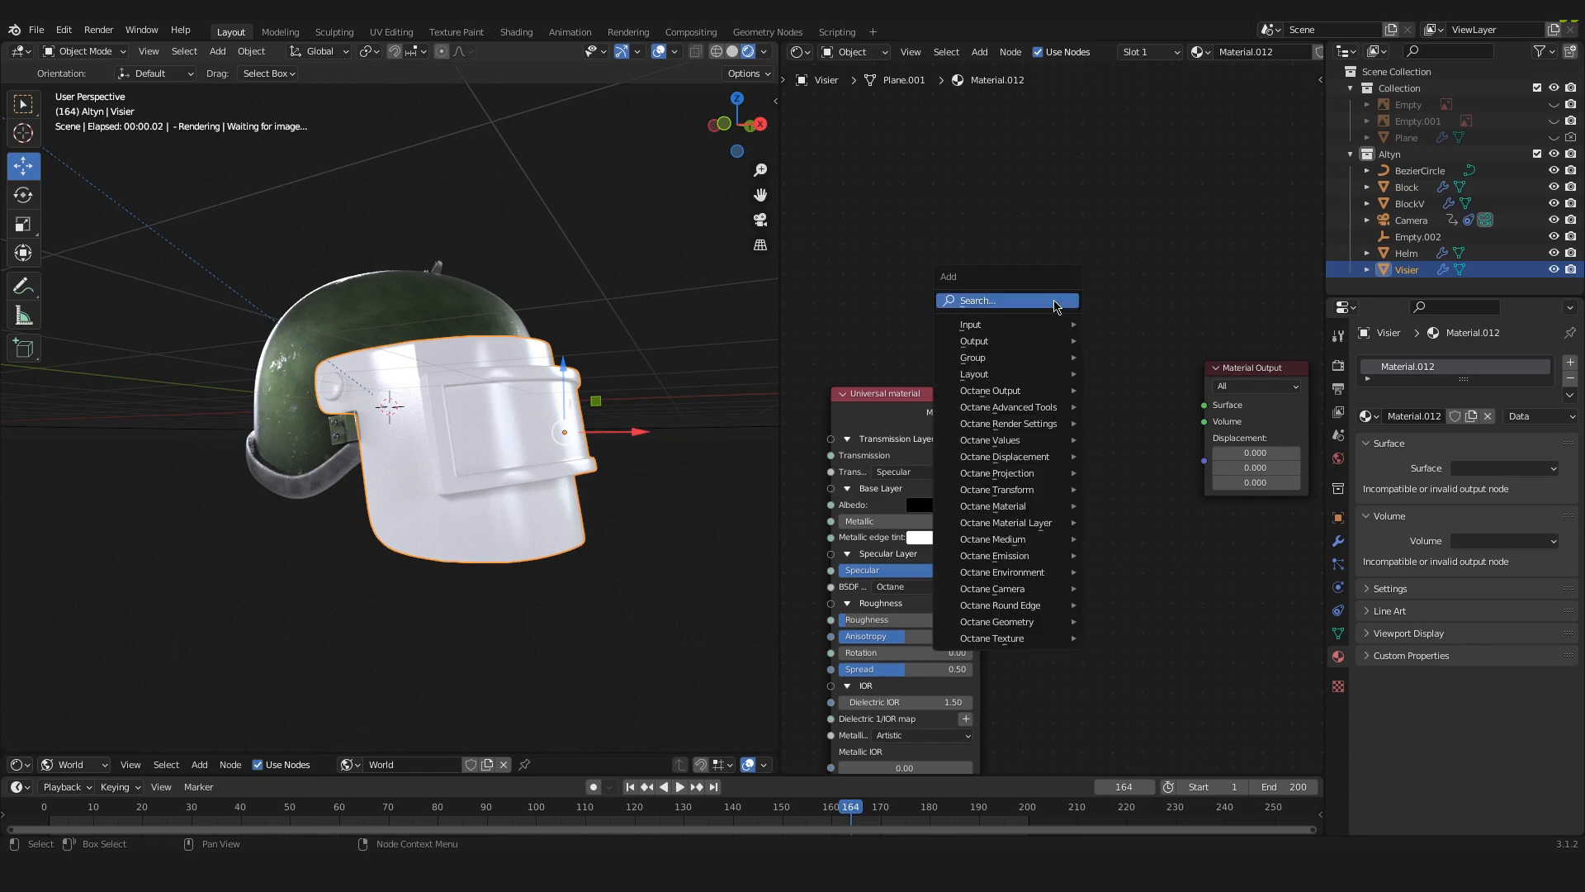
Step: Add a Mix material node and feed its output into the material output's Surface
text(m)
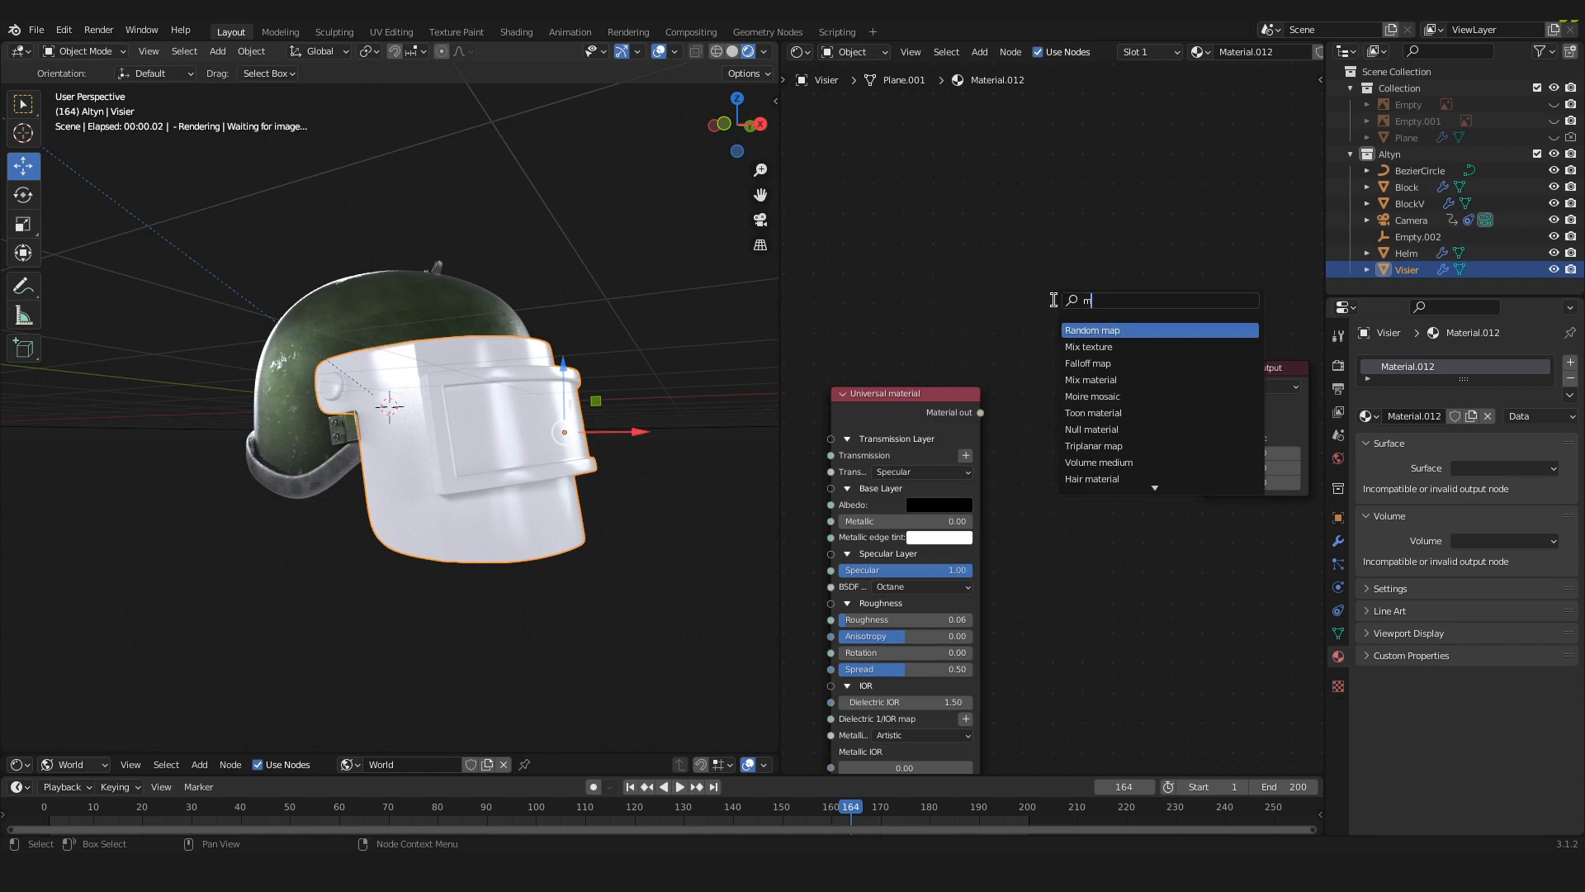
text(ix)
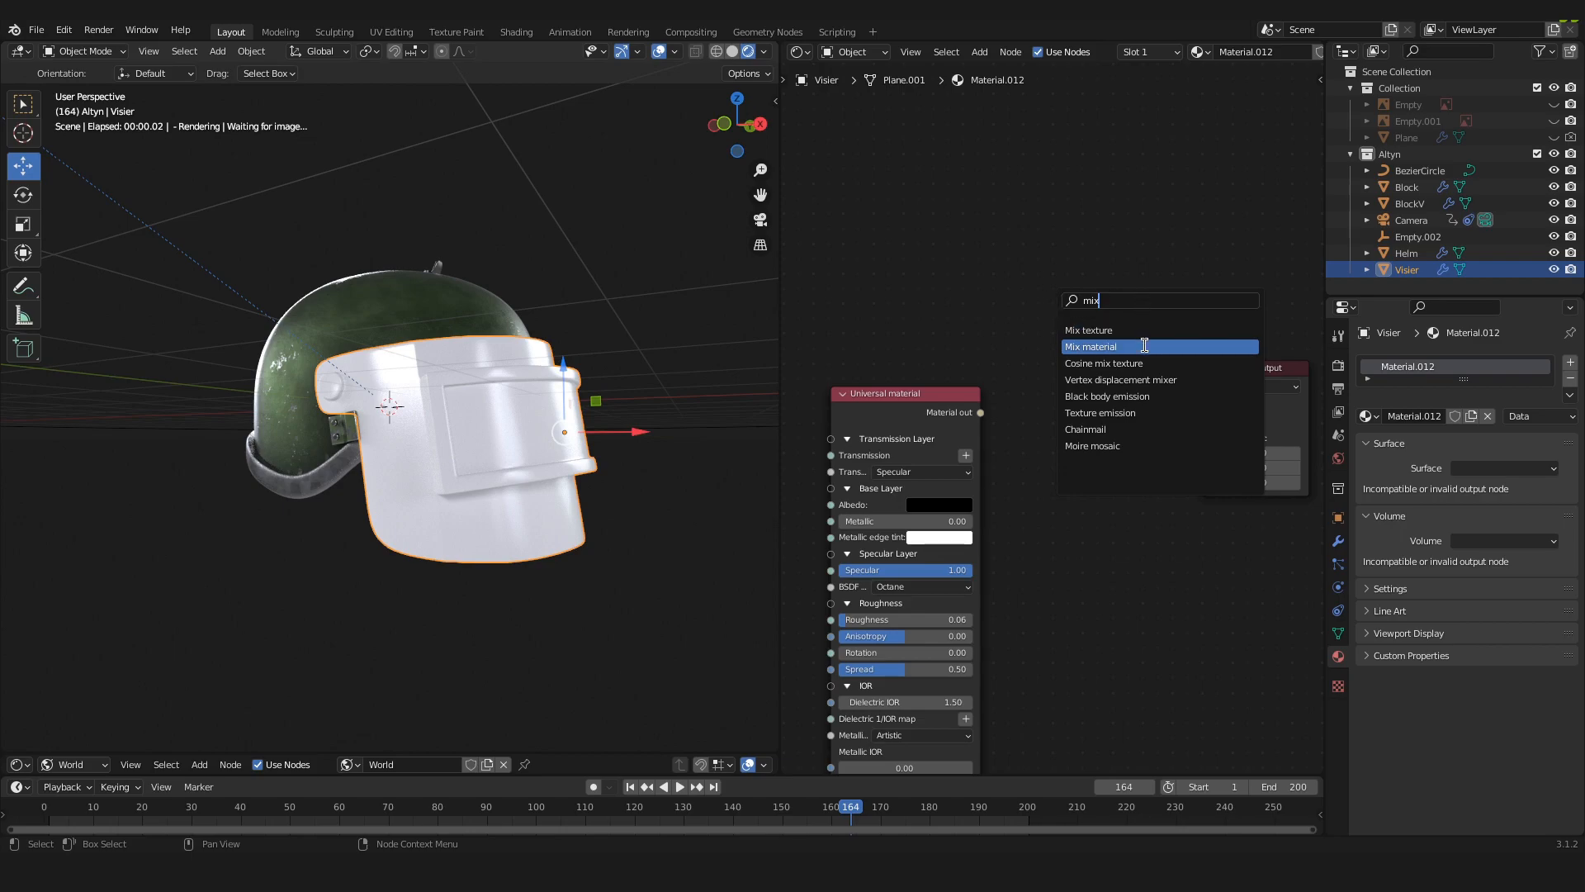
click(1090, 347)
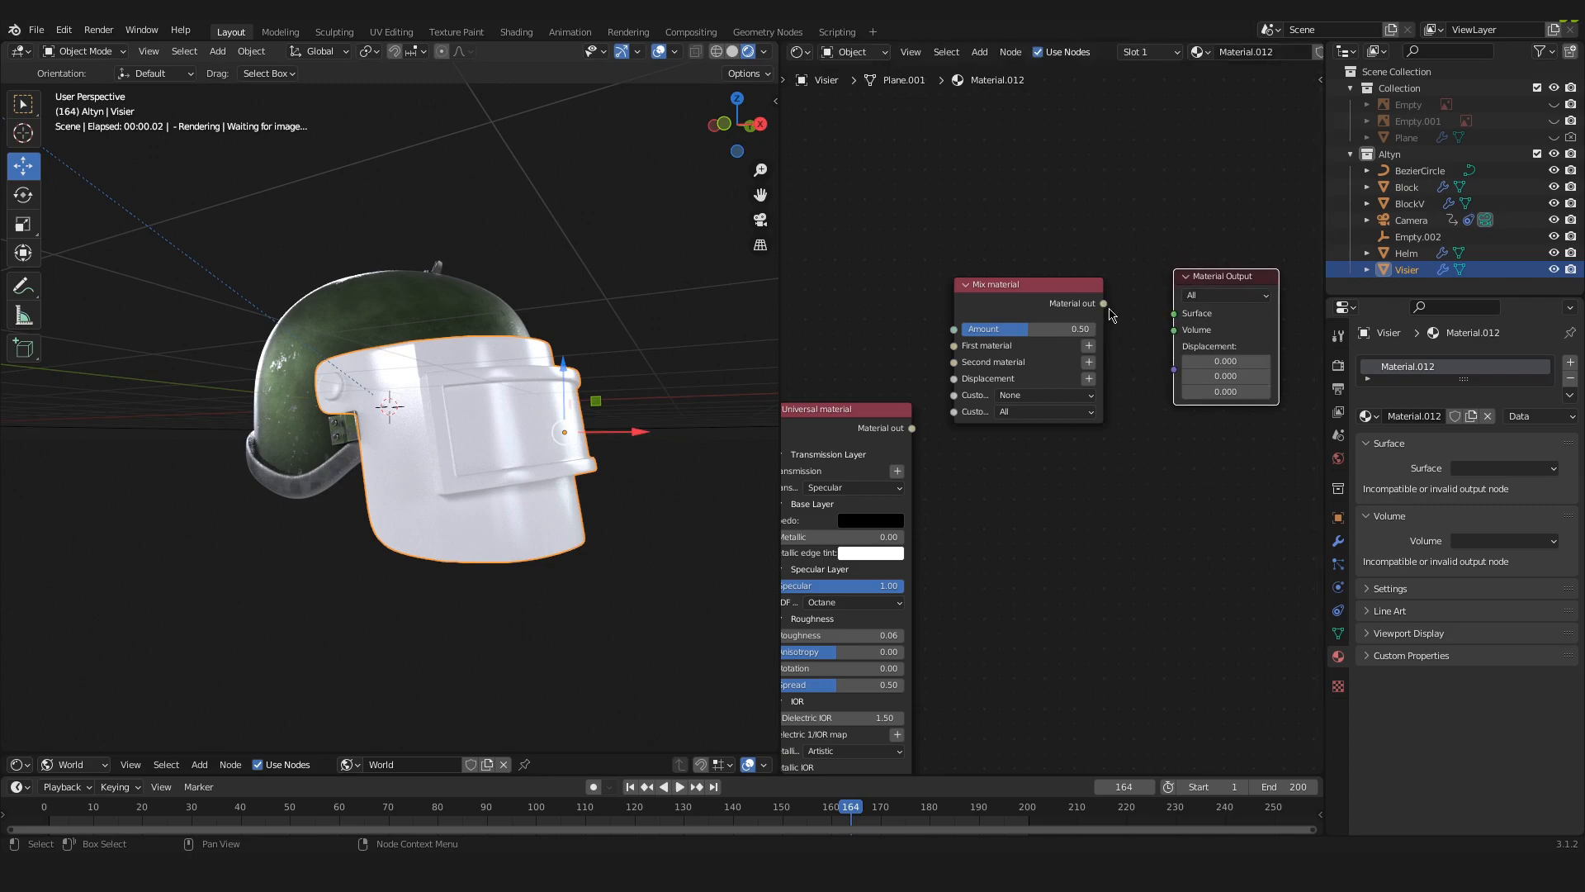
drag(1105, 304, 1172, 312)
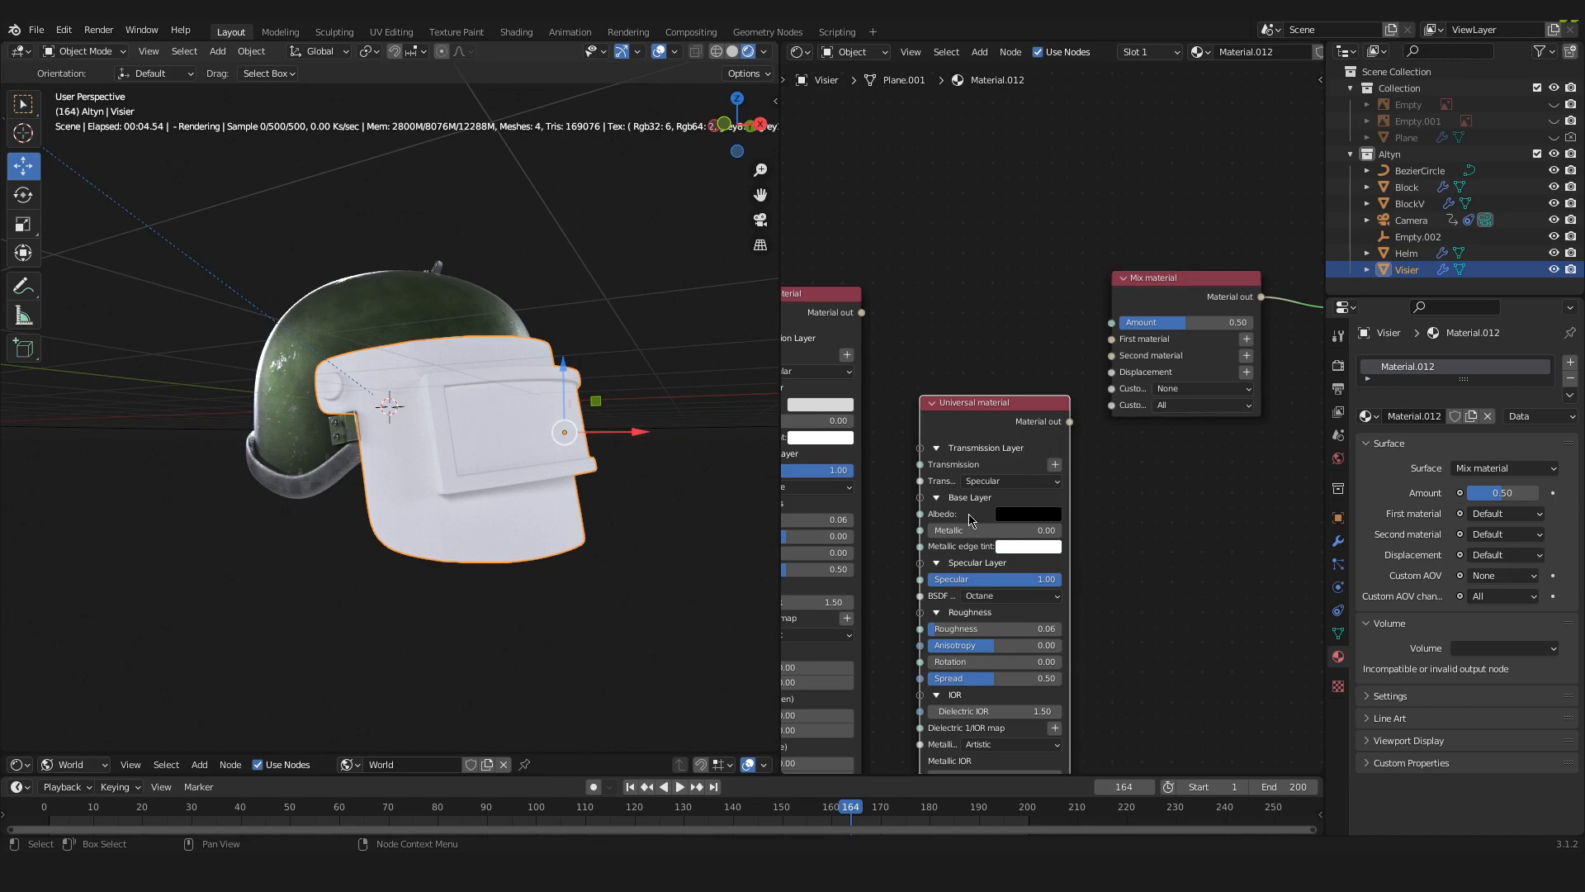
mouse_move(1070, 429)
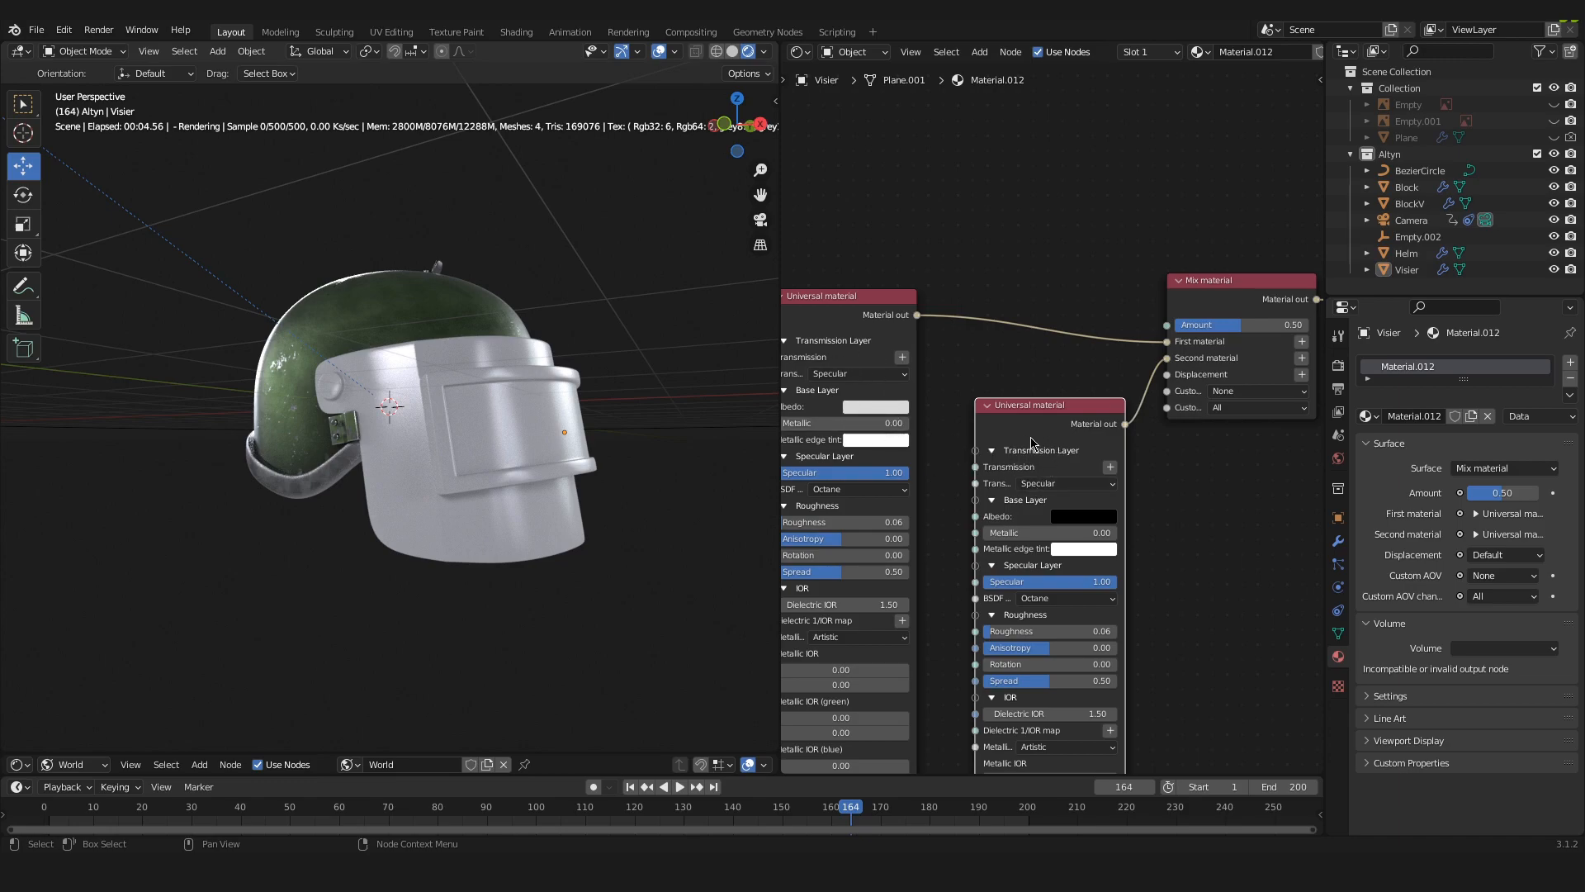
mouse_move(895, 423)
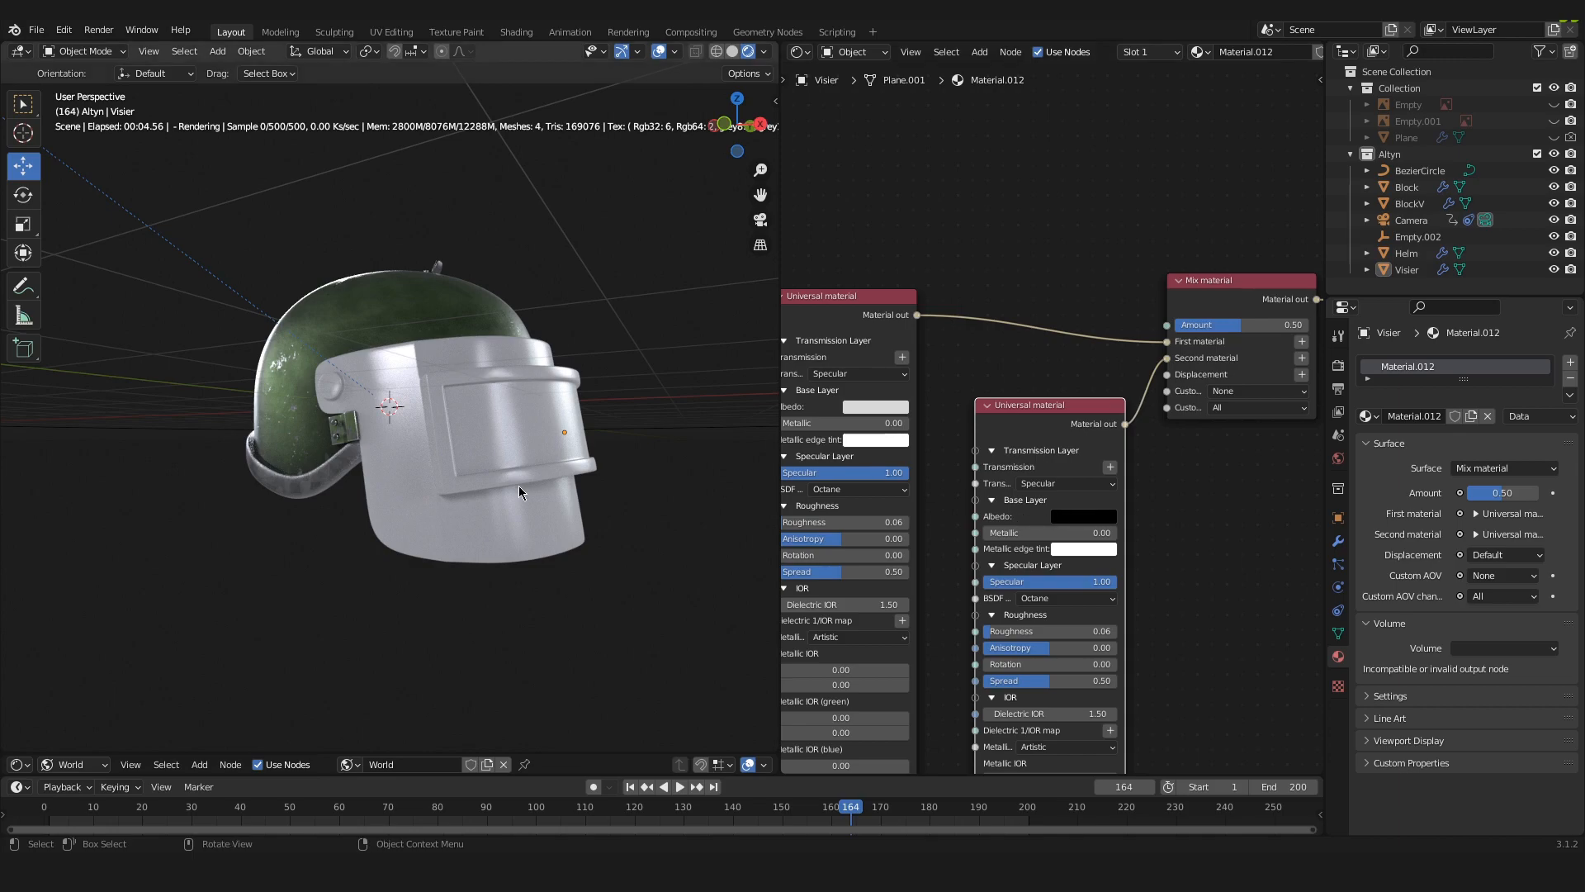
mouse_move(547, 507)
text(1)
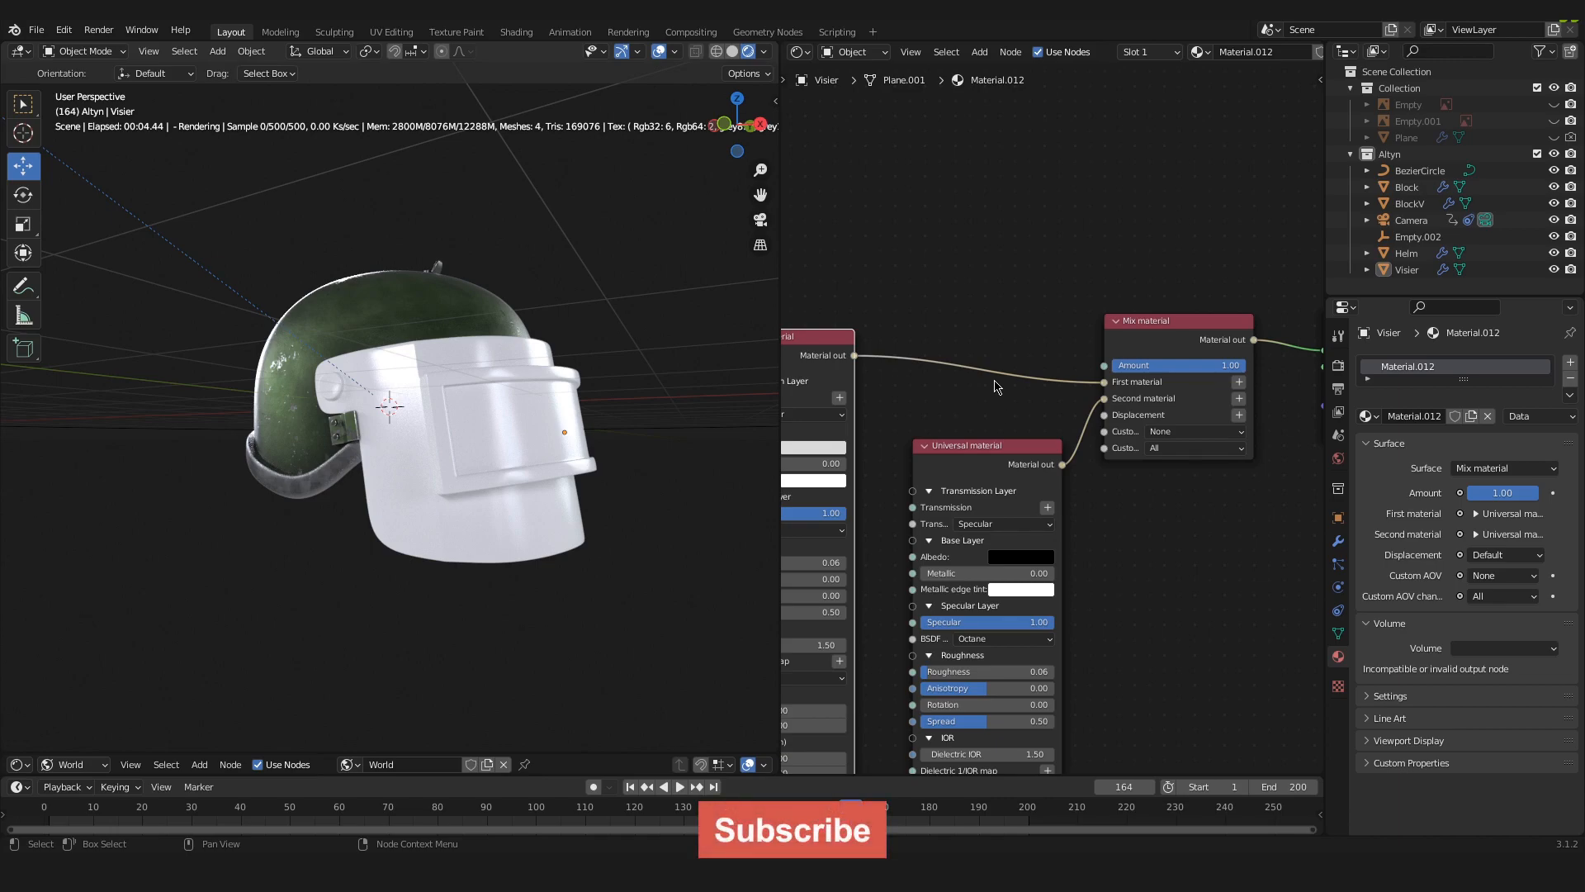
mouse_move(1123, 365)
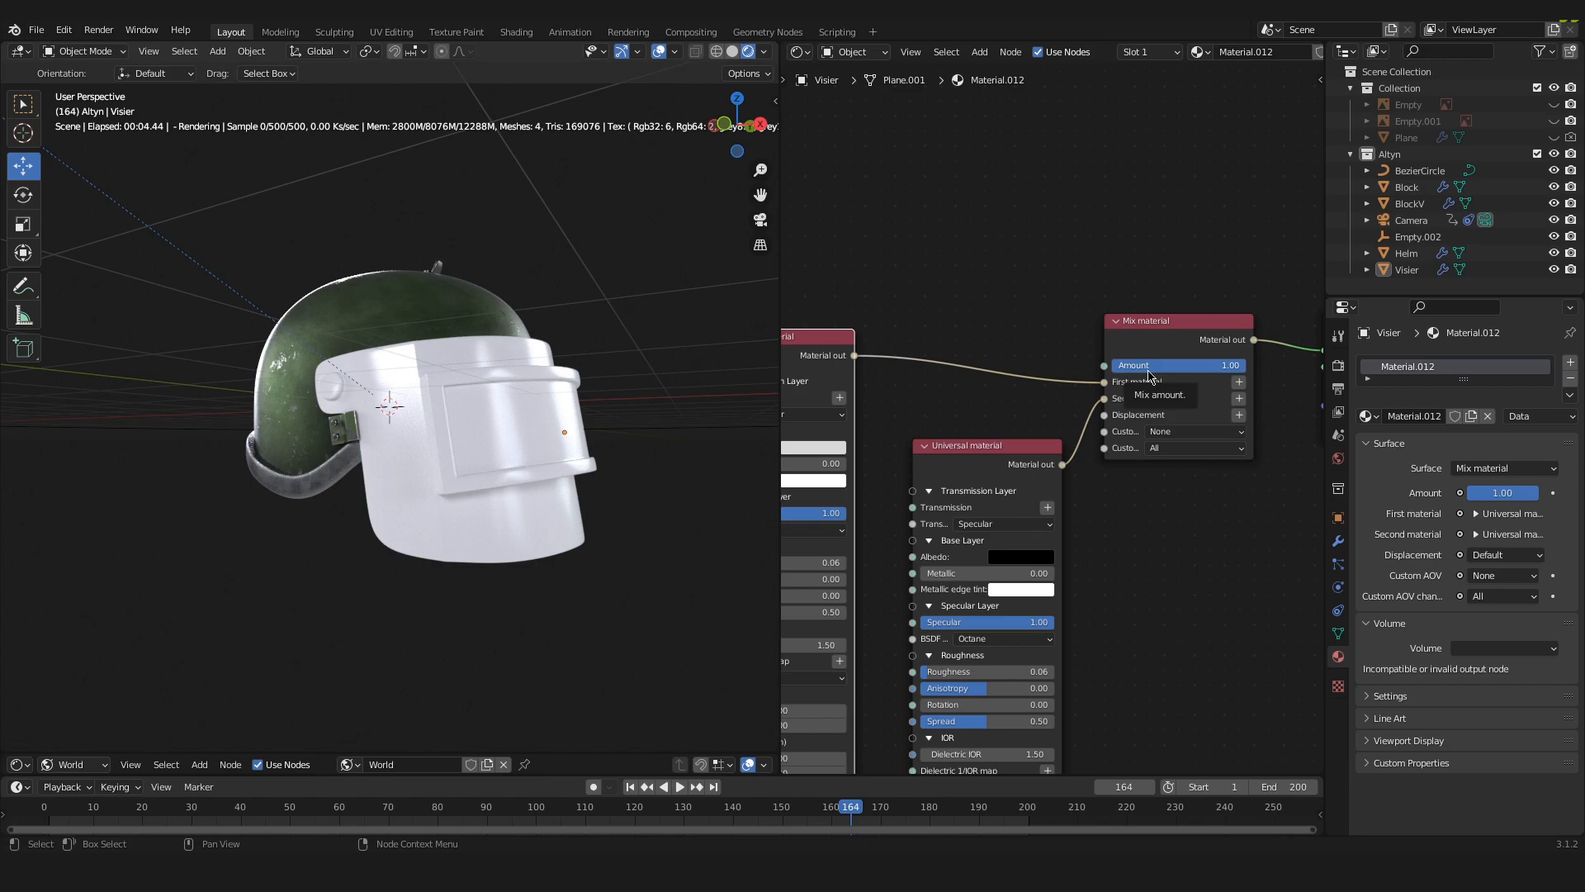
mouse_move(611, 340)
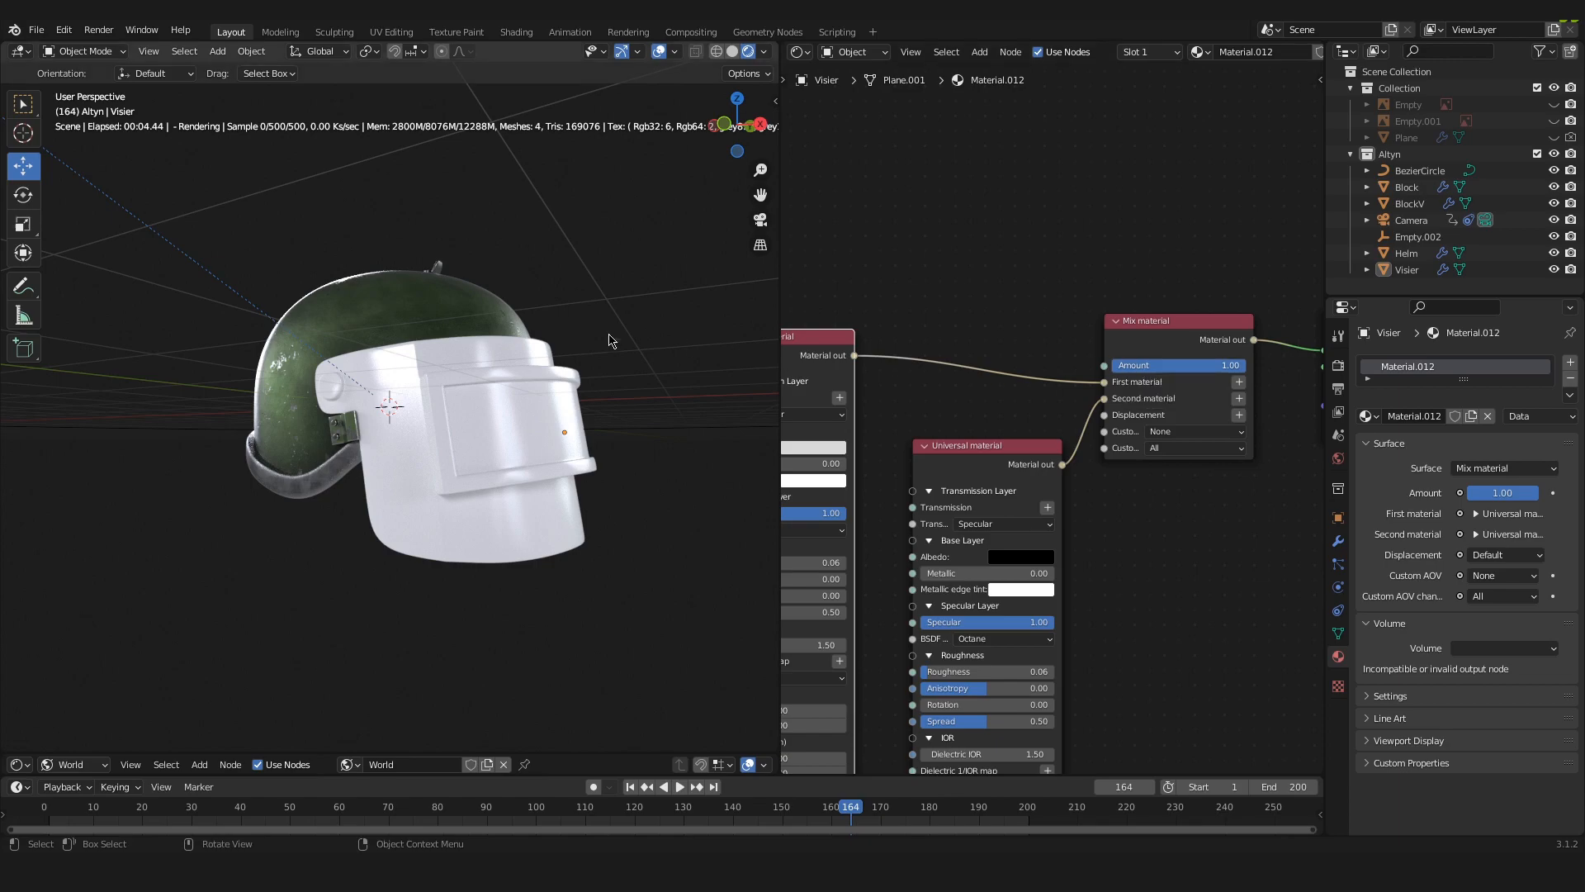
mouse_move(456, 499)
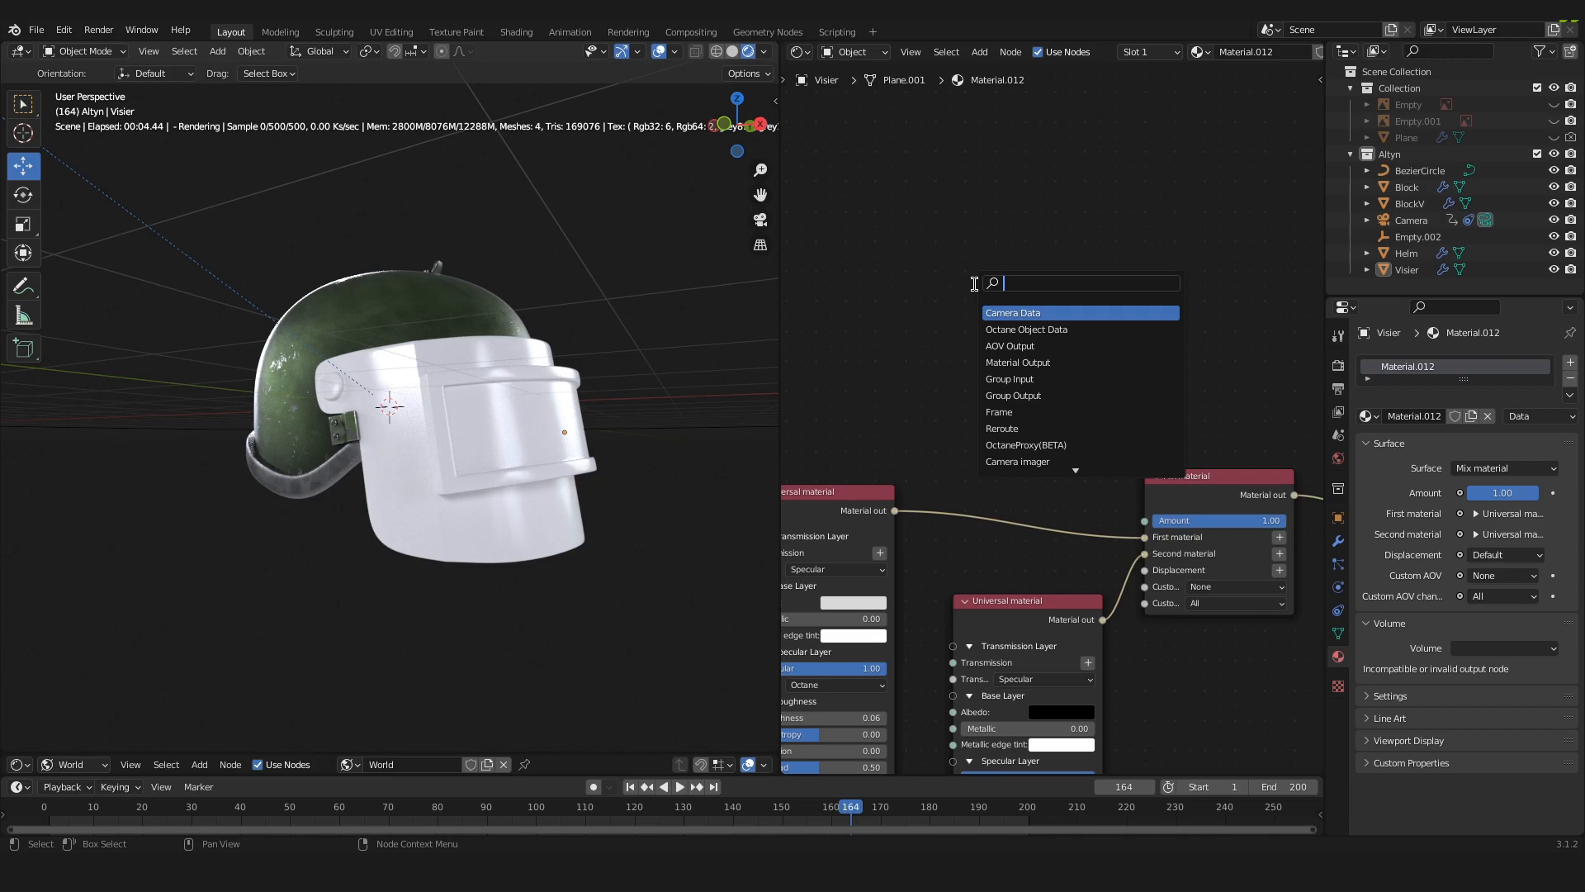
Step: Add a Dirt texture node to drive the Mix material's Amount
text(dir)
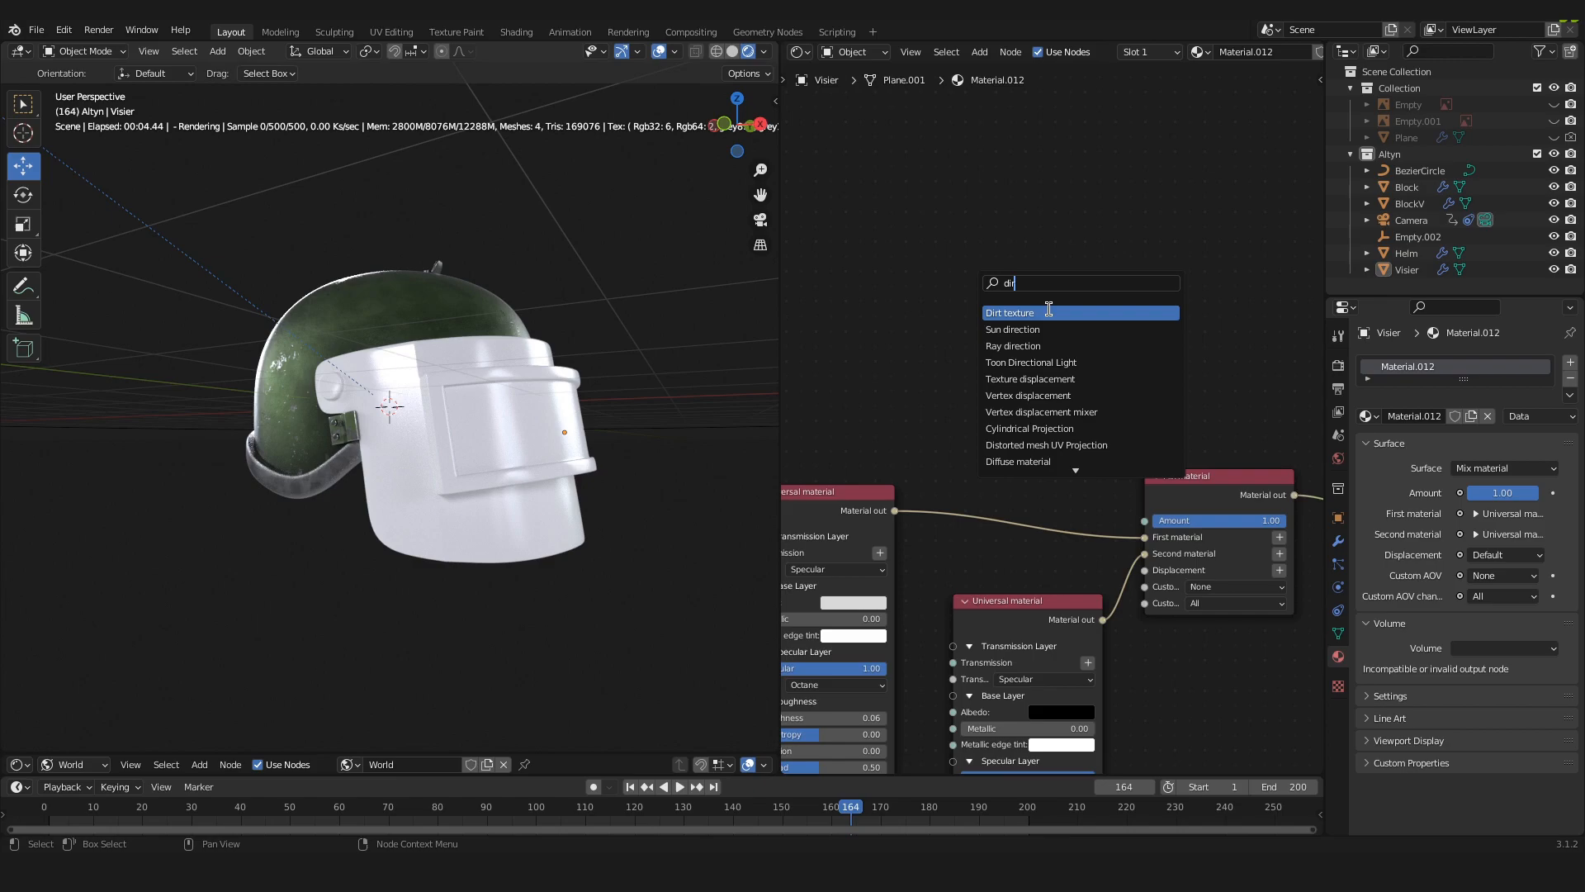
click(1009, 312)
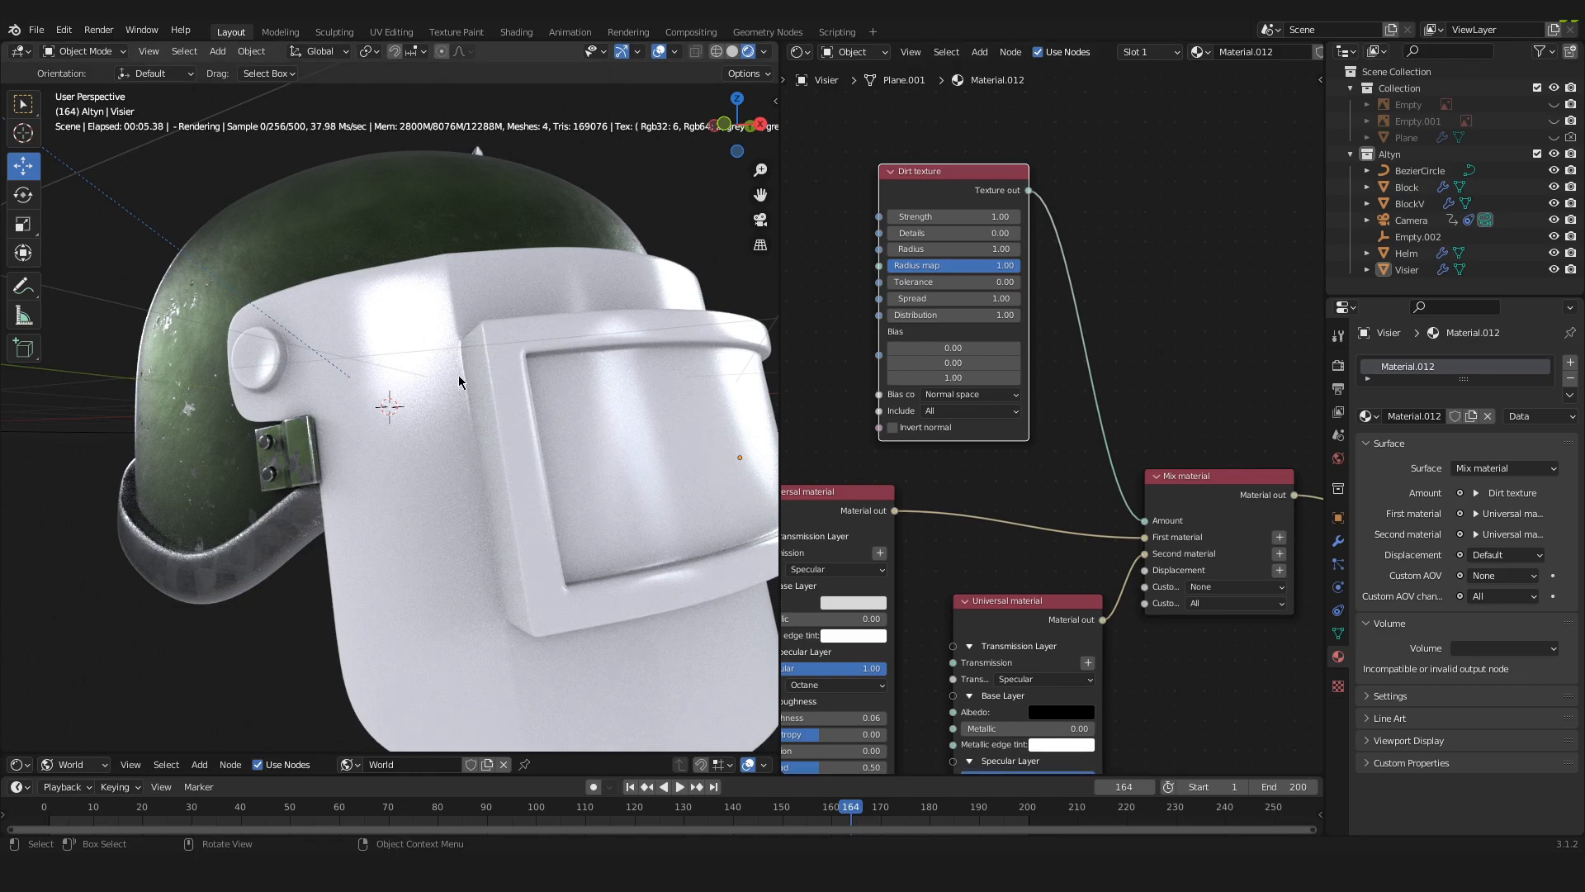
mouse_move(608, 671)
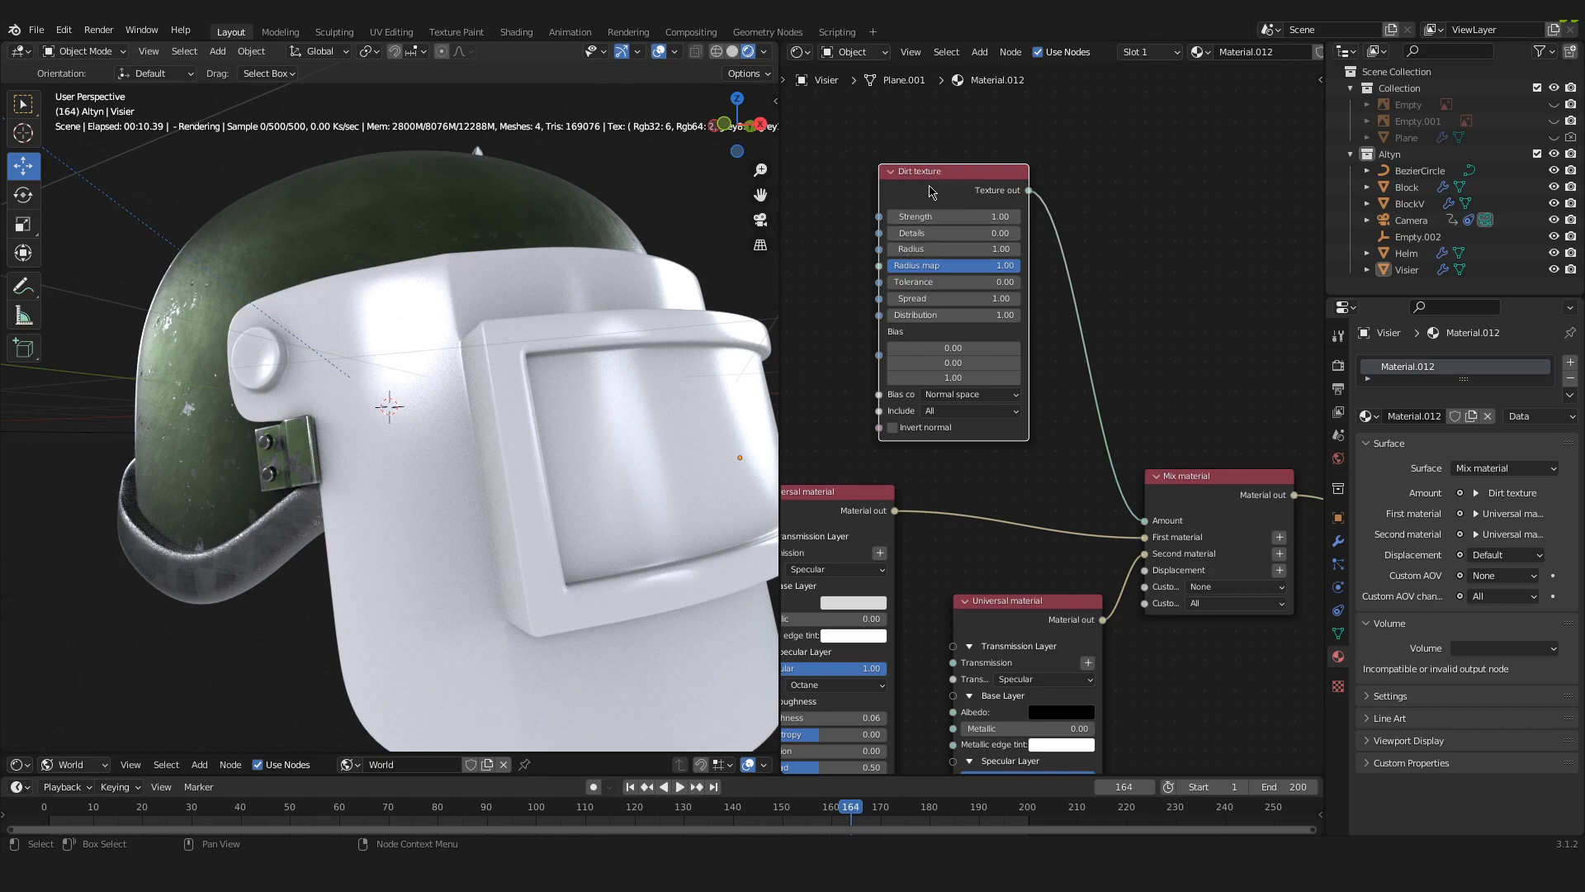
mouse_move(953, 216)
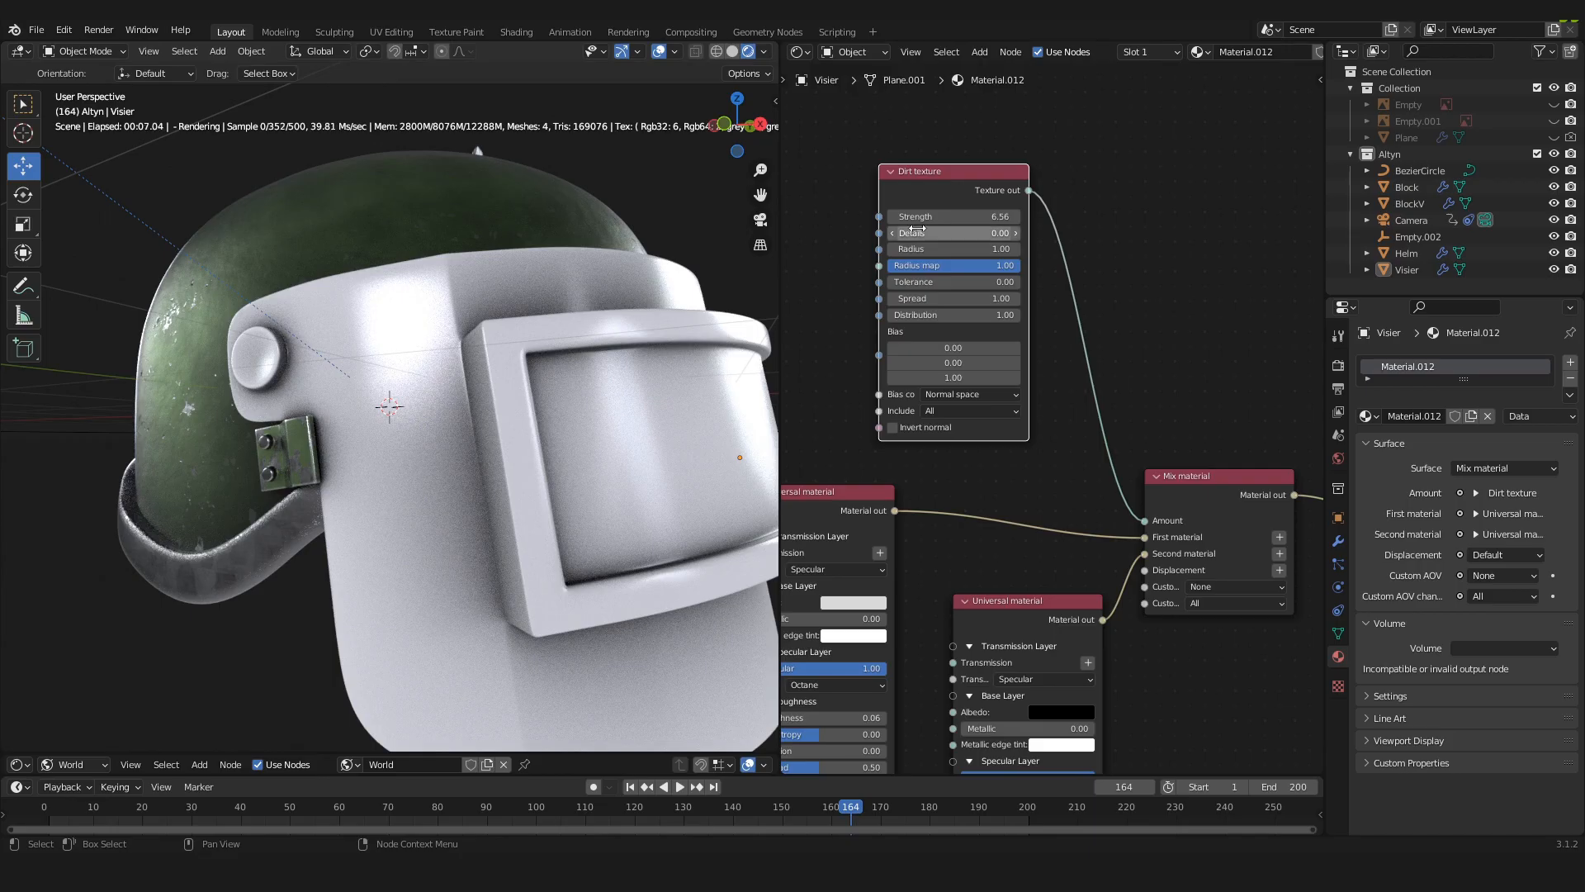
Step: Raise the Dirt texture's Details to 1.52 and reduce its Radius
drag(953, 233, 1000, 233)
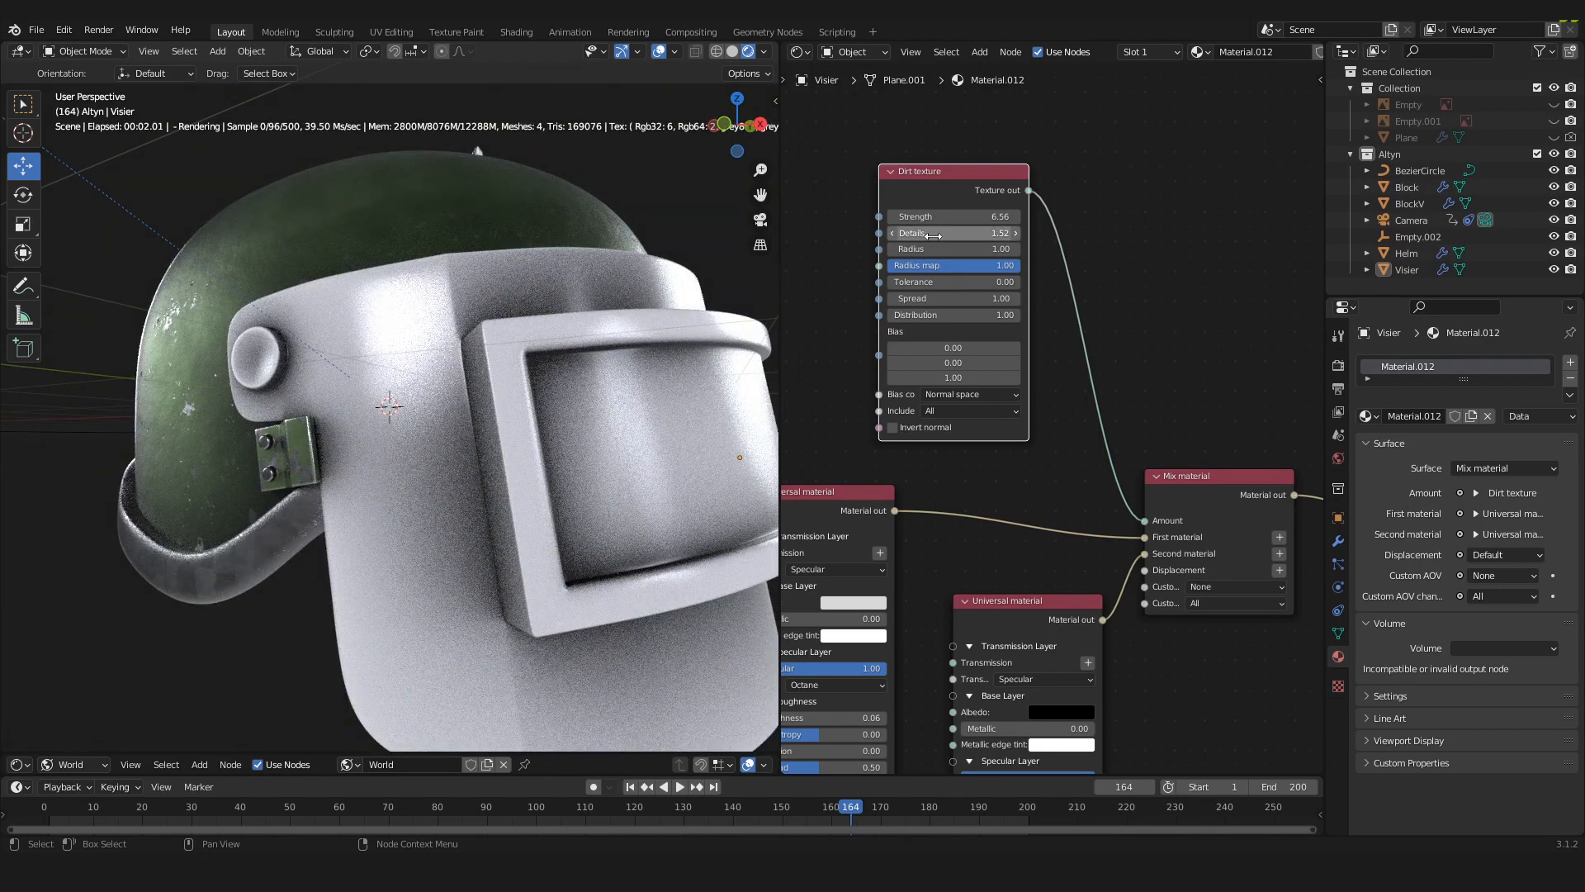
mouse_move(935, 233)
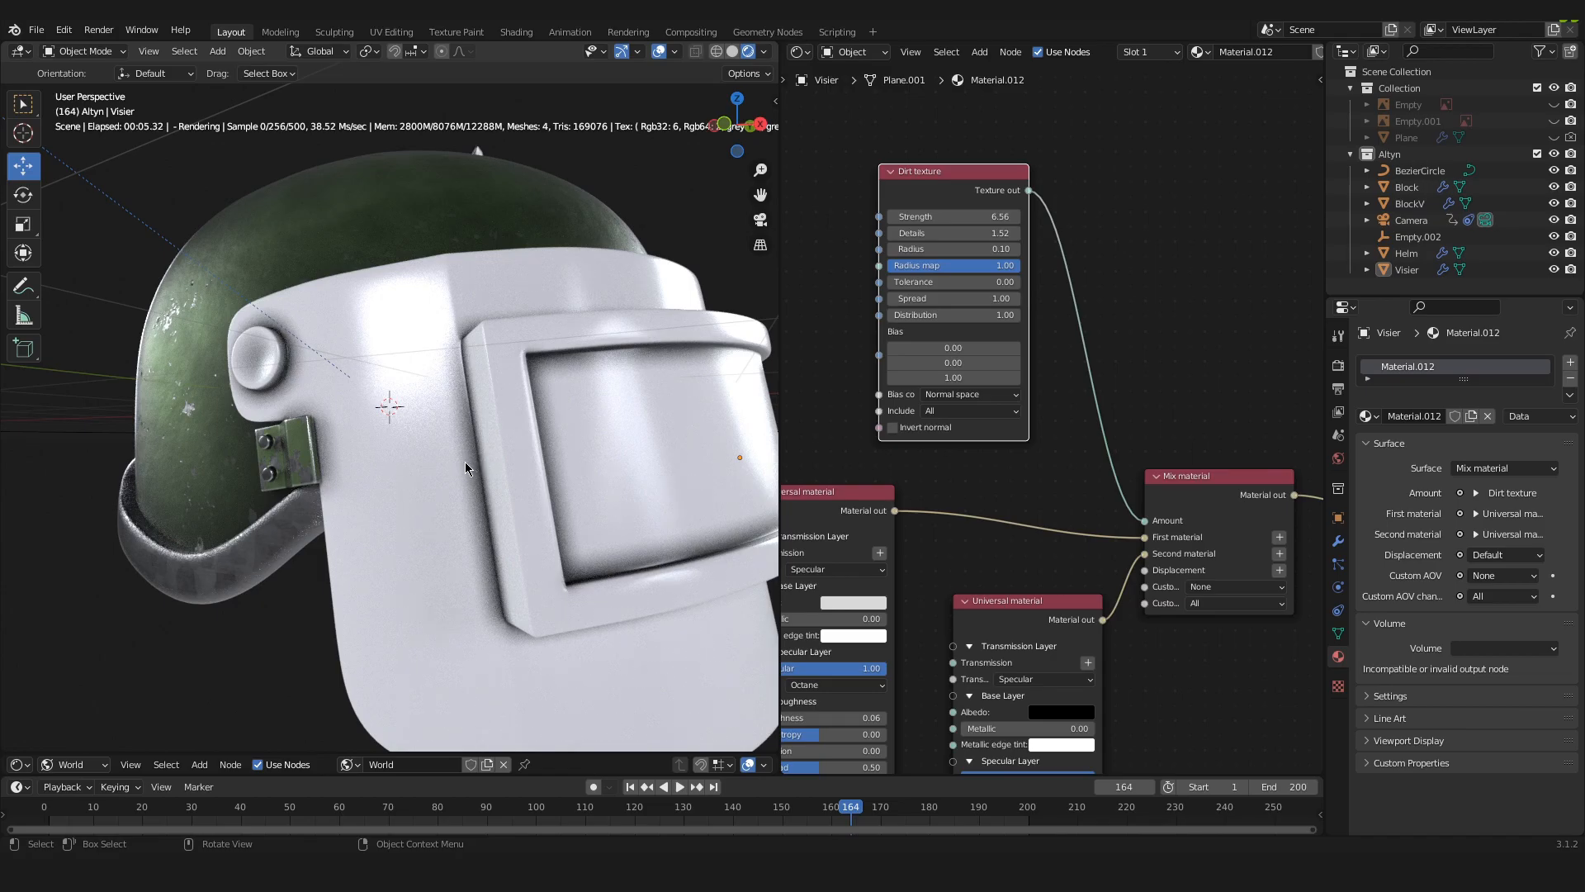
mouse_move(953, 248)
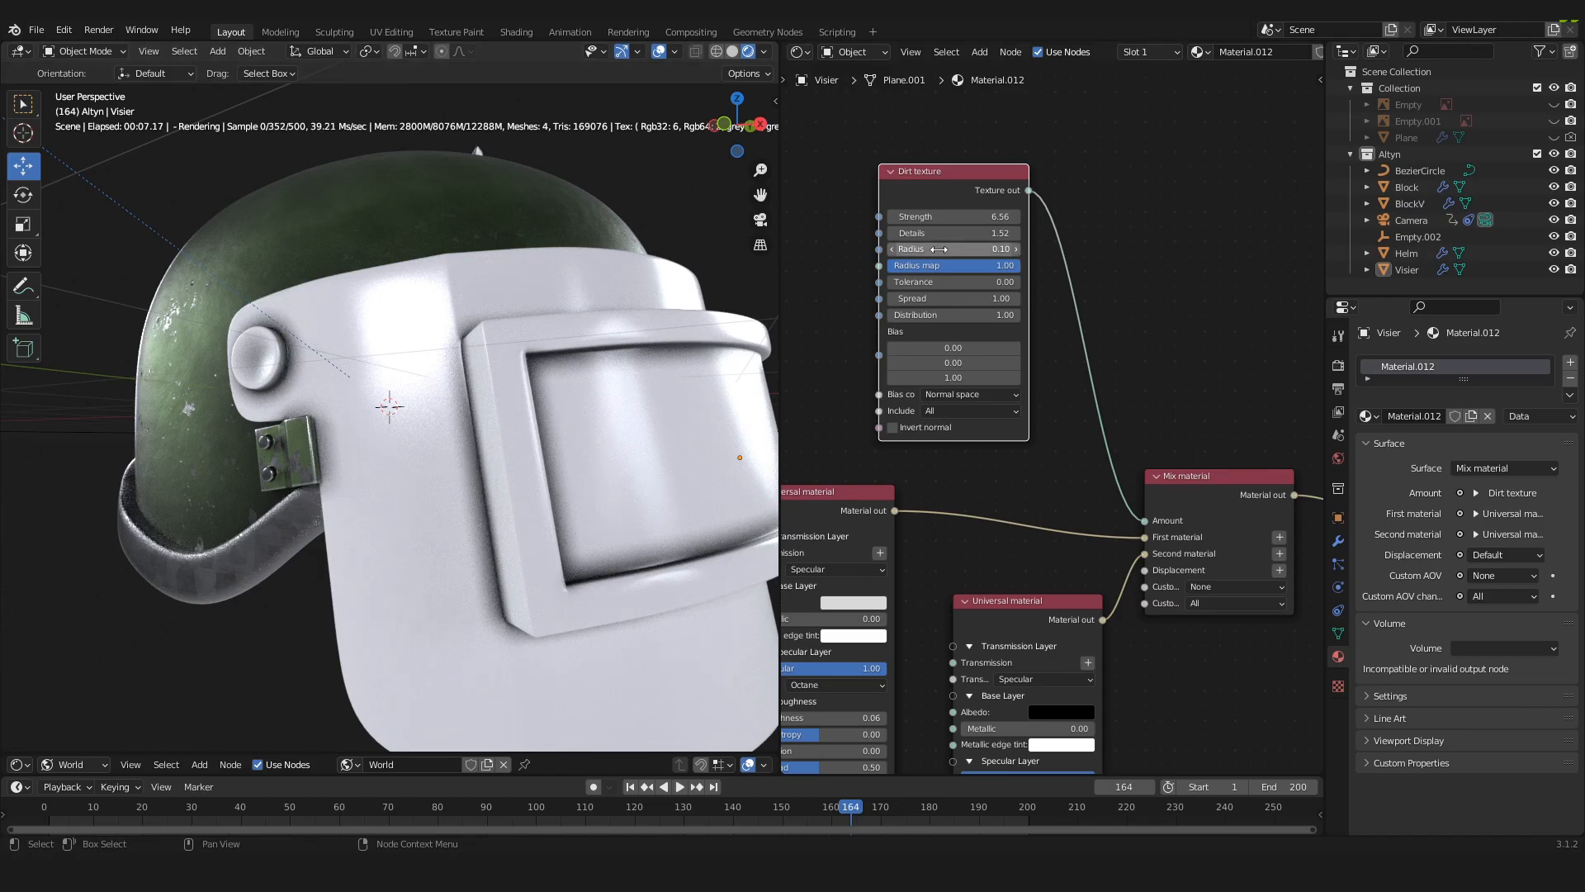
drag(951, 250, 981, 249)
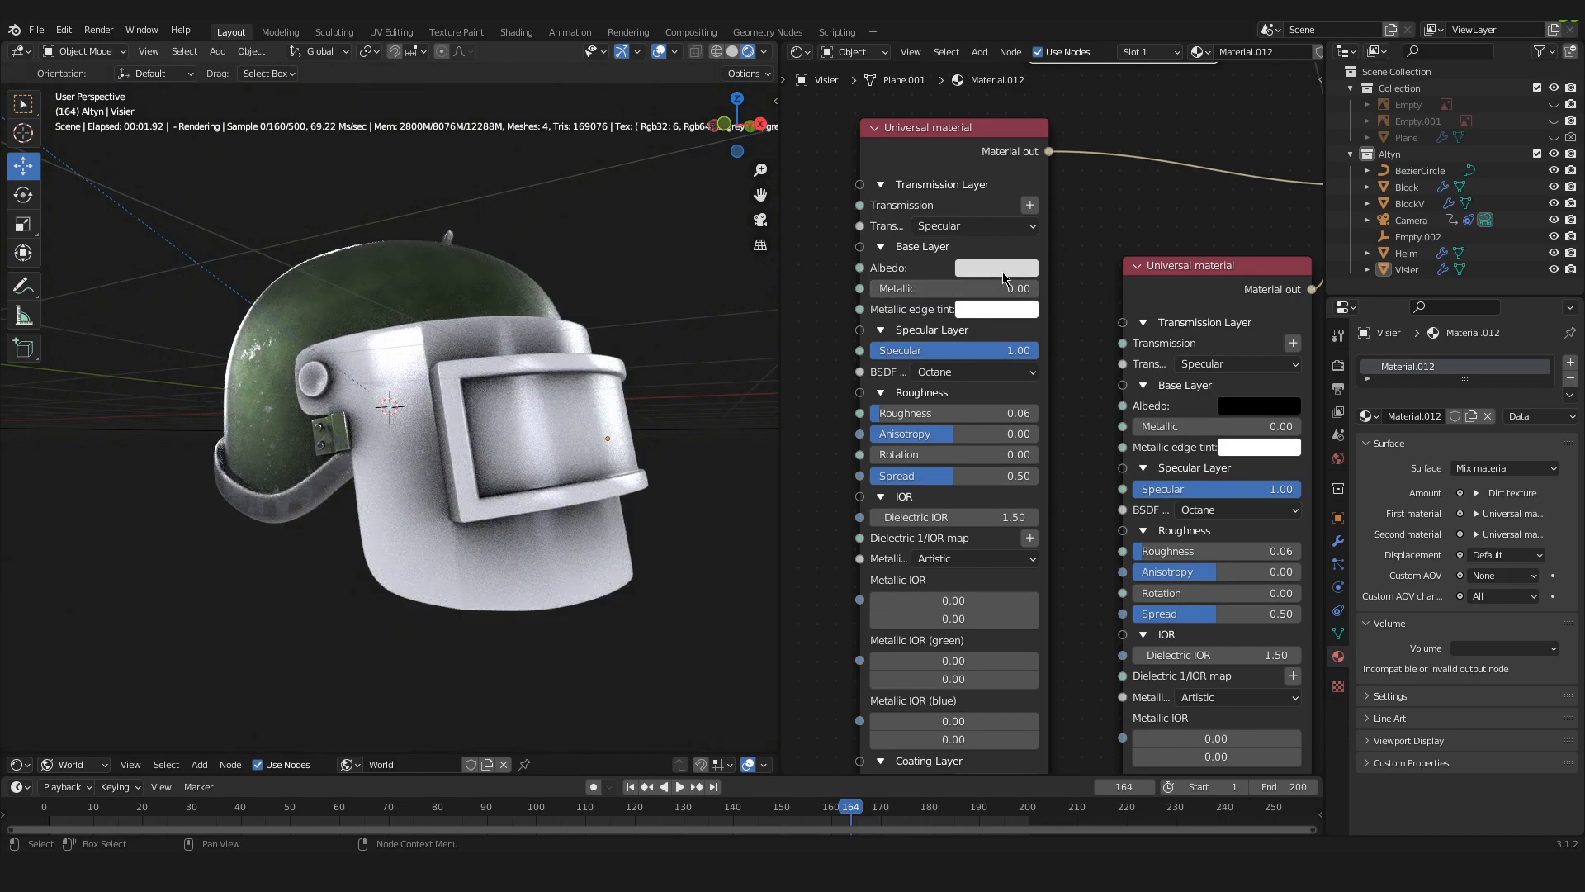
Step: Recolour the first Universal material's albedo from green through a pale tint to pale pink
click(996, 267)
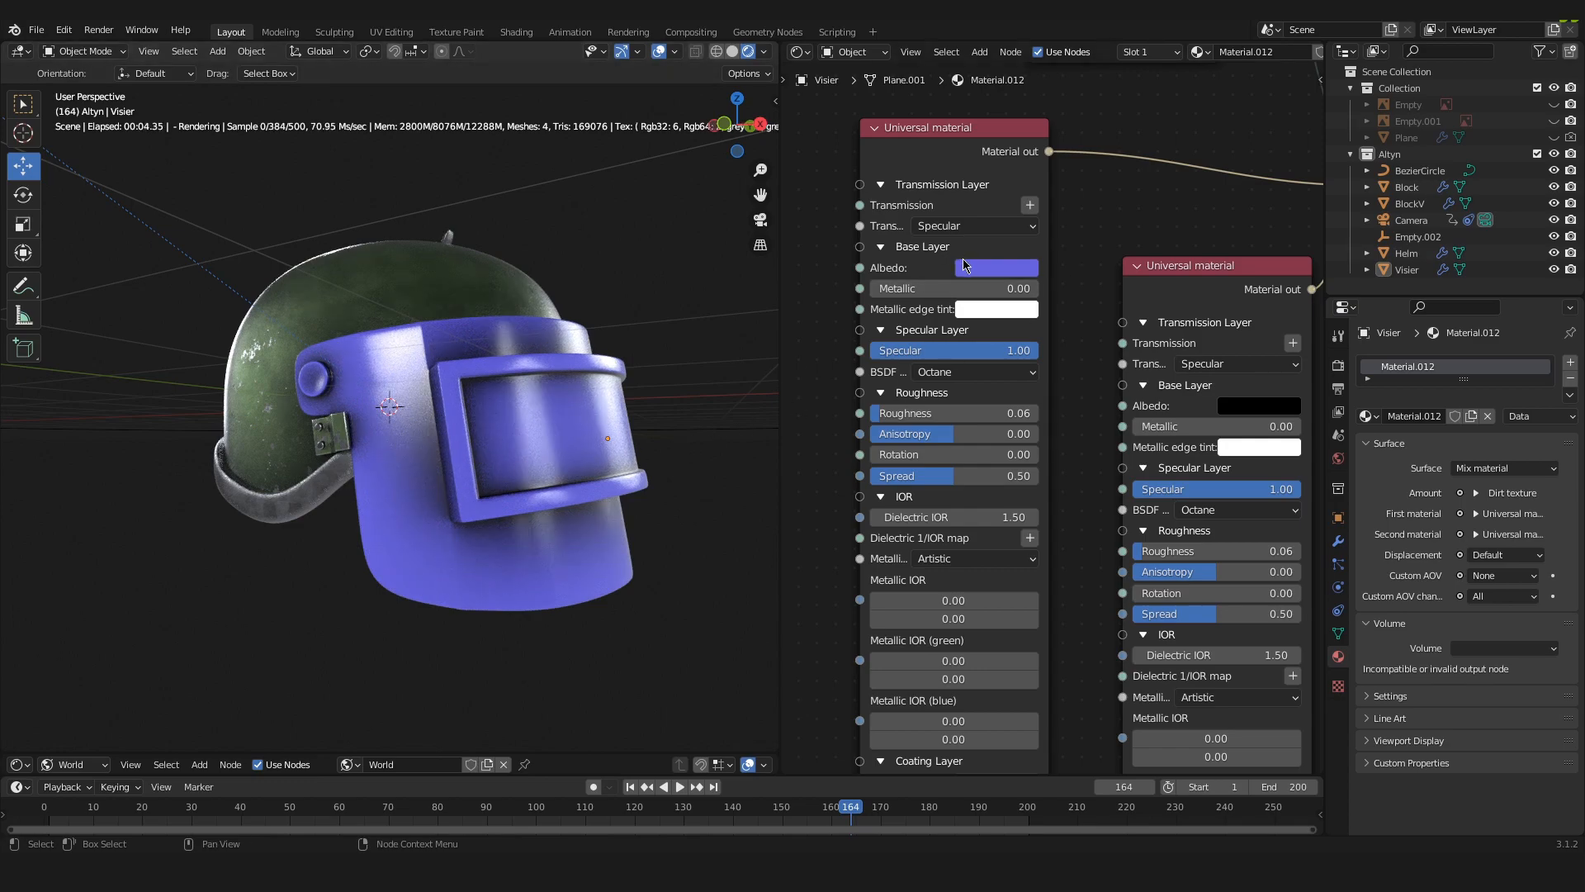
click(996, 268)
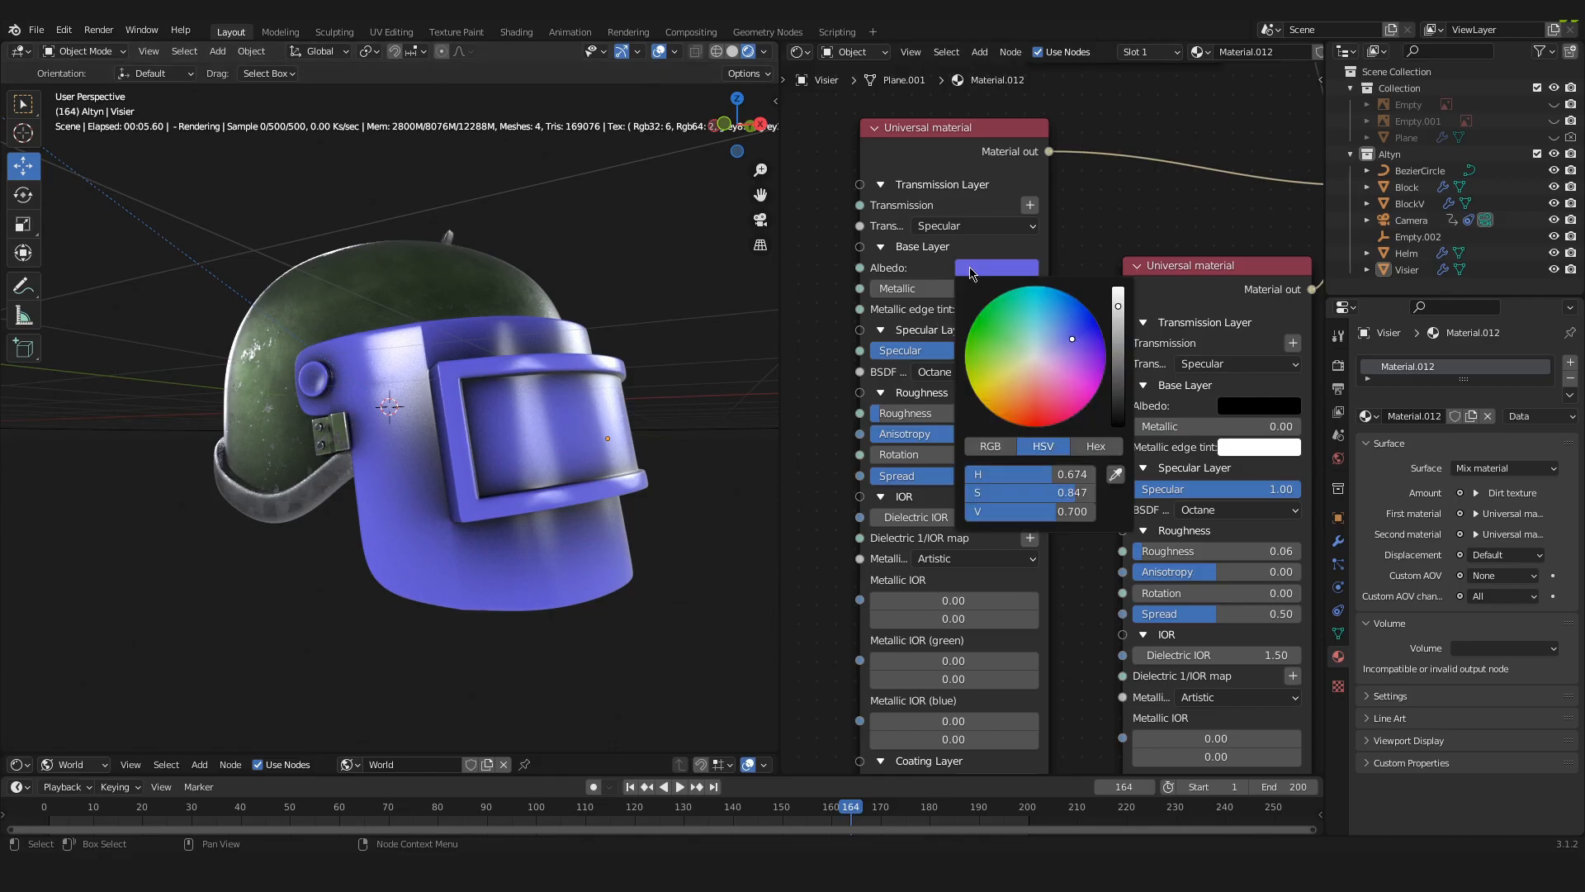
click(983, 362)
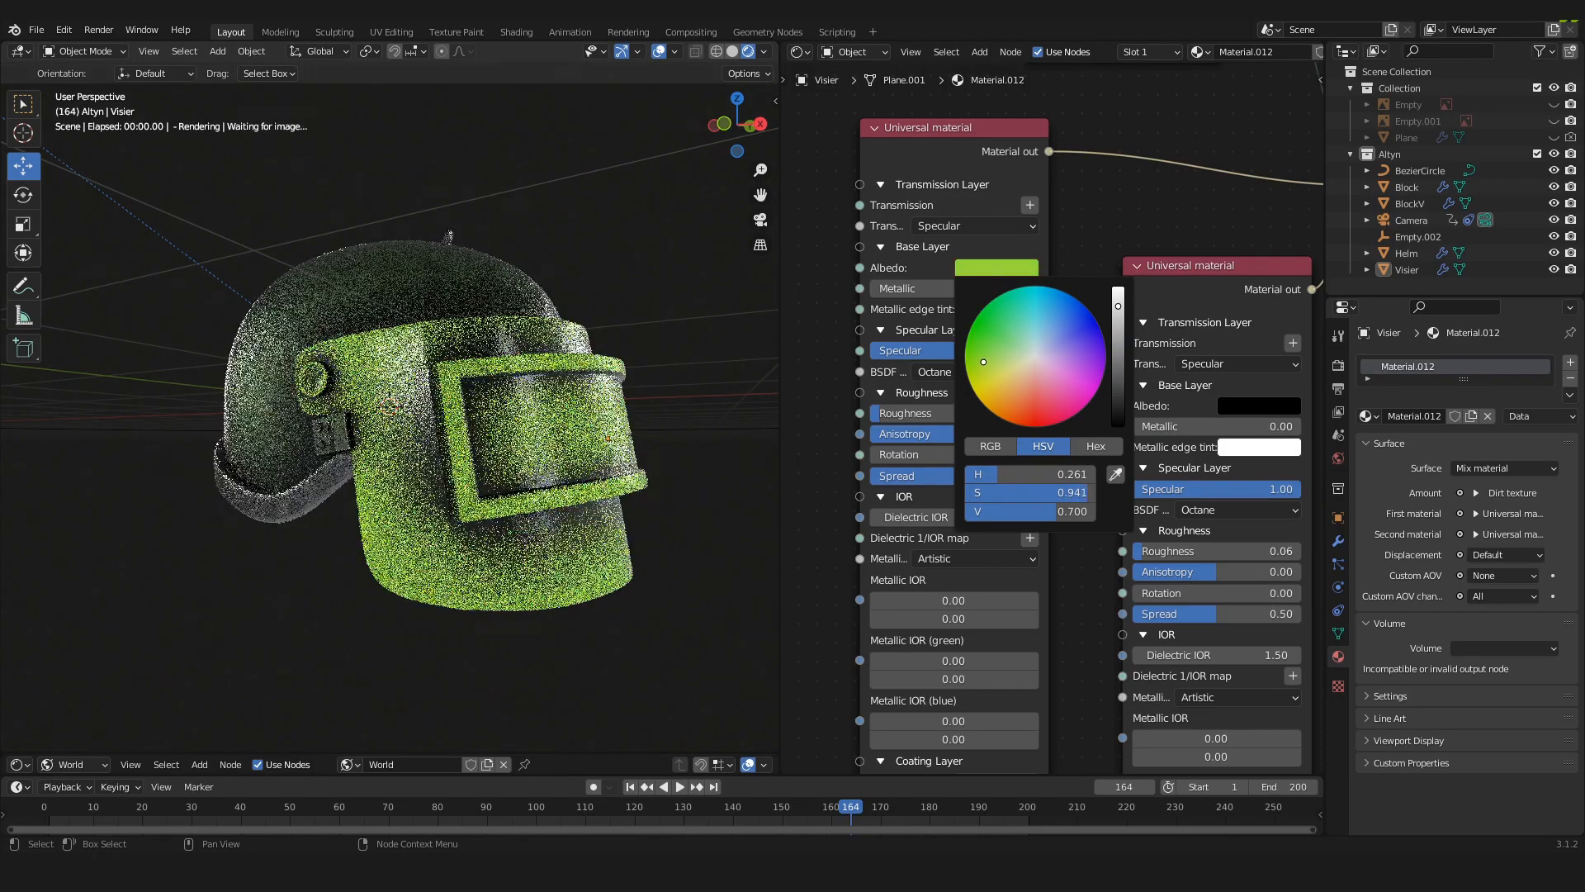
drag(981, 362, 1011, 358)
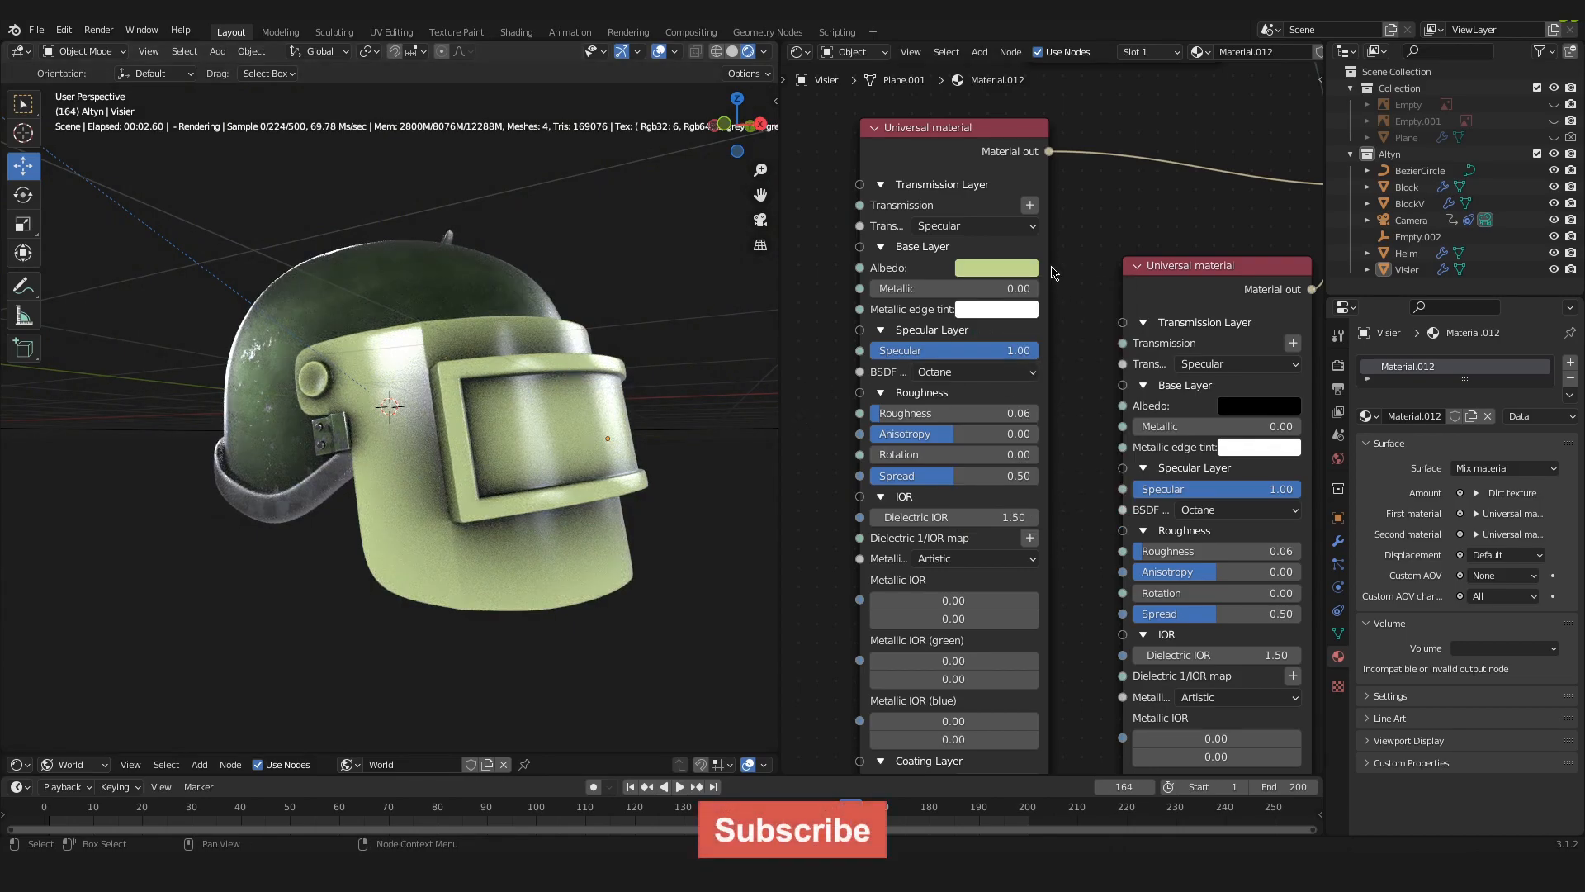
click(998, 267)
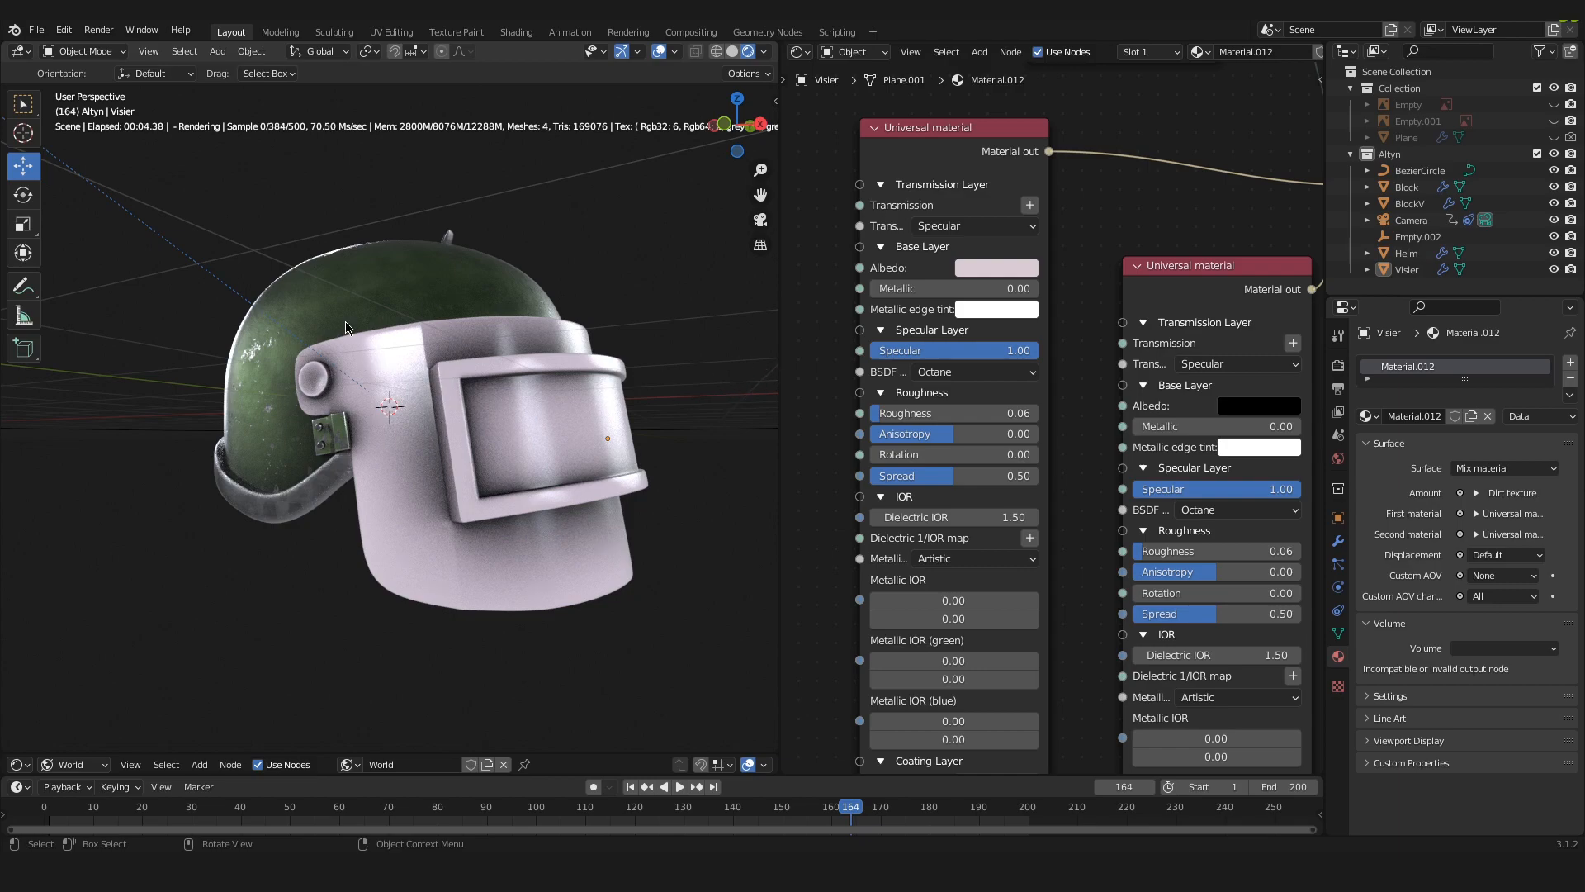
mouse_move(601, 519)
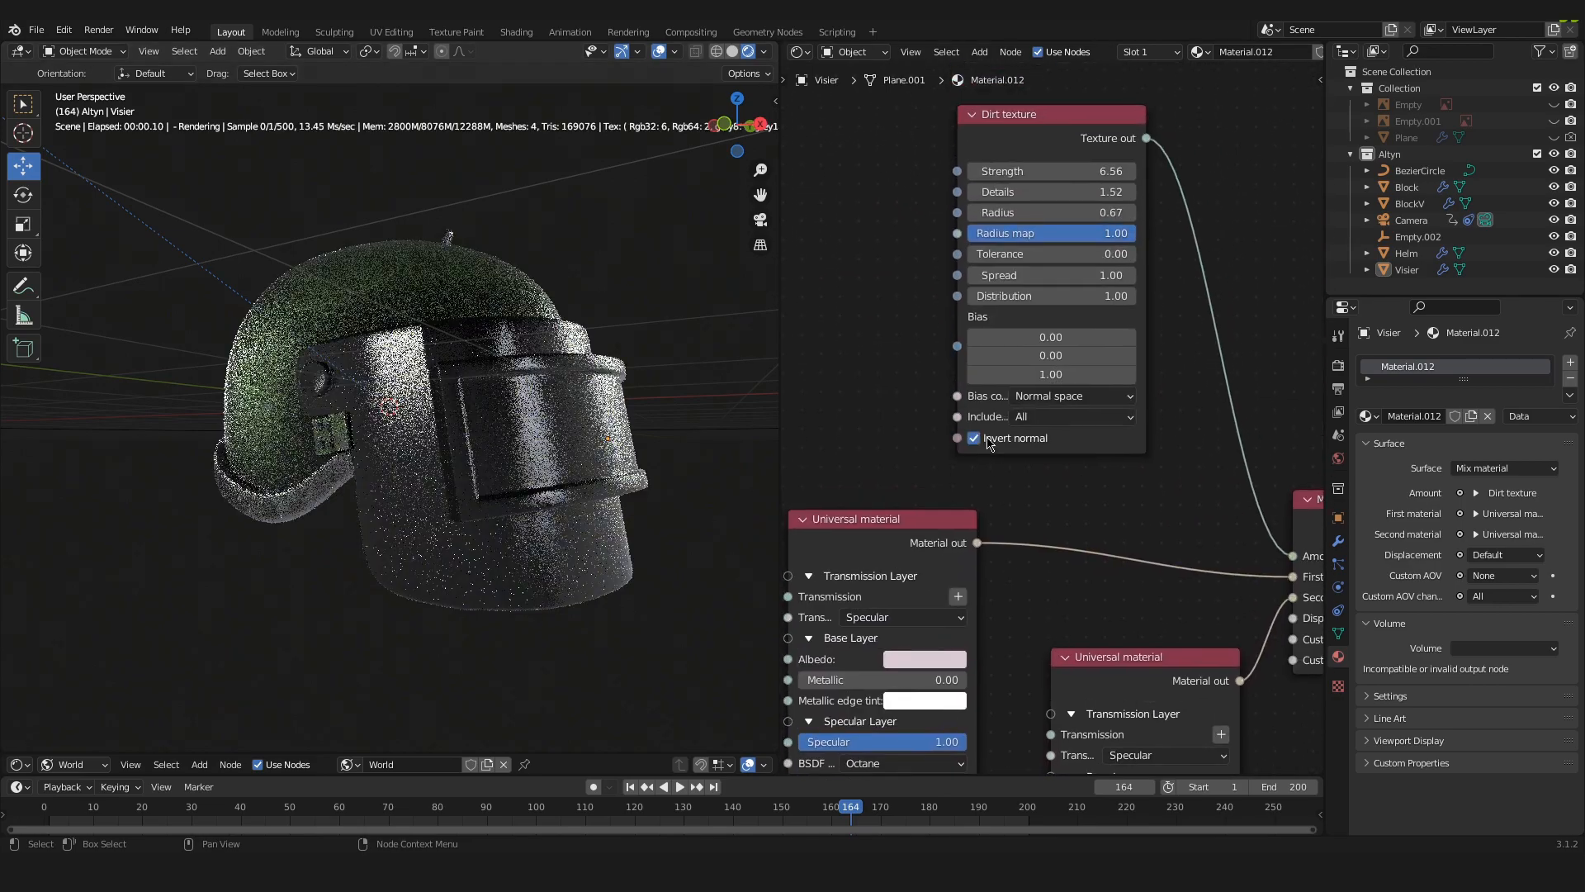
click(974, 439)
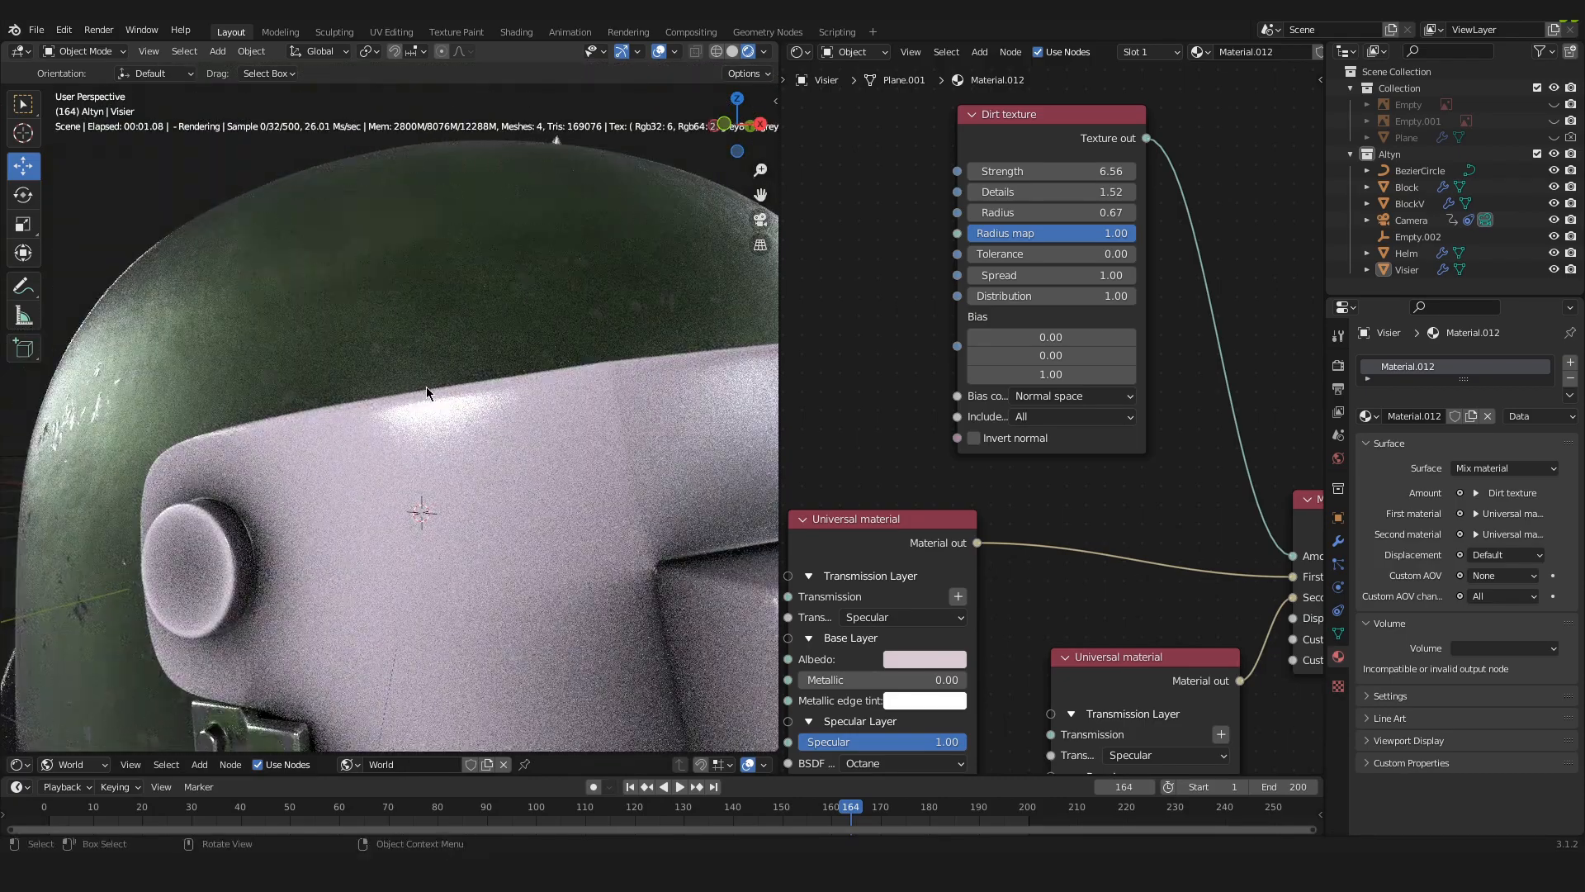
mouse_move(535, 413)
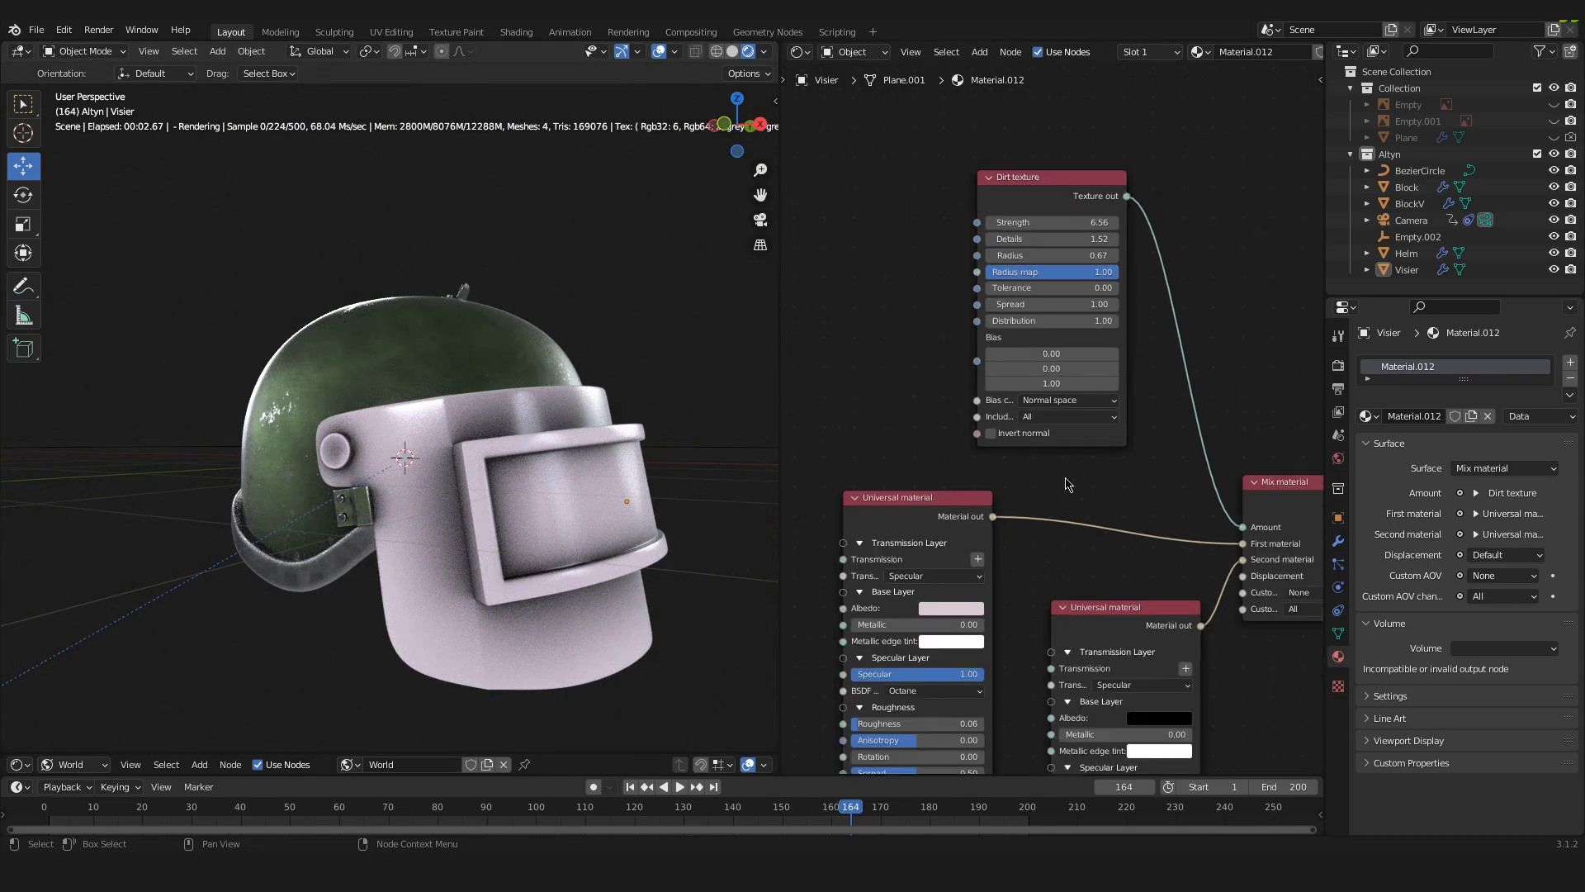
scroll(down, 3)
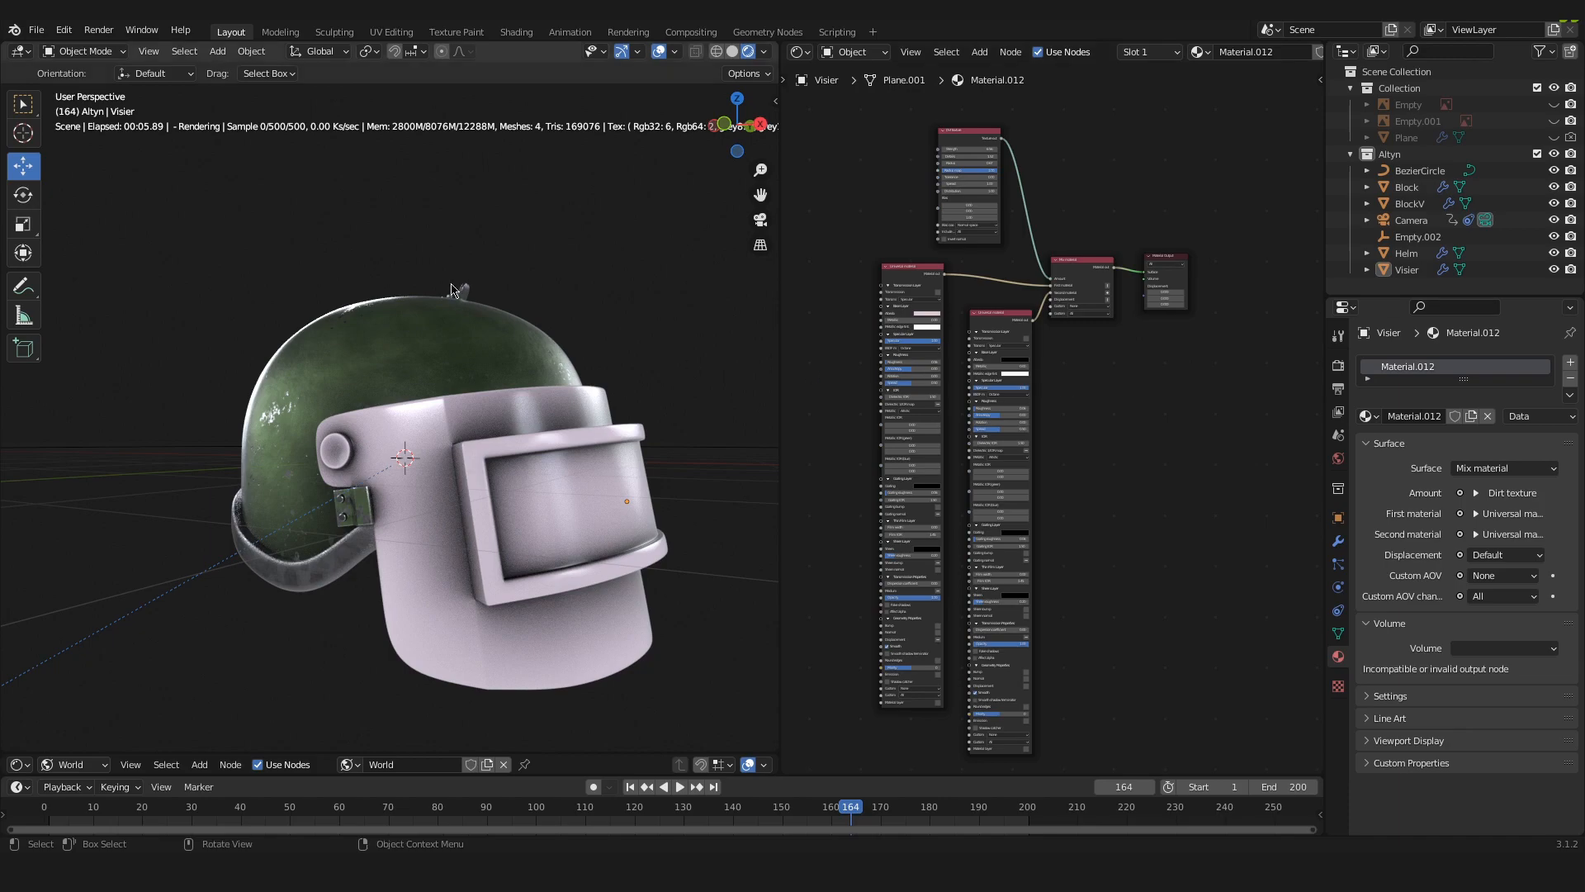
mouse_move(281, 315)
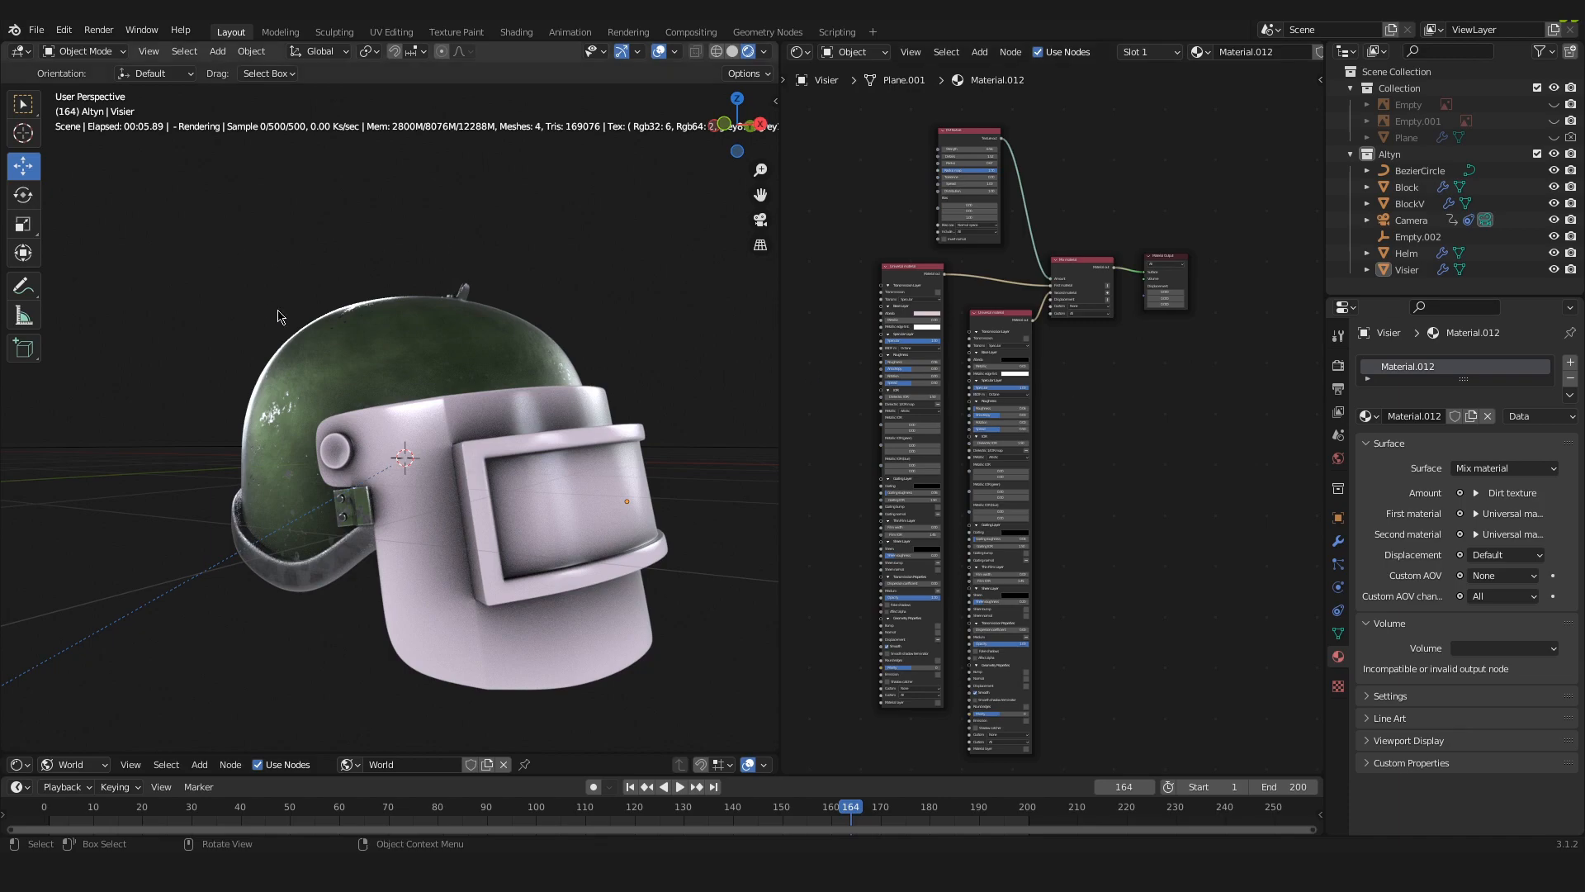
mouse_move(449, 567)
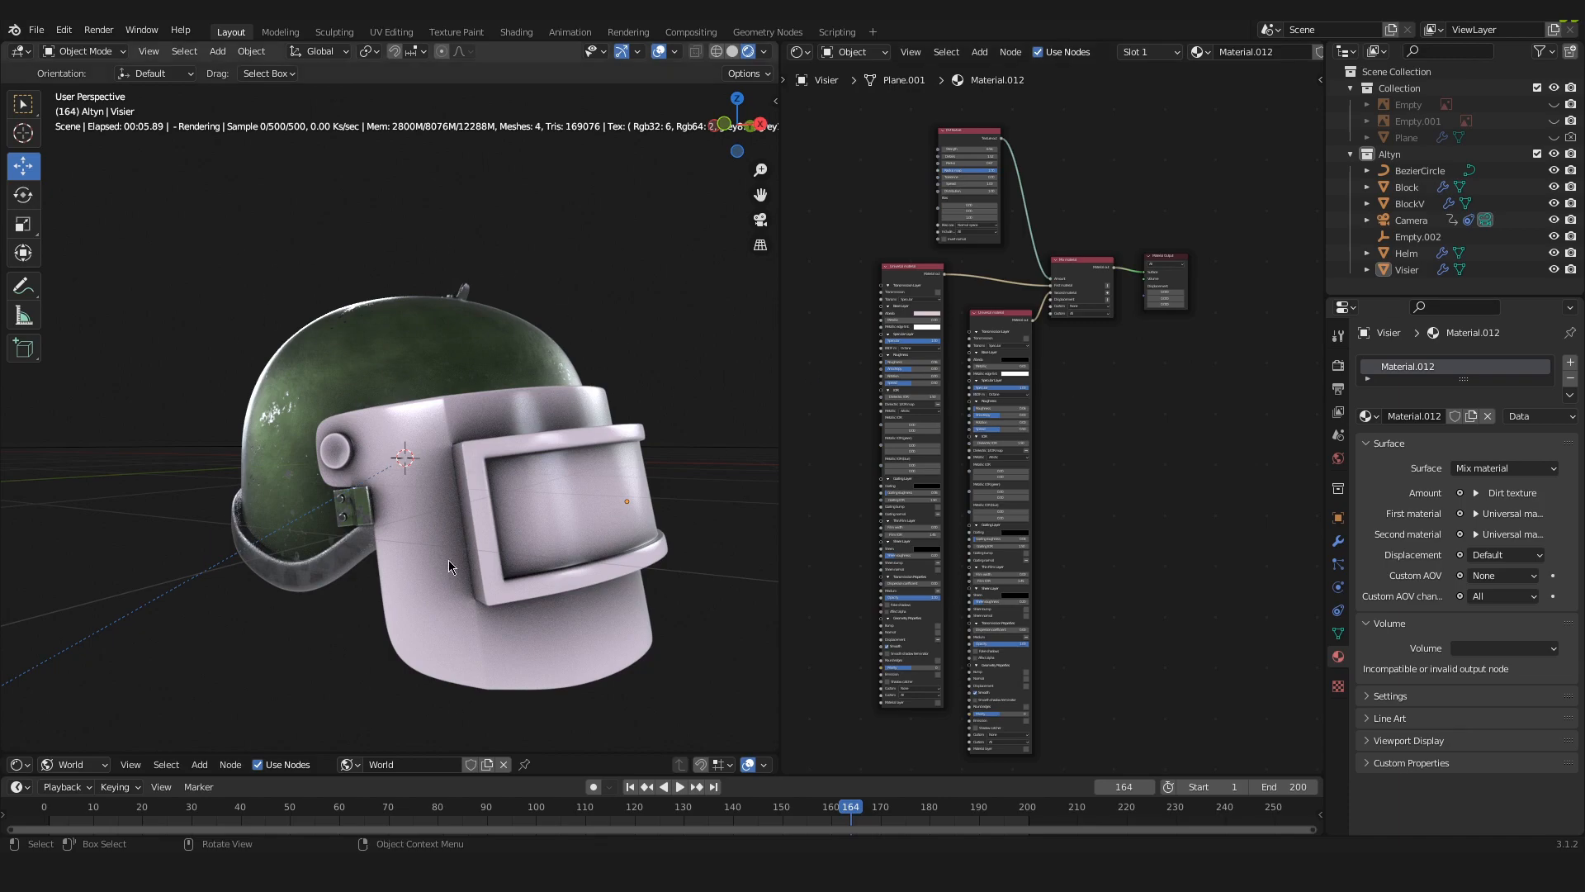